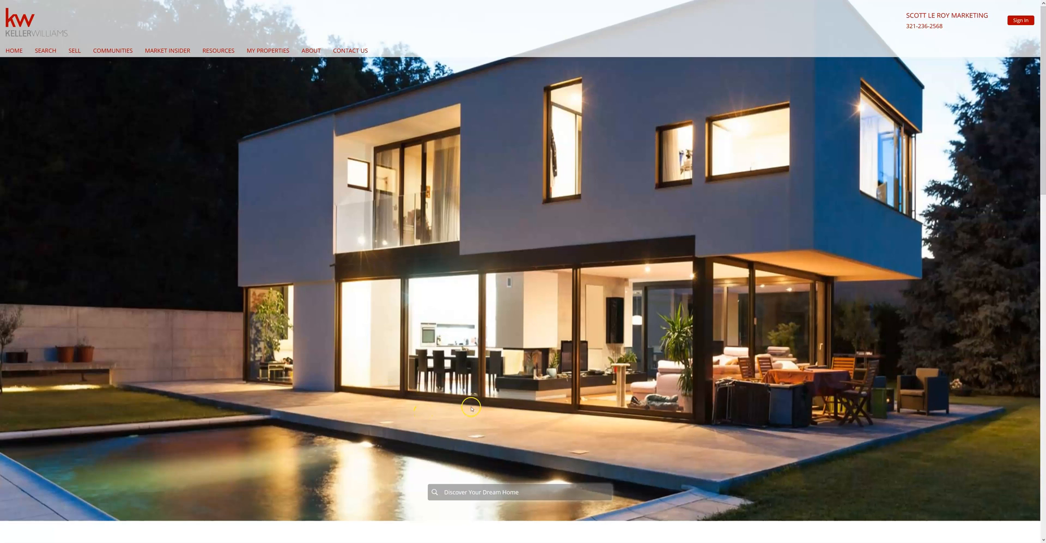
mouse_move(393, 103)
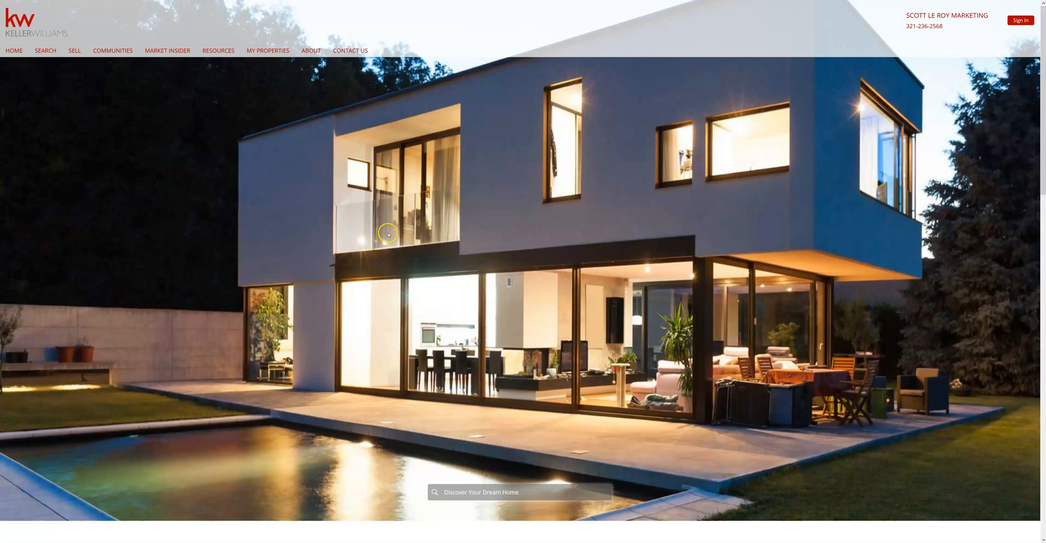
mouse_move(492, 451)
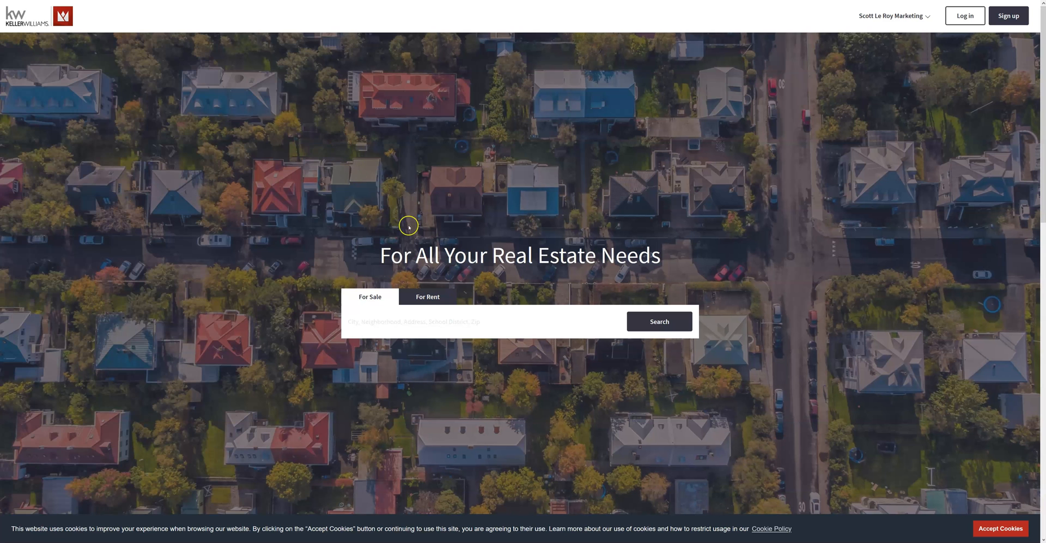
mouse_move(843, 283)
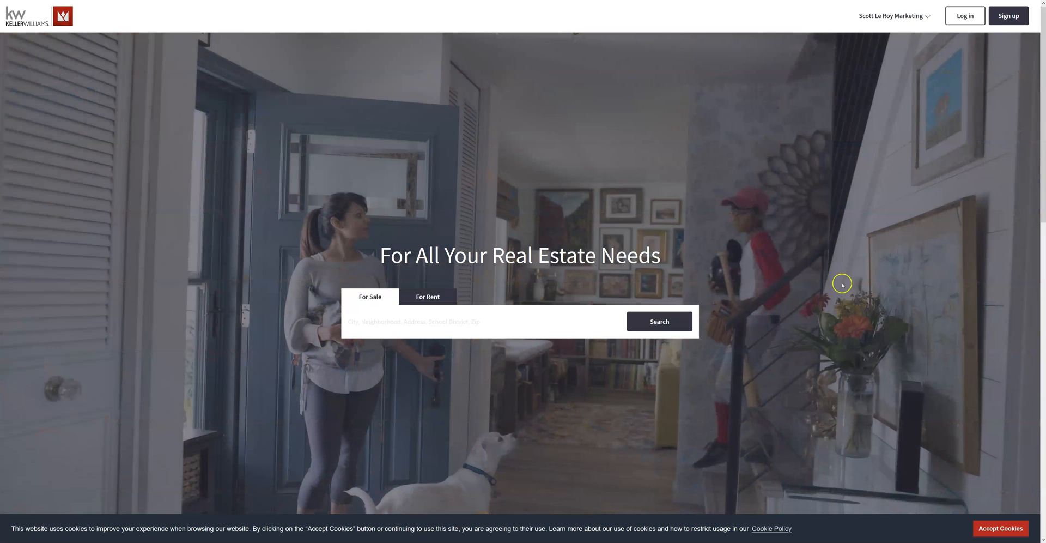
mouse_move(766, 383)
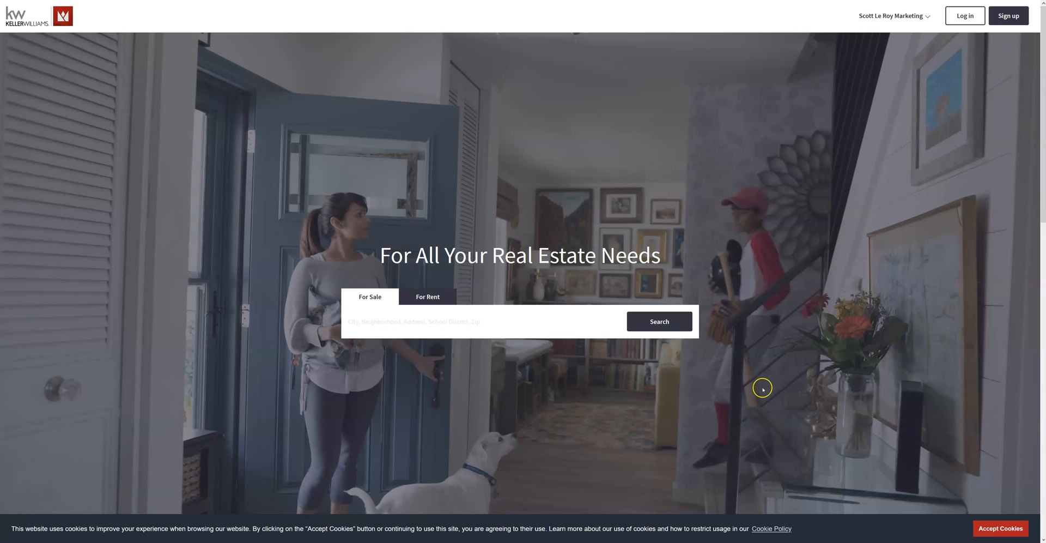
mouse_move(608, 396)
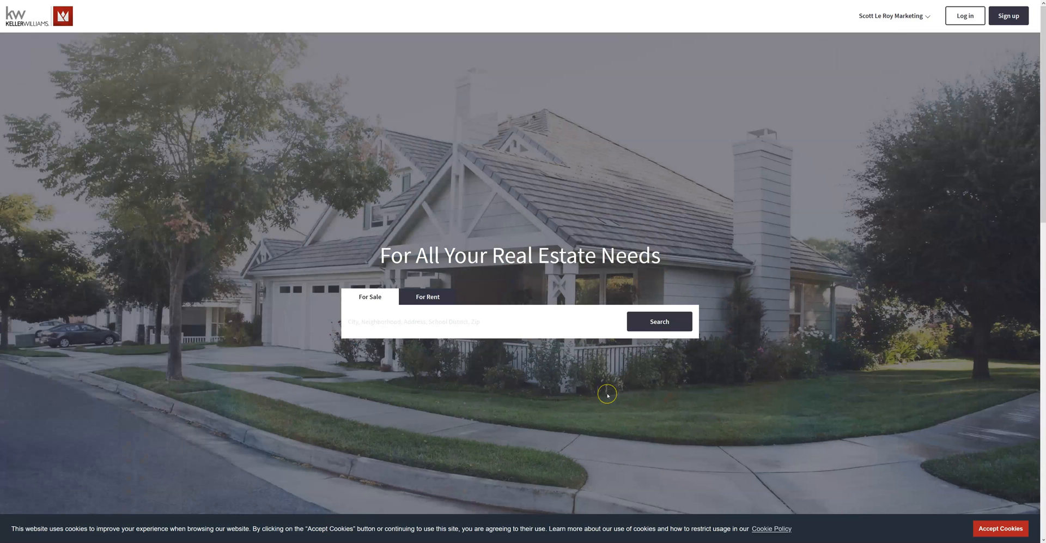
mouse_move(607, 394)
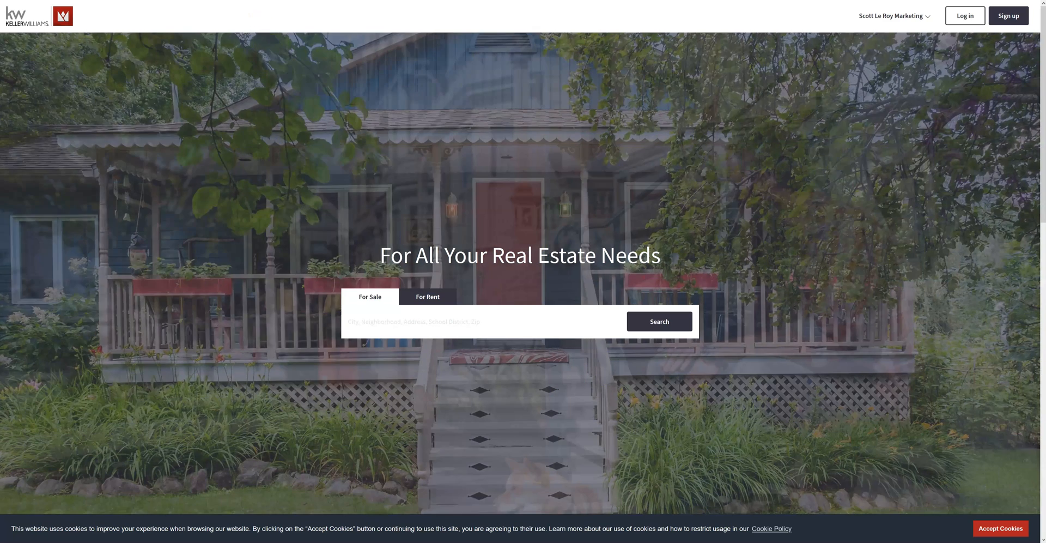
Step: Bring up the eEdge map search showing Central Florida listings sorted by newest
click(658, 321)
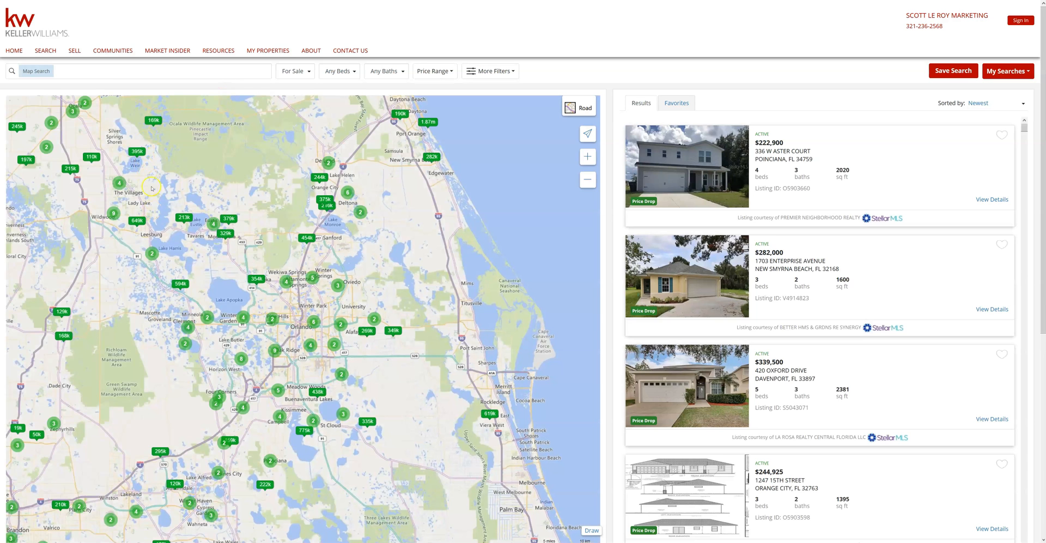
mouse_move(299, 241)
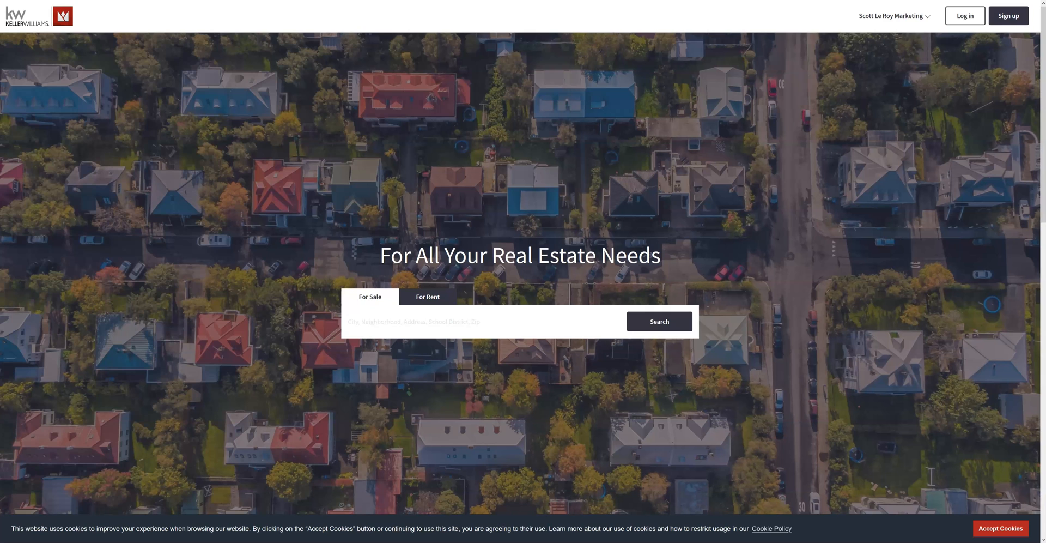
mouse_move(591, 271)
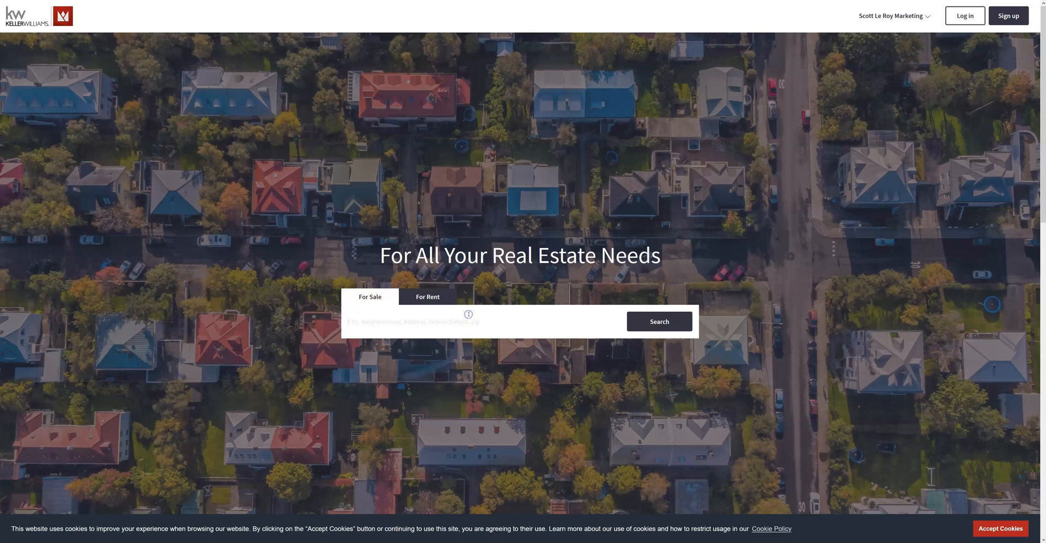
Step: Run the IDX property search and scroll past the first home to further Central Florida listings
click(468, 322)
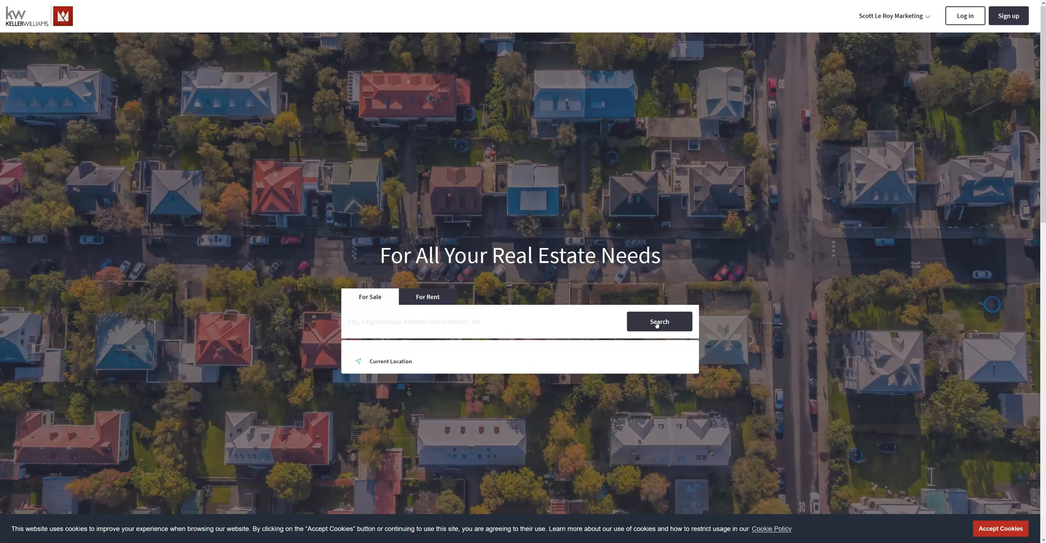
click(658, 321)
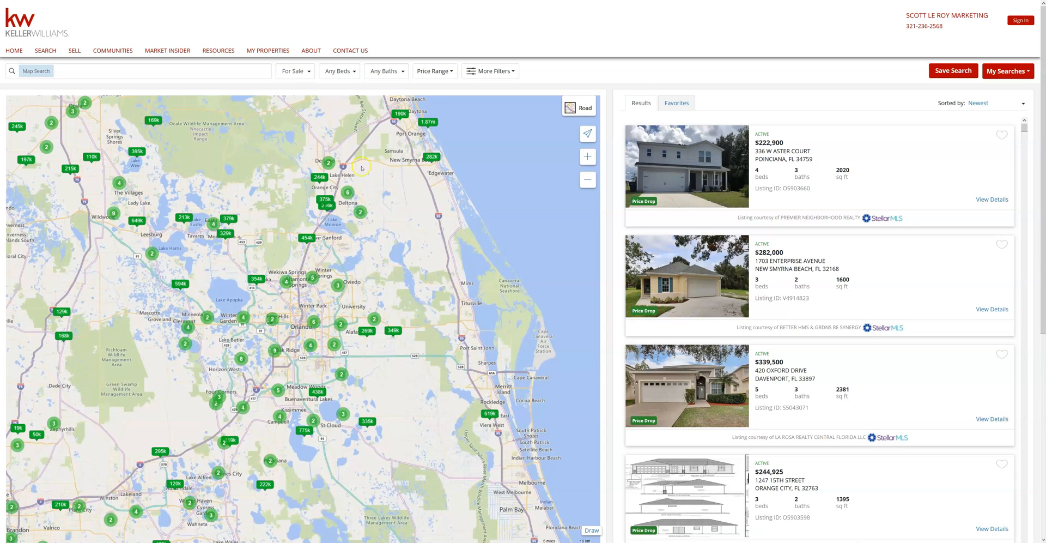
mouse_move(860, 292)
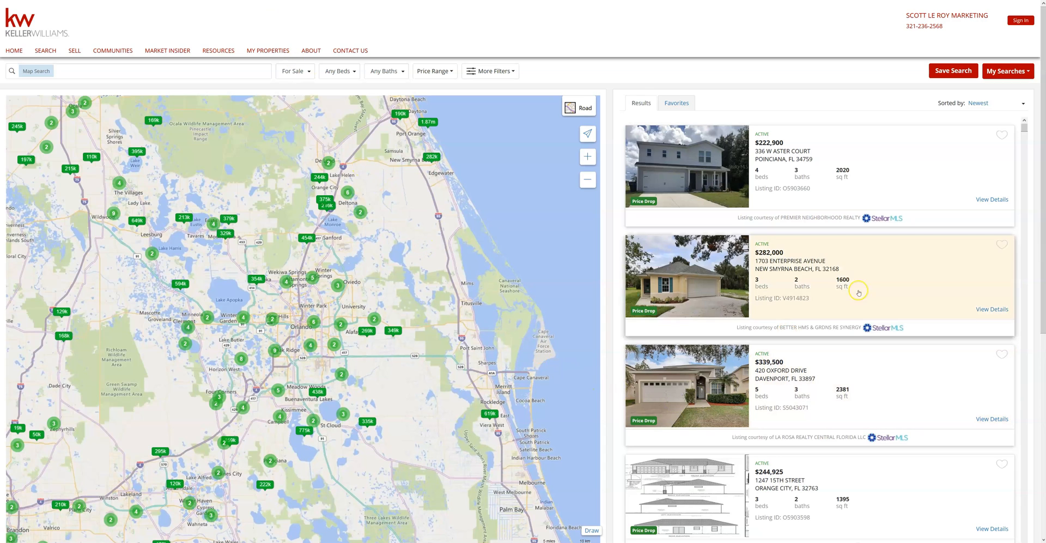
mouse_move(537, 203)
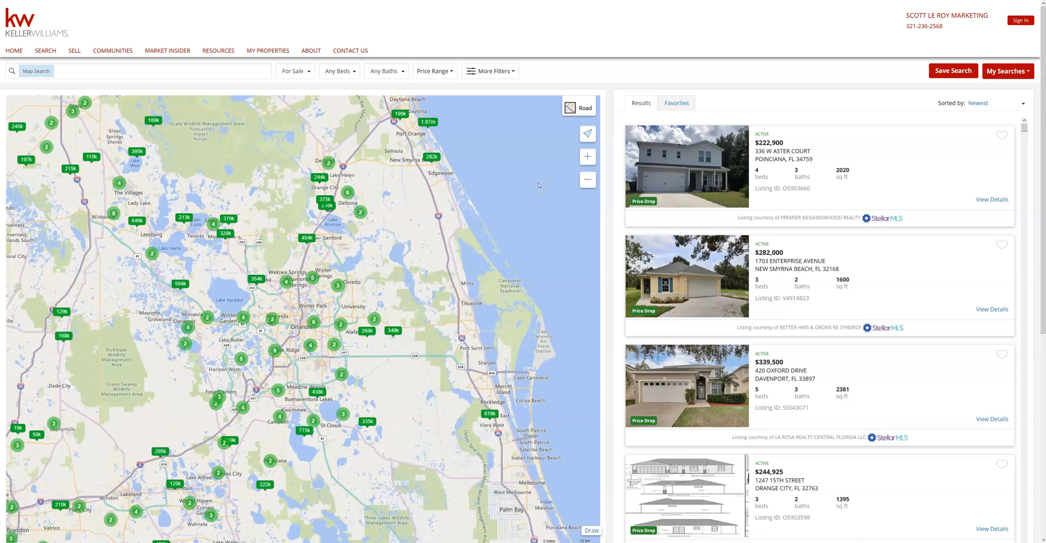
scroll(down, 3)
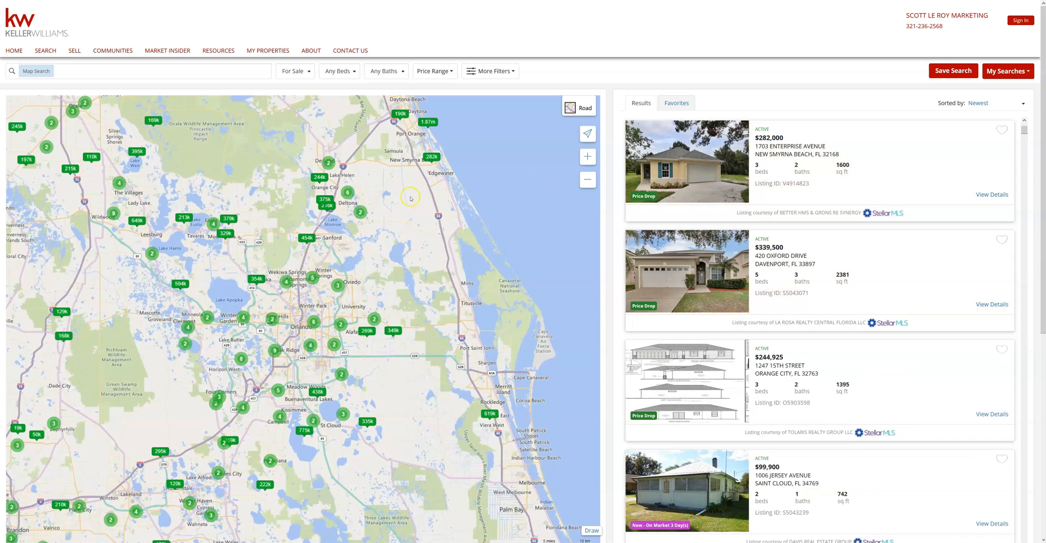
mouse_move(84, 43)
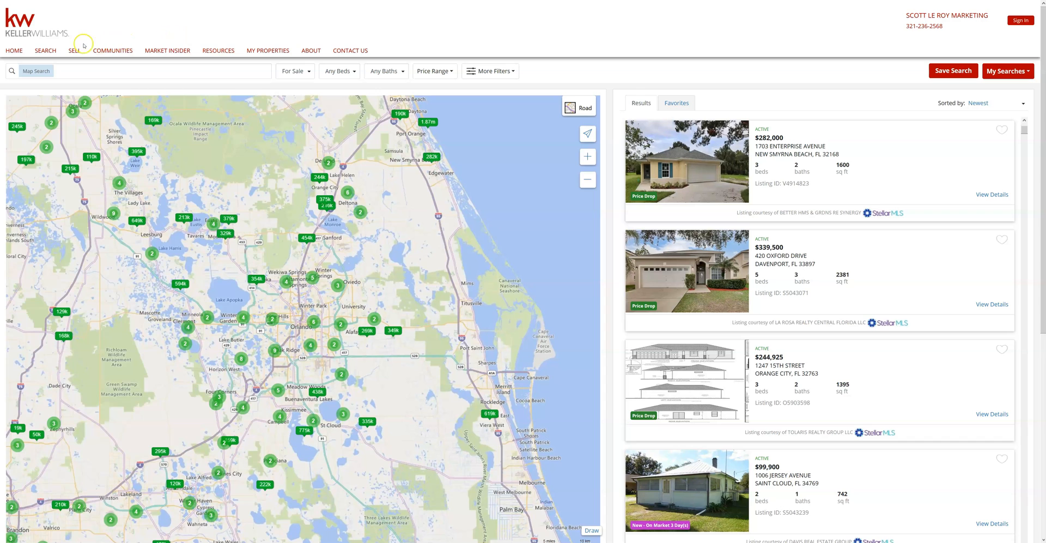
mouse_move(74, 50)
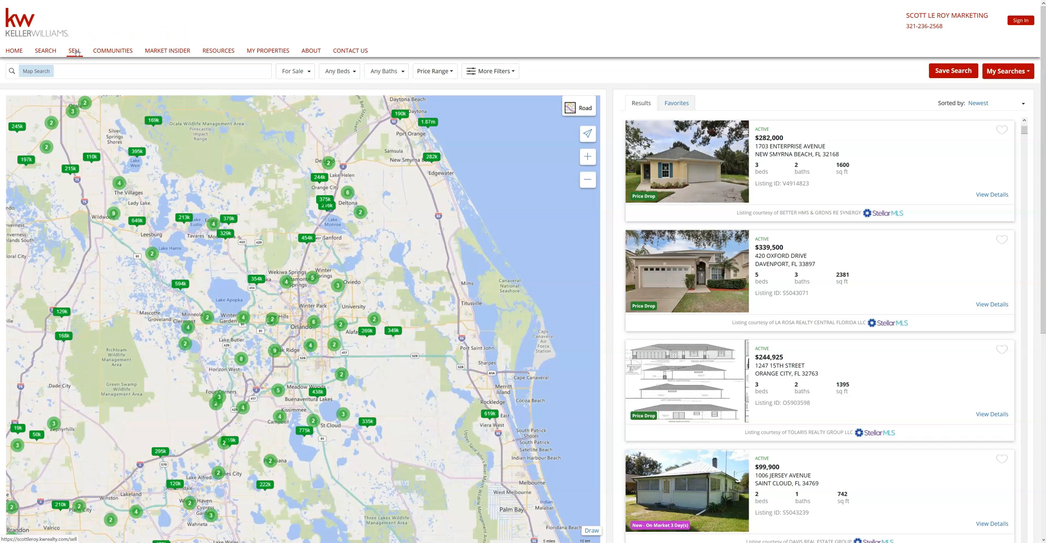
Step: Go to the Sell page's 'What is my home worth?' valuation request form
click(74, 50)
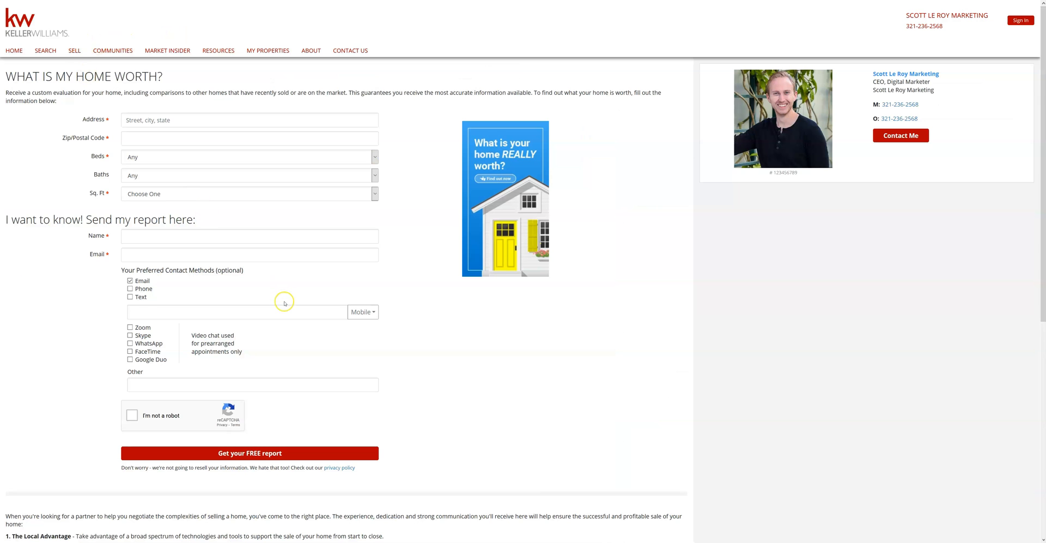
mouse_move(6, 95)
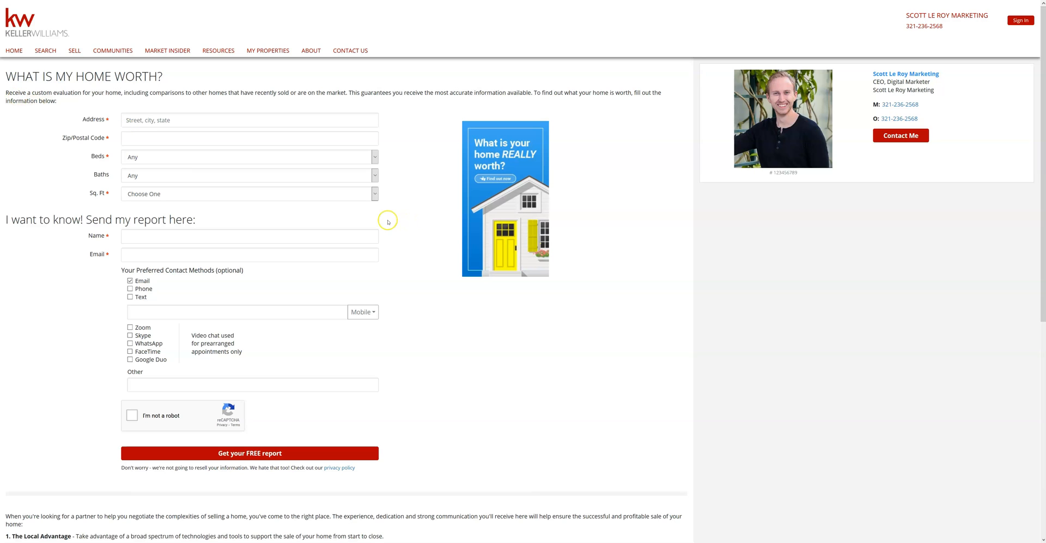
mouse_move(387, 245)
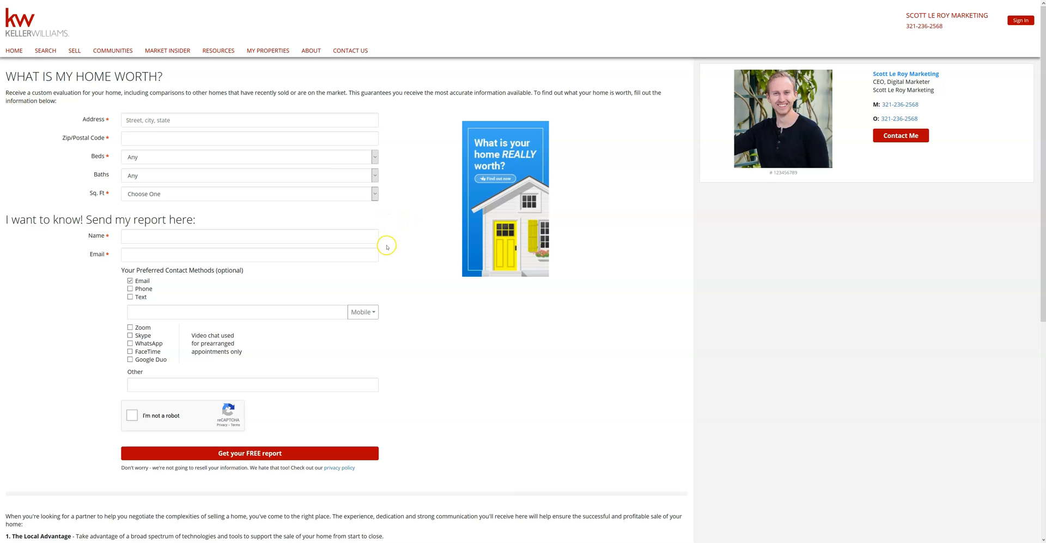
mouse_move(385, 248)
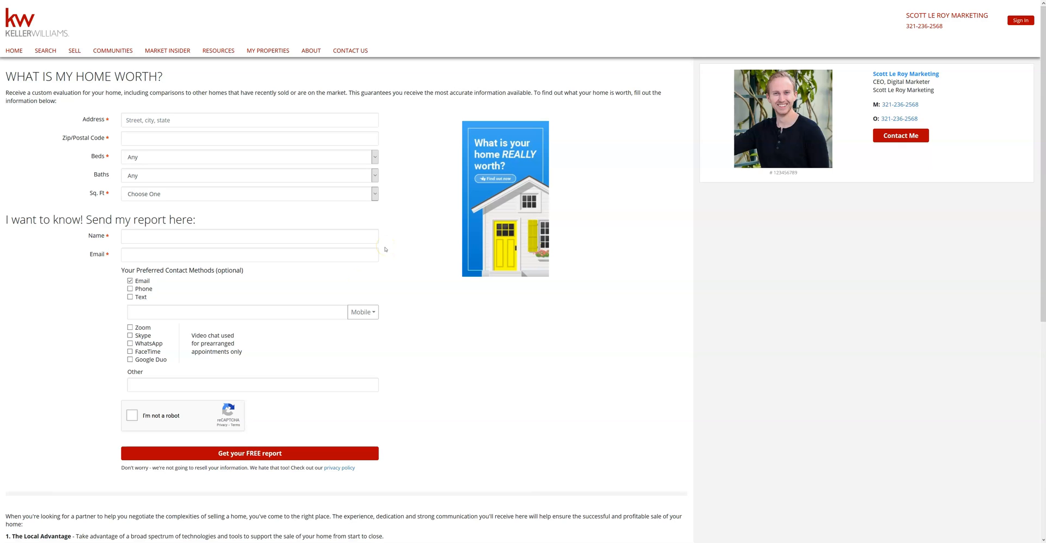
mouse_move(327, 350)
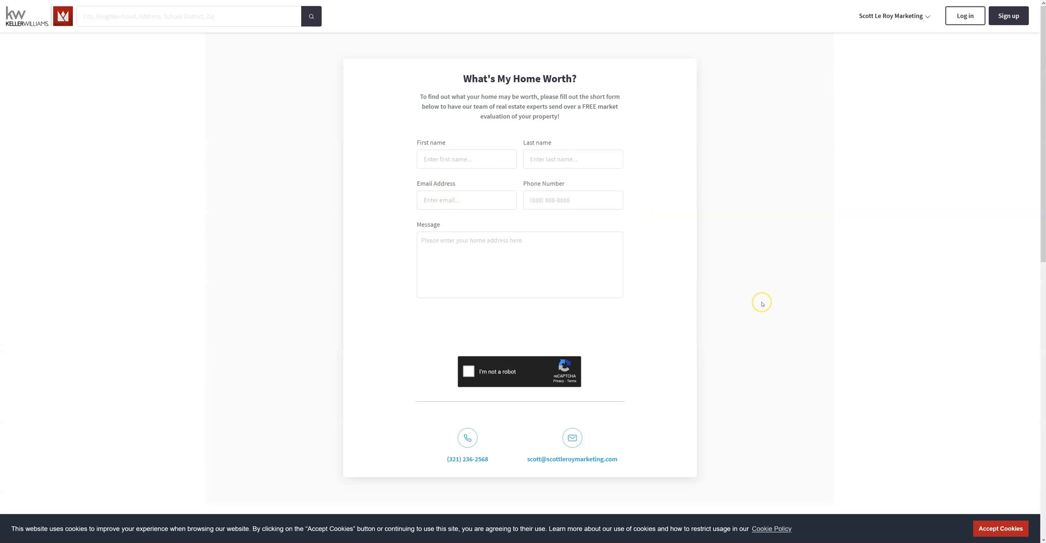
mouse_move(762, 304)
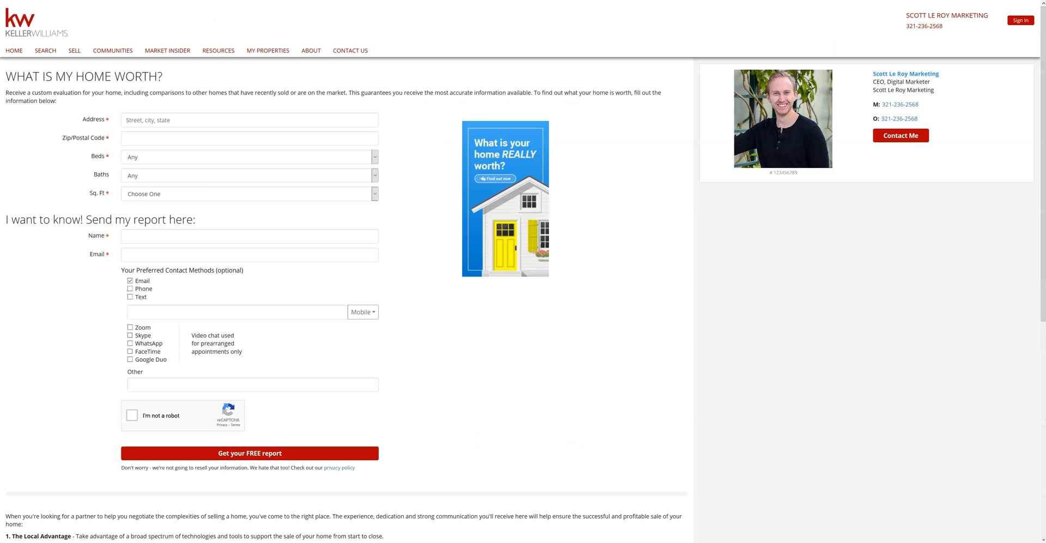
mouse_move(45, 50)
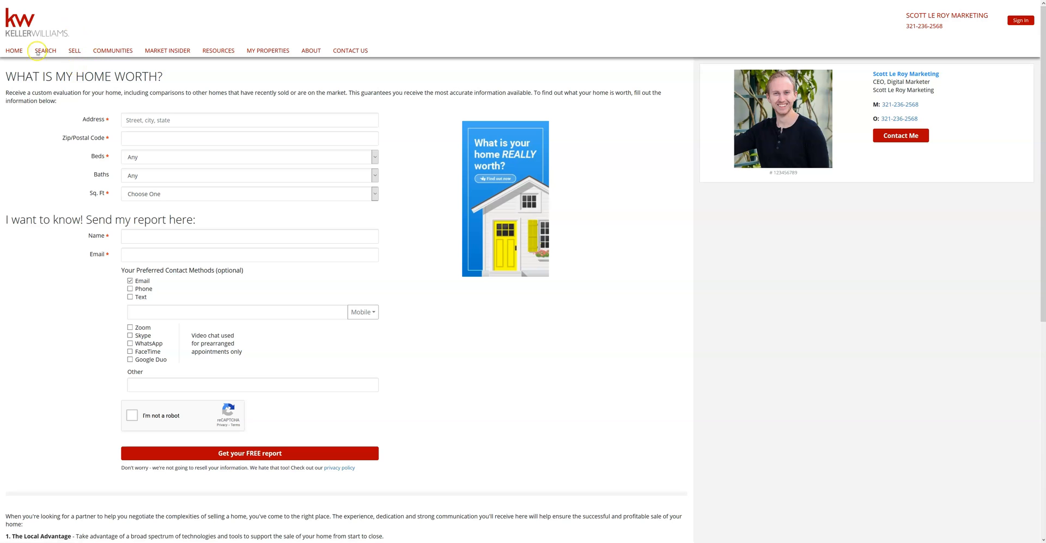
mouse_move(92, 171)
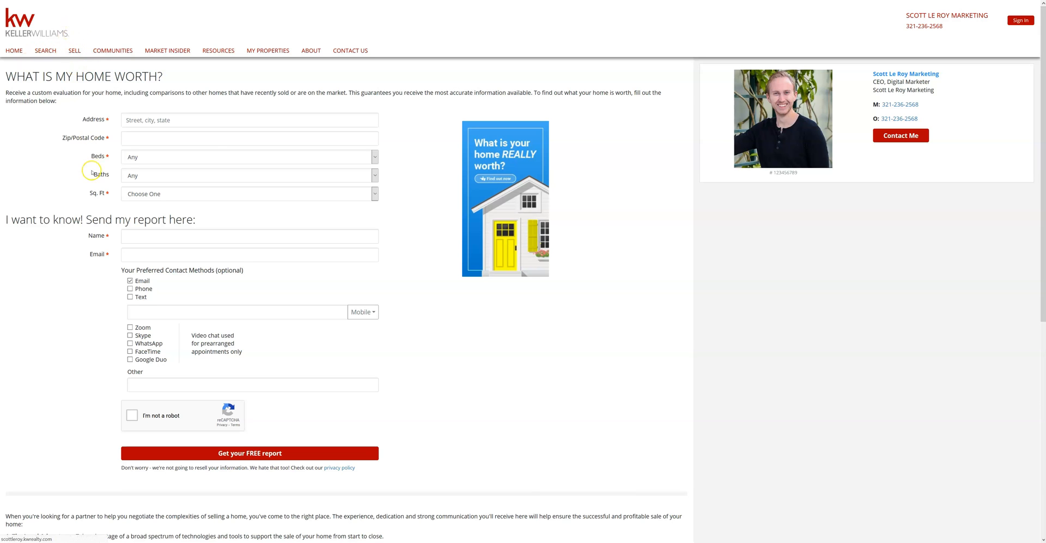
Step: Show the Communities page listing Orlando, Pine Hills and Winter Park beside the area map
click(113, 50)
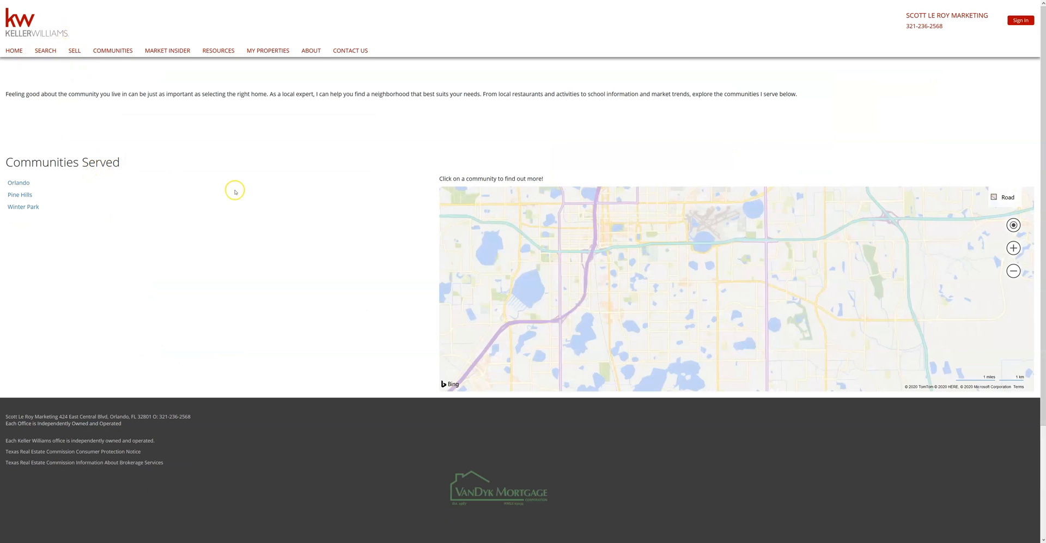
click(1013, 247)
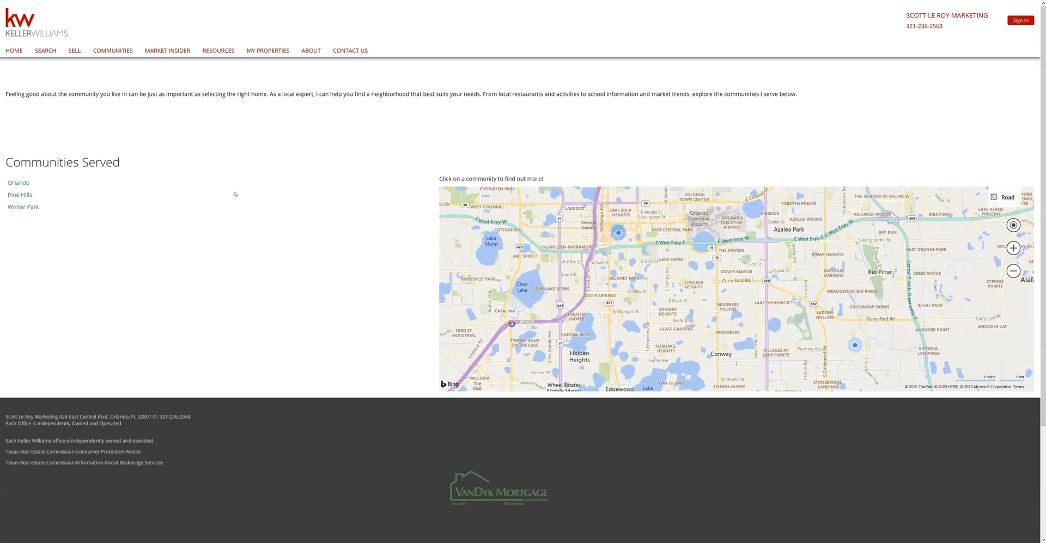
mouse_move(168, 50)
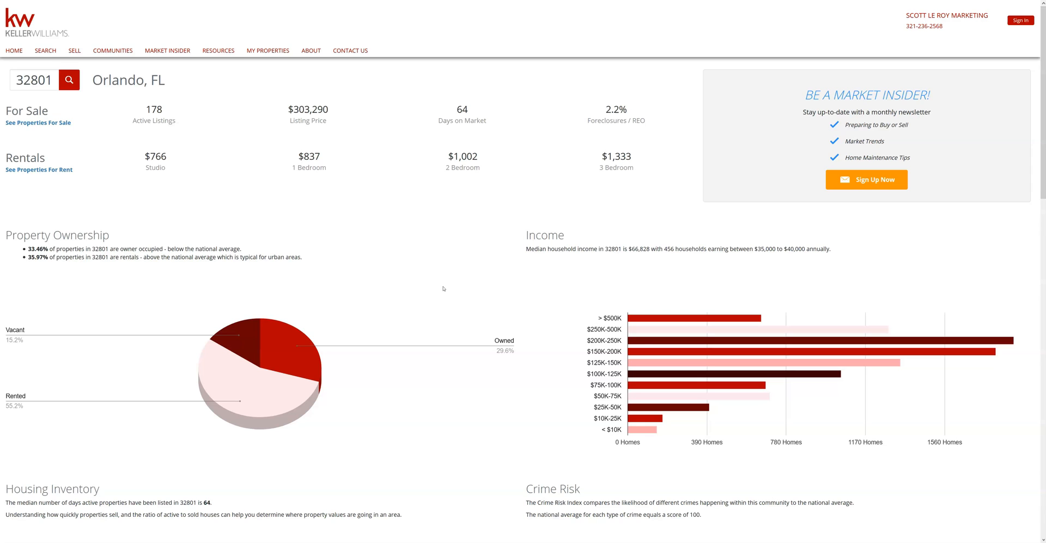
mouse_move(287, 251)
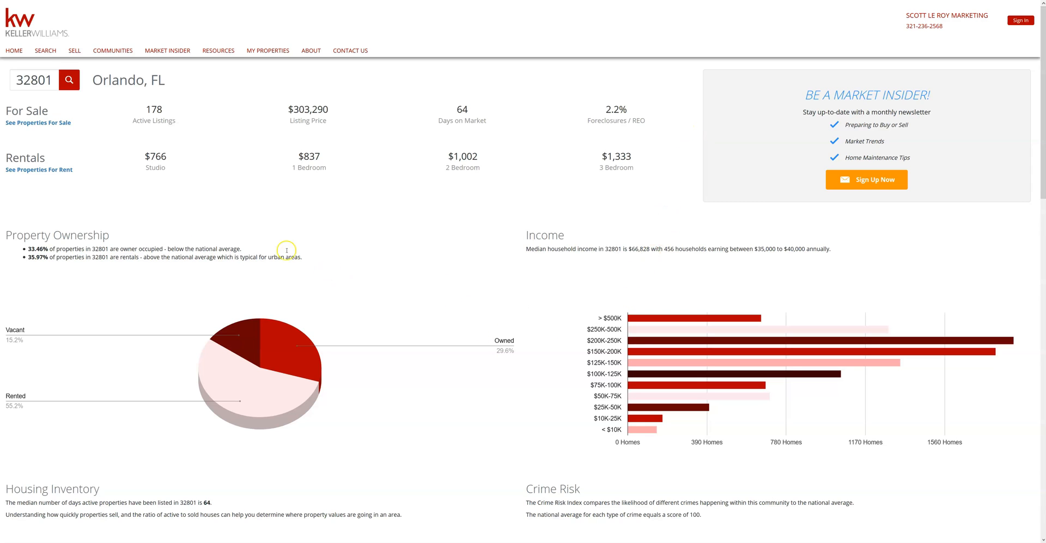
mouse_move(220, 40)
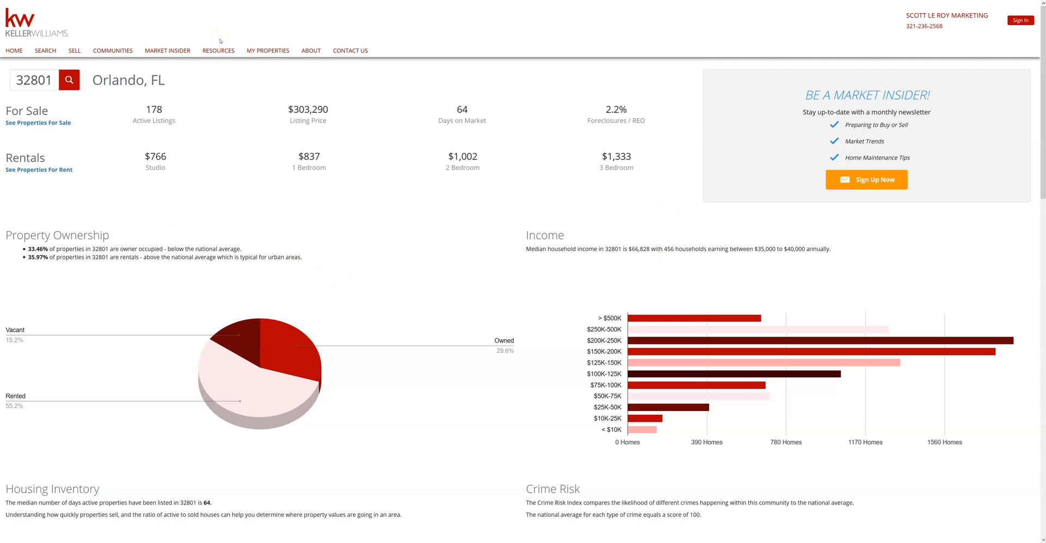
Step: Reveal the Resources menu's Blog and Finance options above the Orlando 32801 market report
click(218, 50)
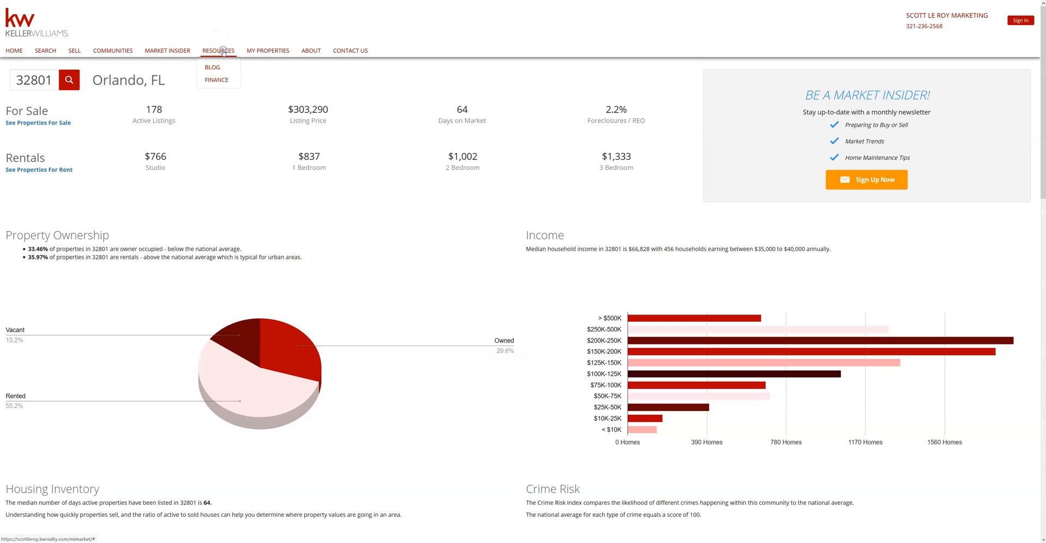
mouse_move(214, 66)
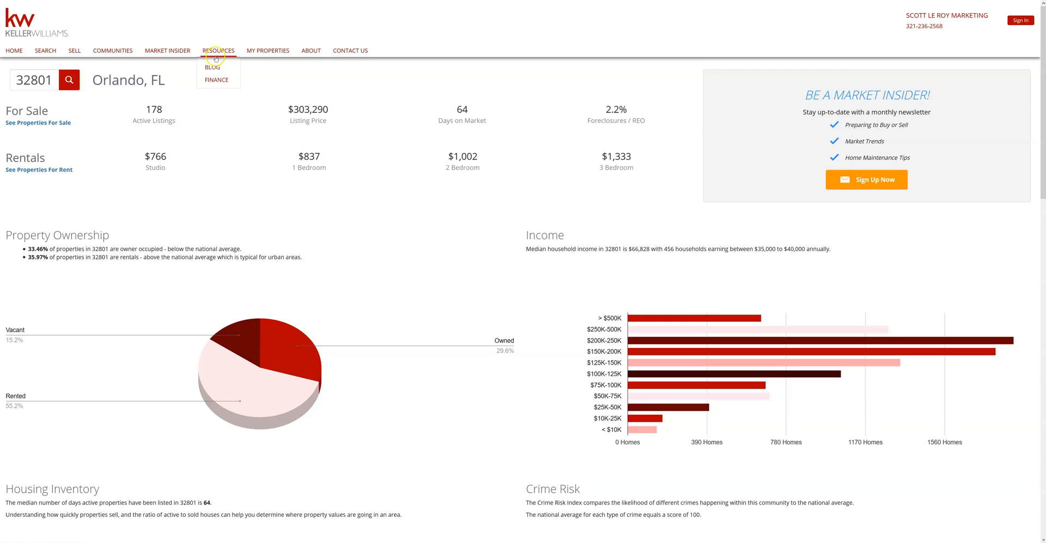
mouse_move(213, 66)
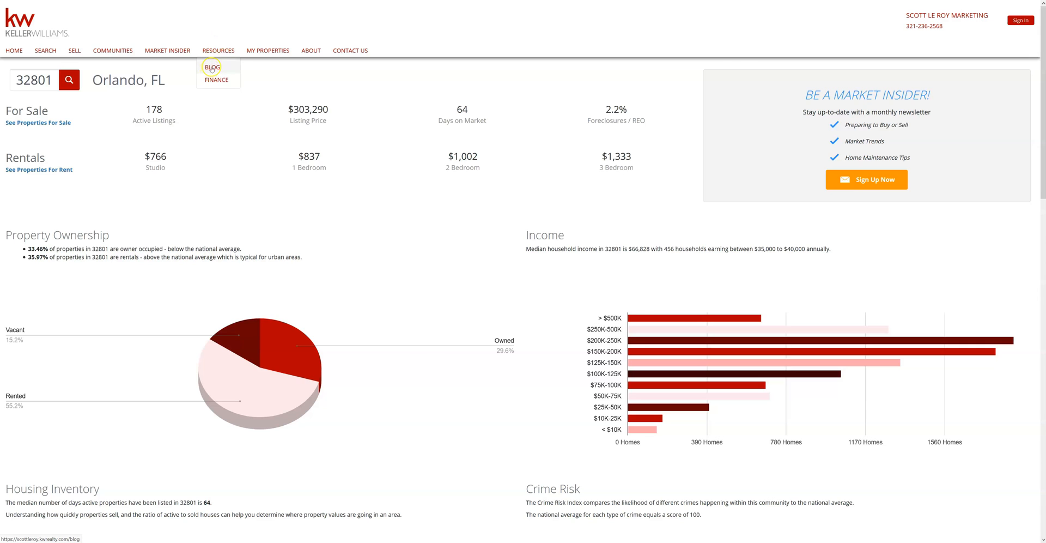
Step: View the blog page featuring '3 Tips for a Higher Home Appraisal' and reshow the Resources list
click(213, 66)
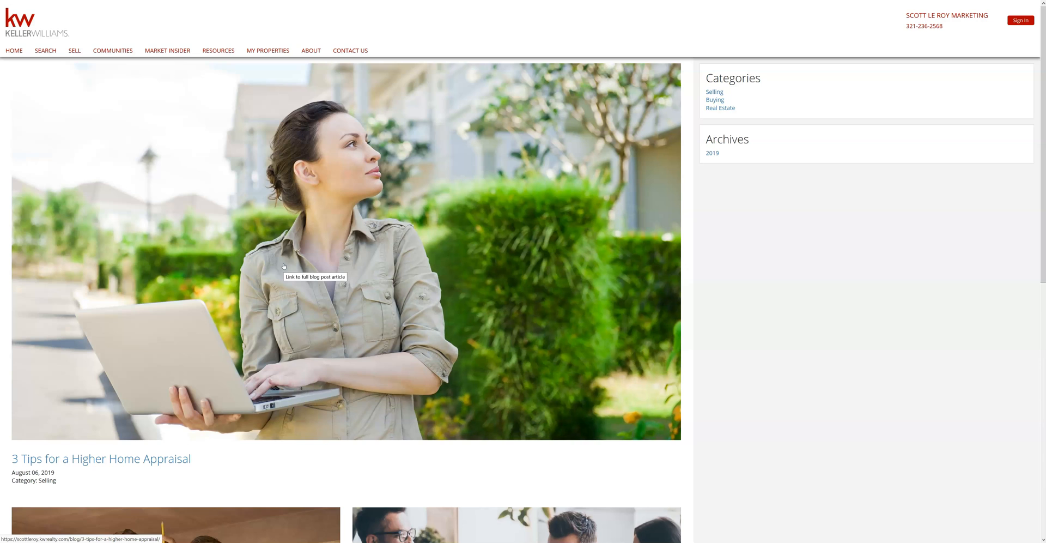
click(283, 252)
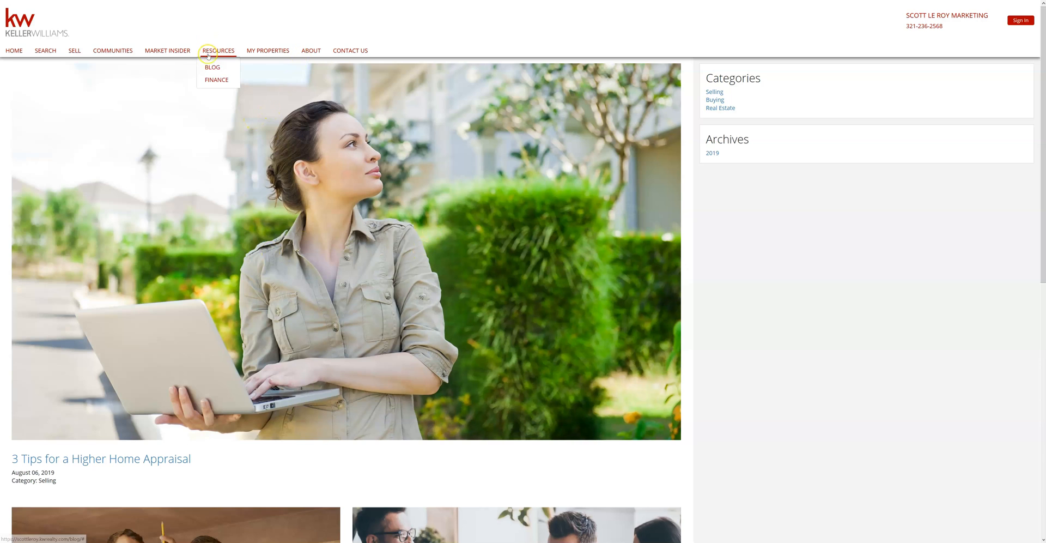
Step: Go to the Why Get Pre-Qualified finance page with its information request form
click(216, 80)
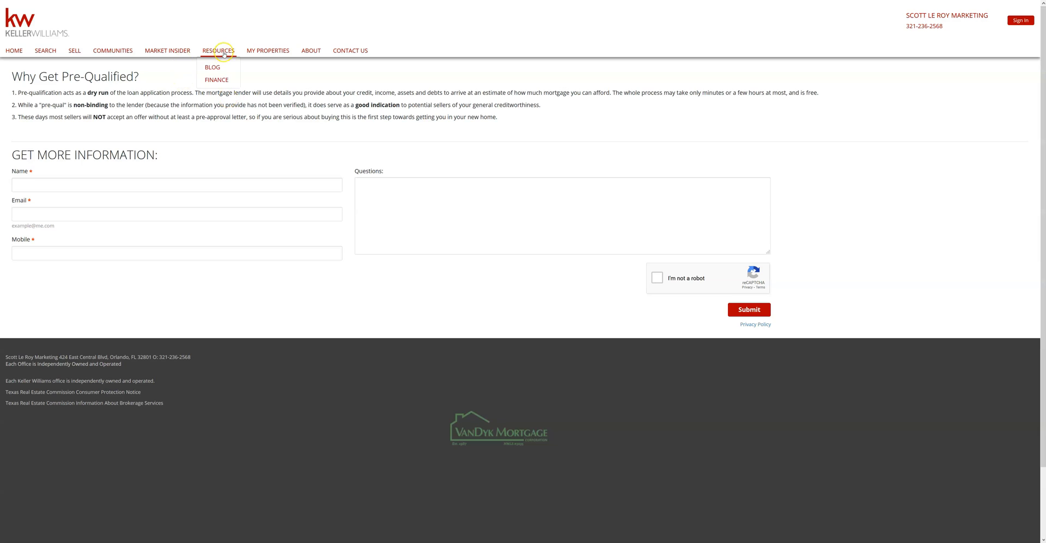
mouse_move(334, 110)
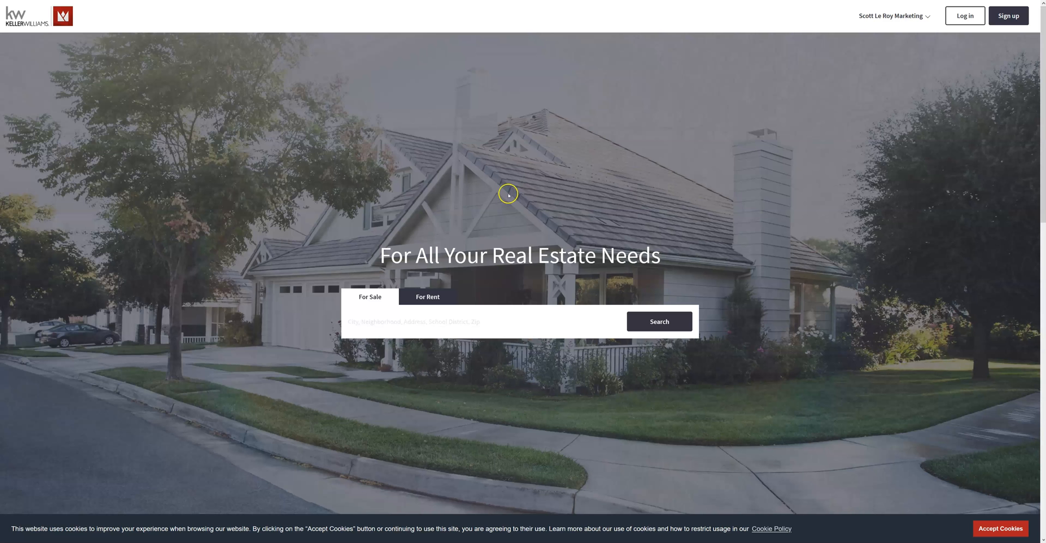
Step: Navigate via the agent header menu to the IDX What's My Home Worth? request form
click(890, 15)
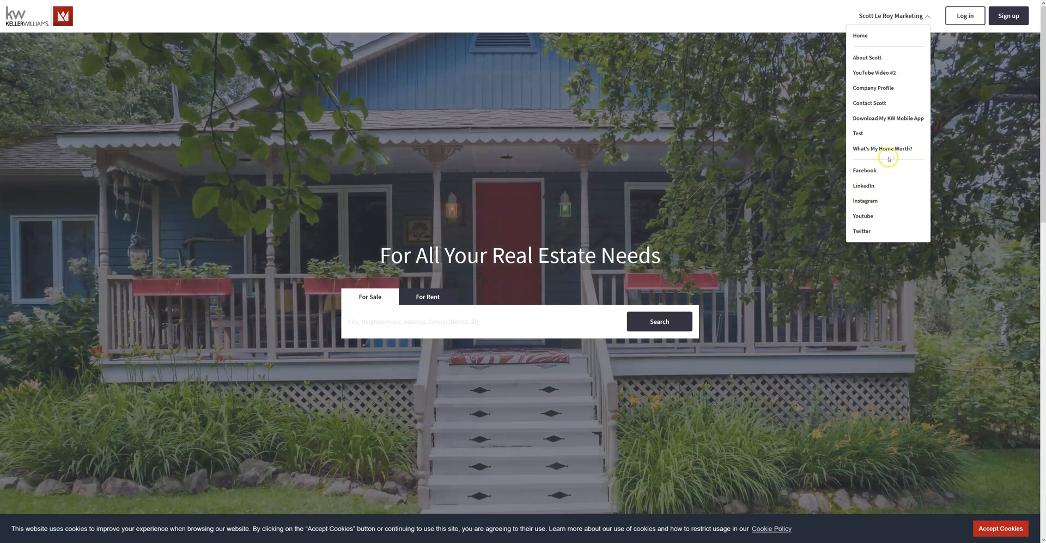
click(869, 102)
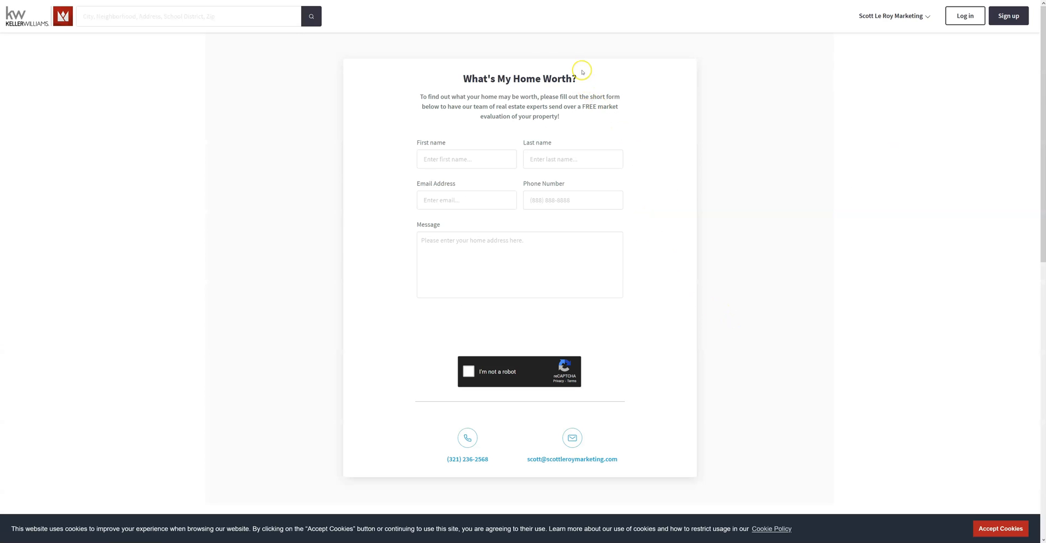
mouse_move(442, 114)
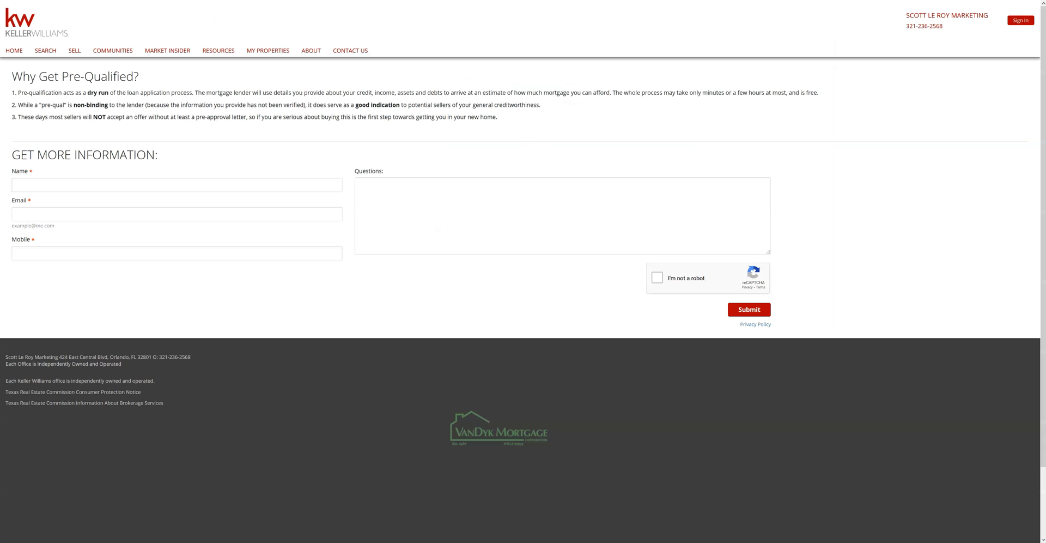
mouse_move(480, 447)
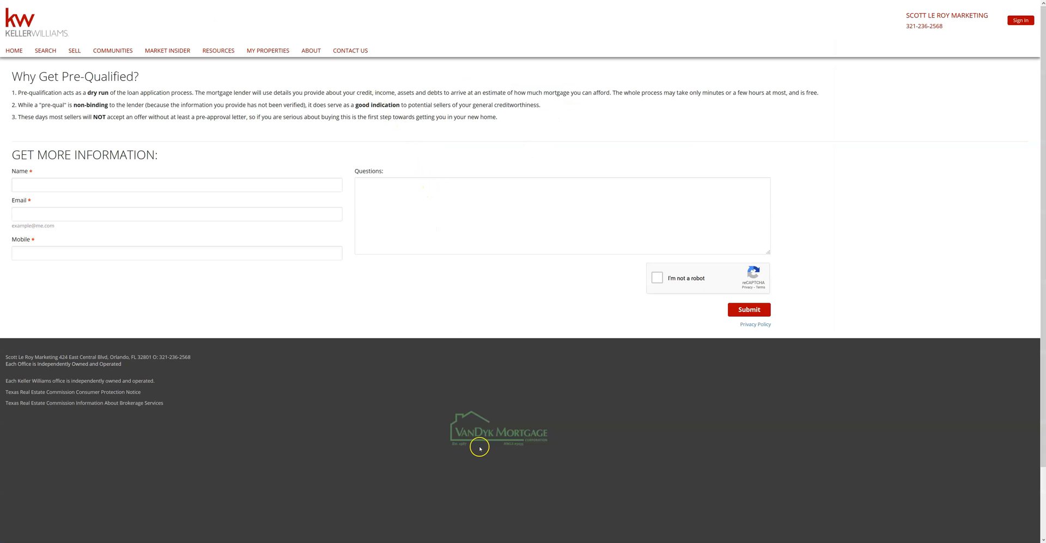
mouse_move(479, 449)
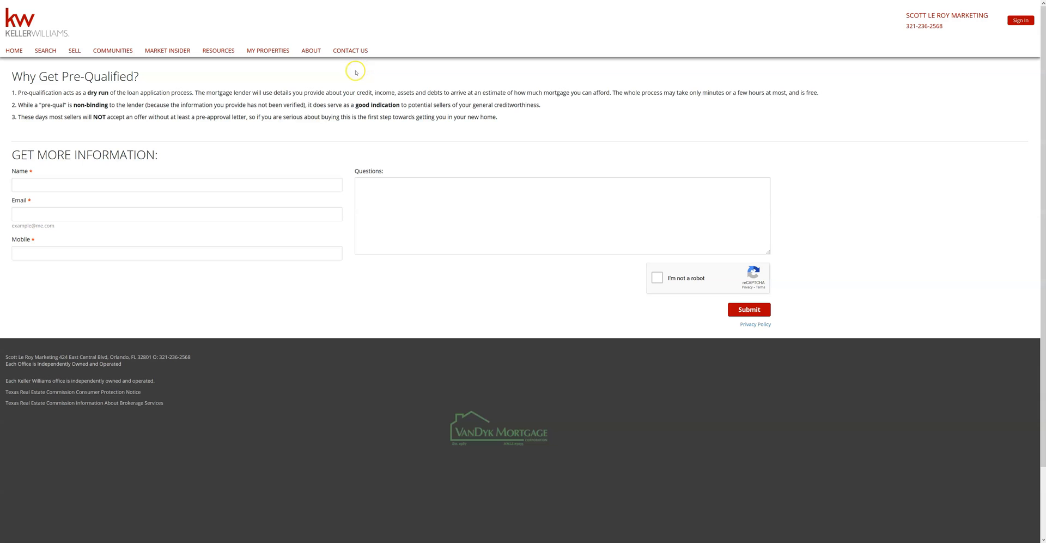
mouse_move(268, 50)
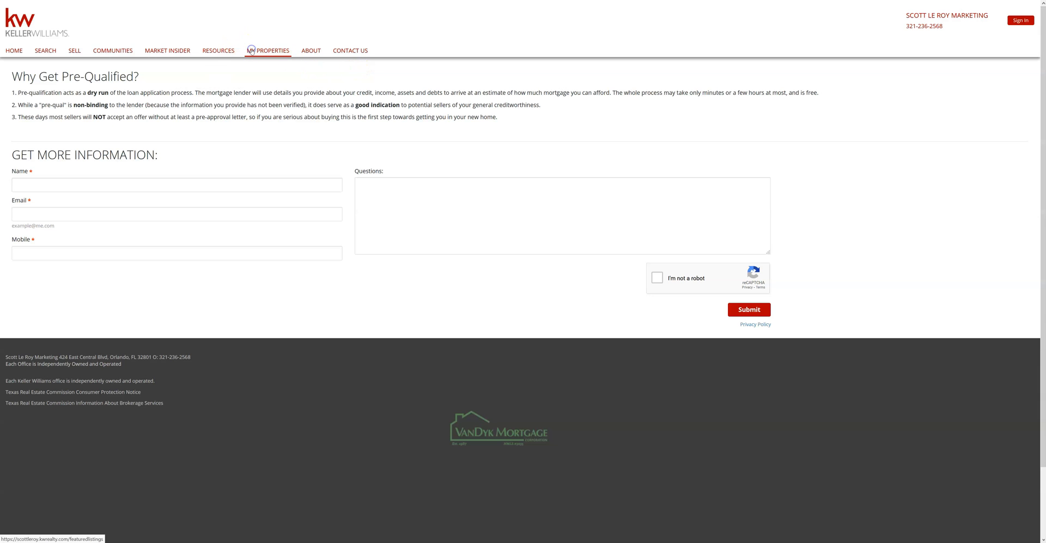
Step: View My Properties' active listings, scrolling to the Lake Placid lot at $39,999
click(268, 50)
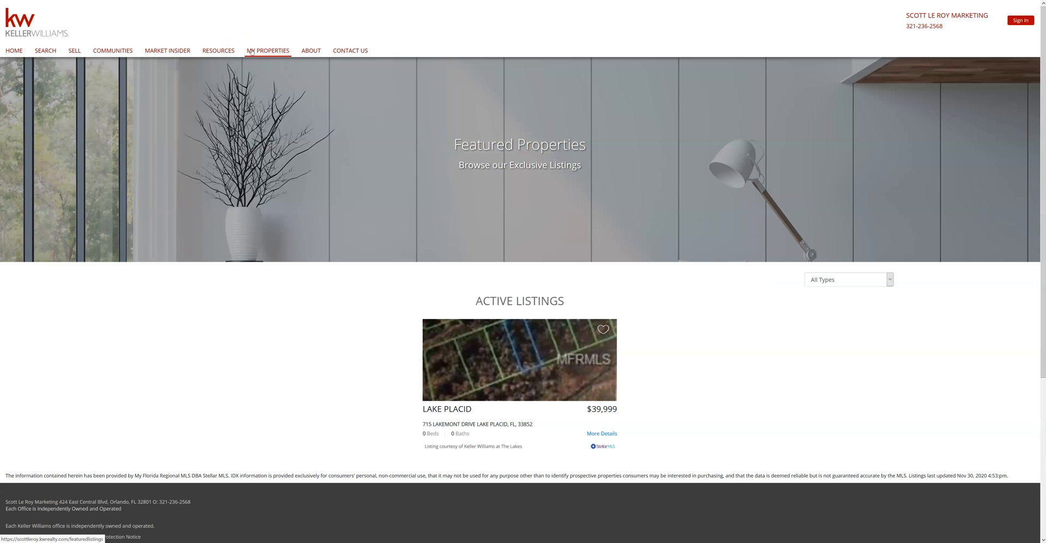
scroll(down, 3)
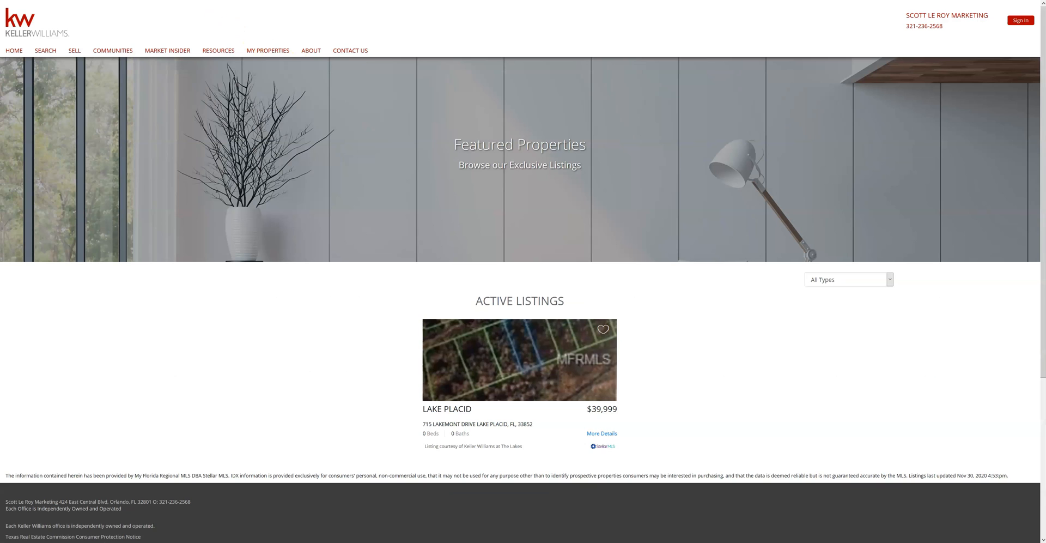
mouse_move(1031, 110)
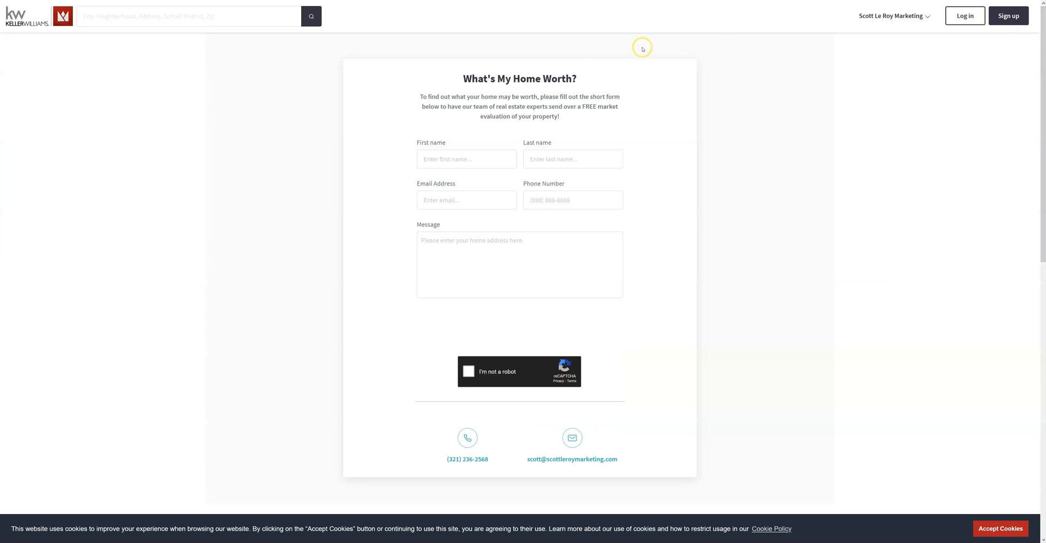
mouse_move(924, 39)
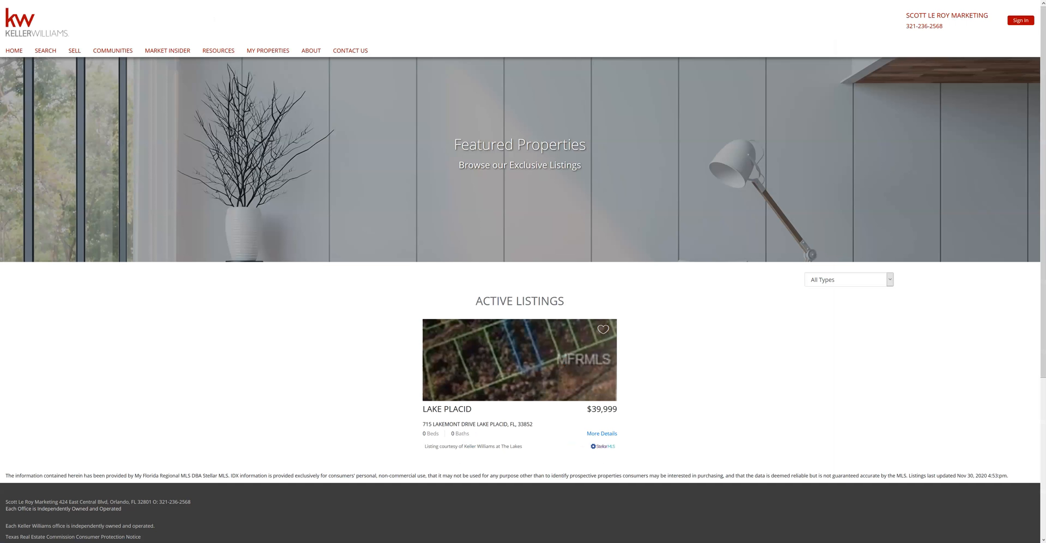
scroll(down, 3)
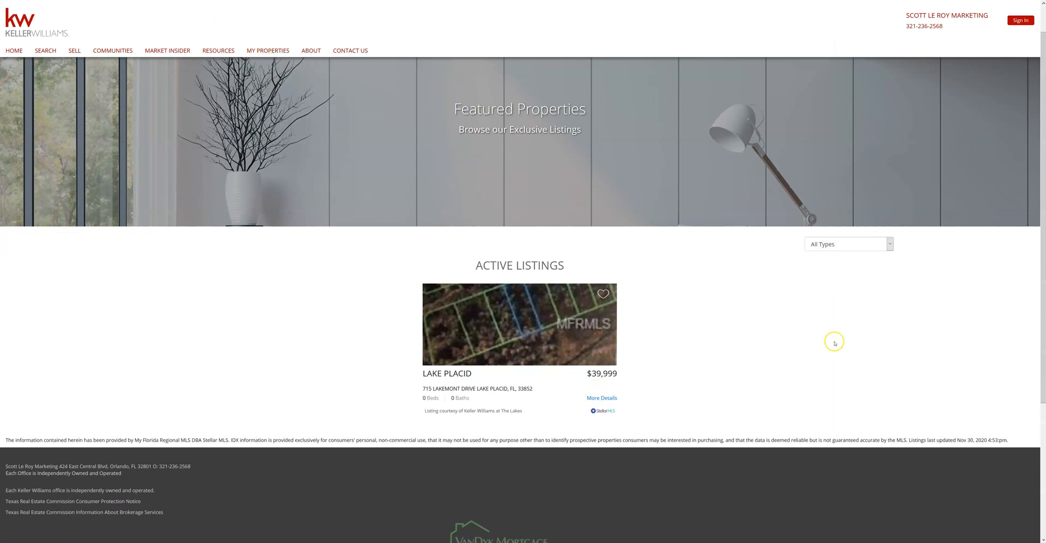
mouse_move(833, 344)
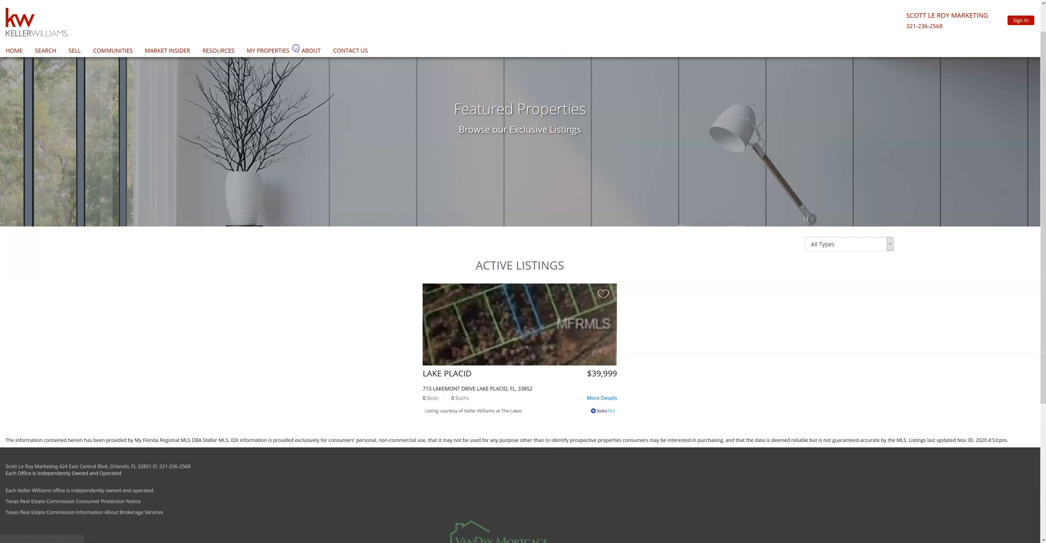
mouse_move(311, 50)
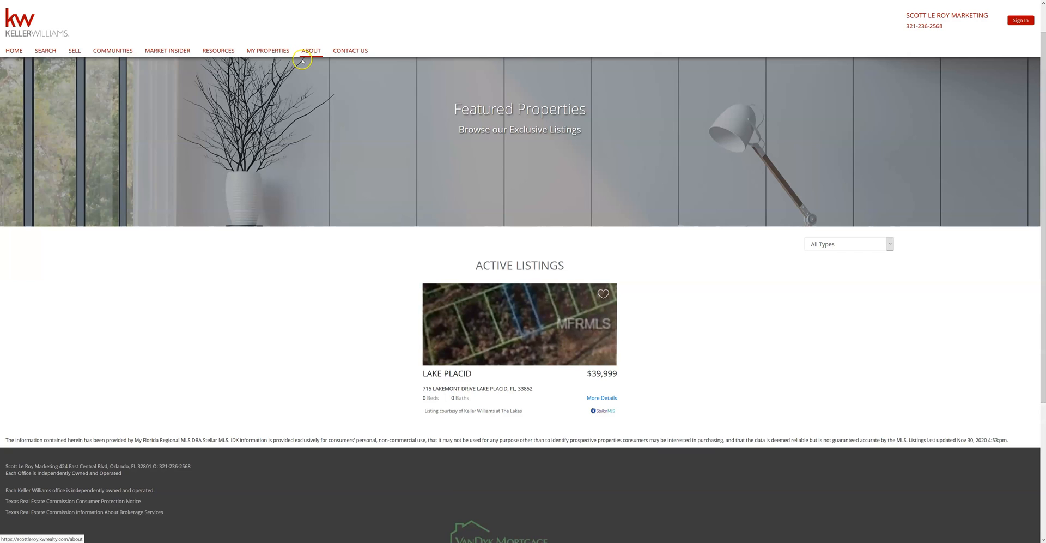
Step: View the eEdge About profile, then the IDX site's agent biography page via the header menu
click(311, 50)
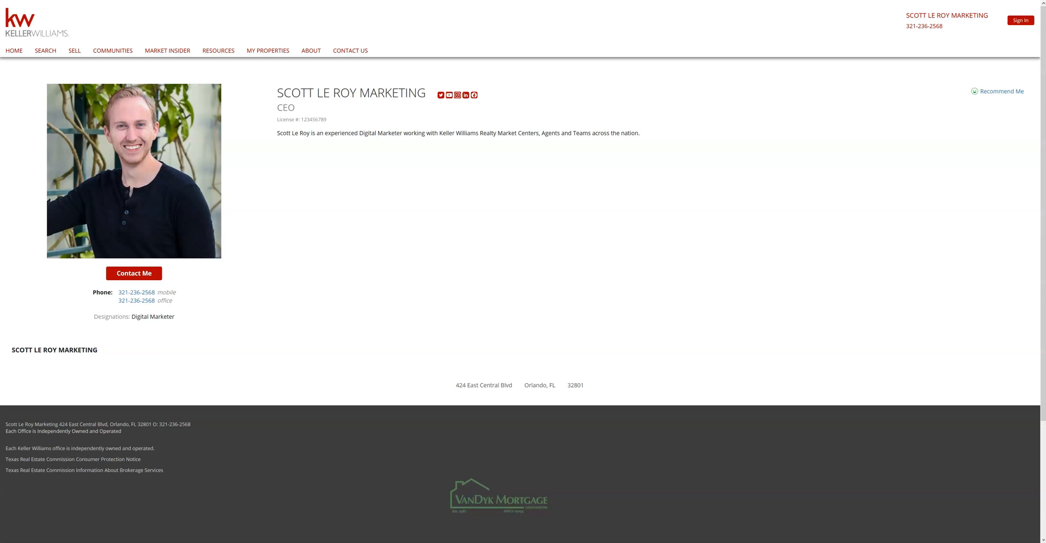
click(891, 15)
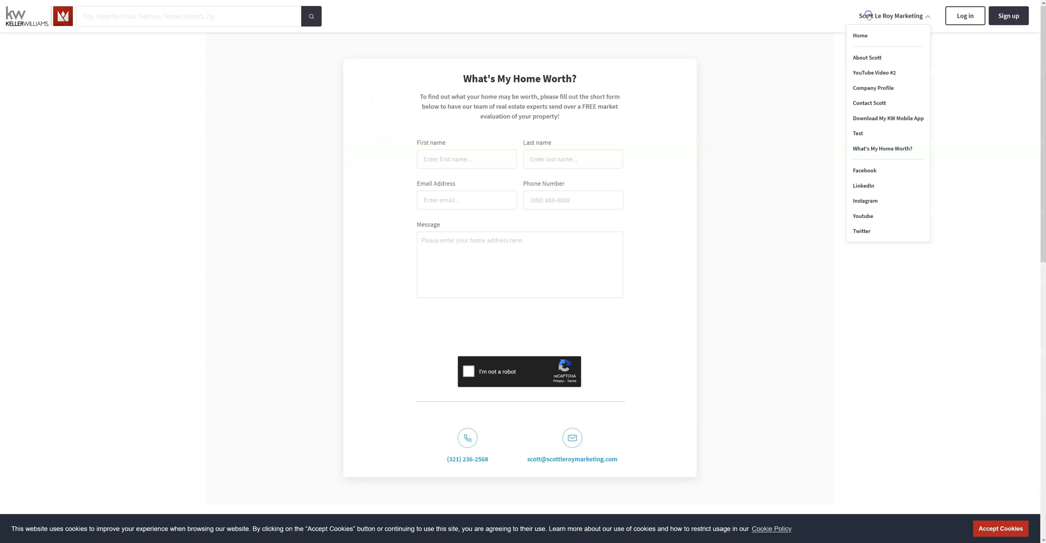
click(869, 102)
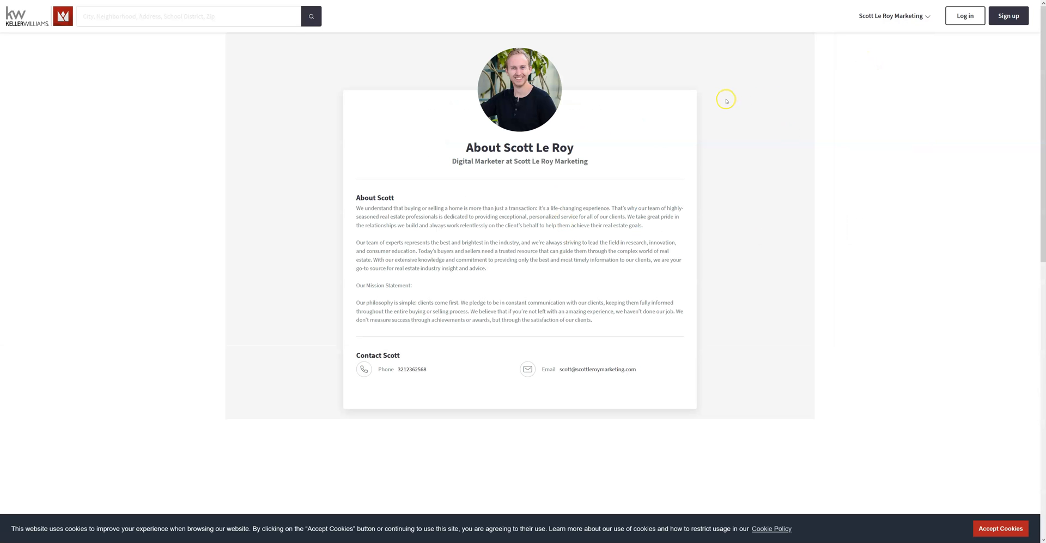
mouse_move(517, 135)
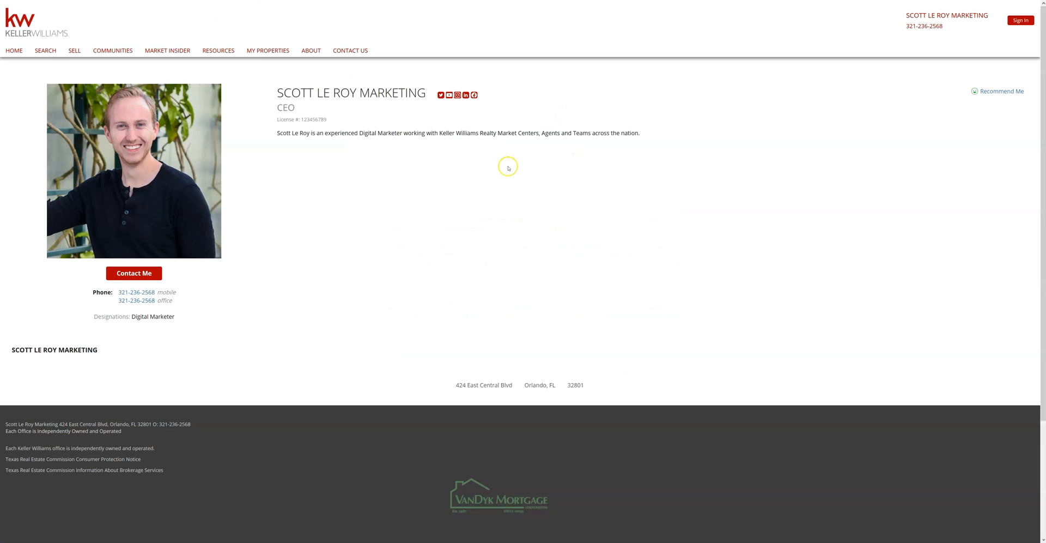
mouse_move(350, 51)
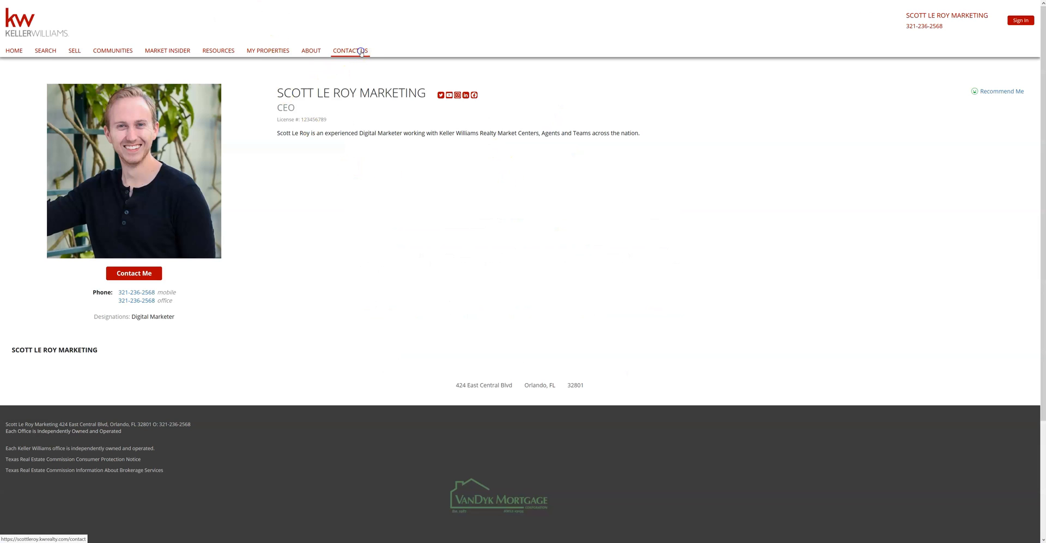
Step: Compare the old eEdge contact page with the new site's Contact Scott page and homepage contact form
click(133, 273)
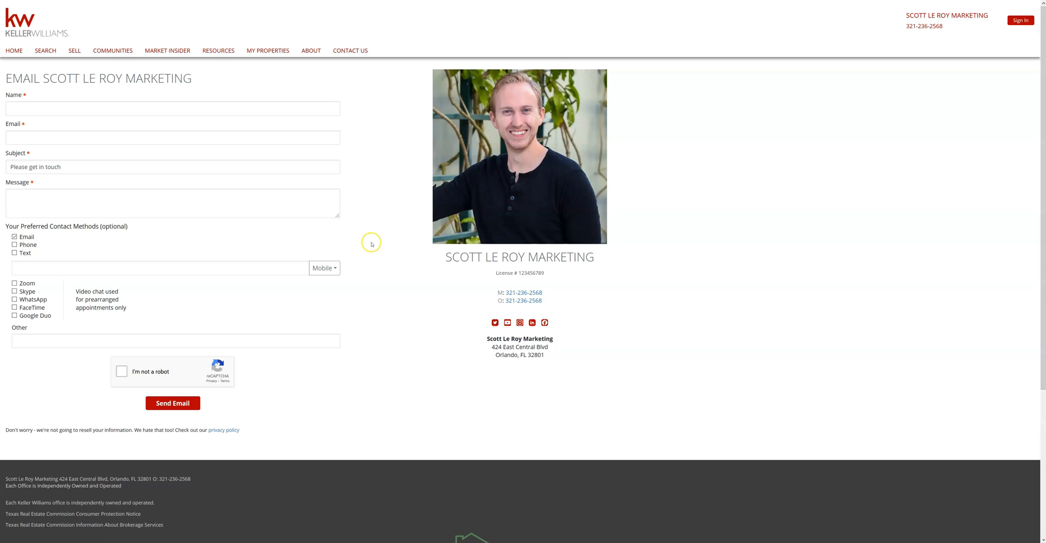
mouse_move(372, 242)
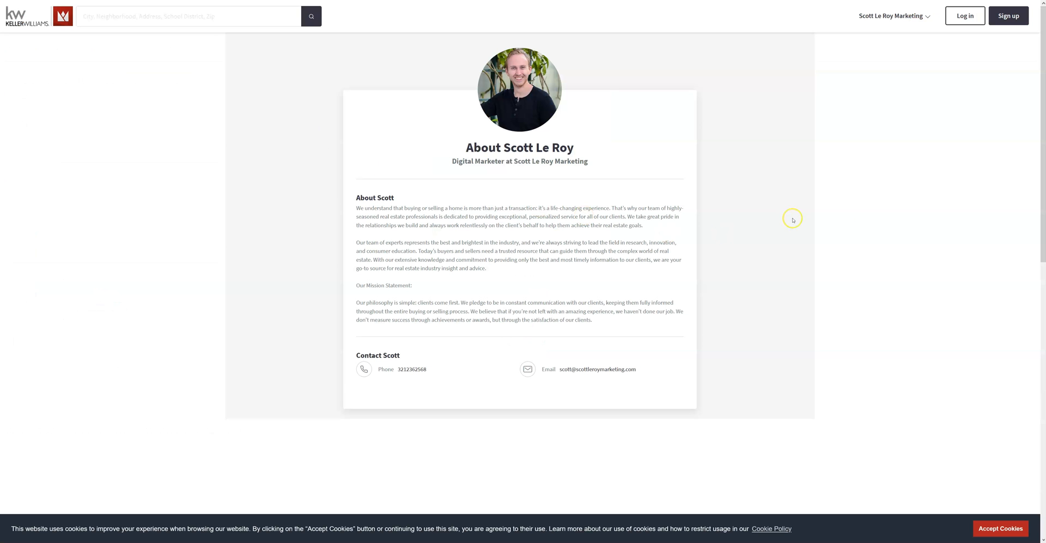
click(890, 15)
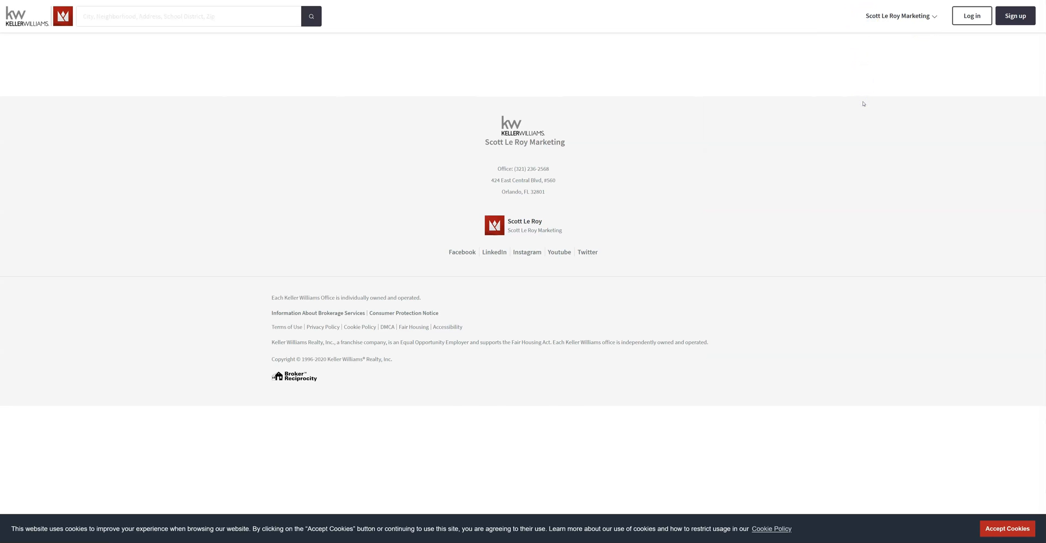
scroll(up, 3)
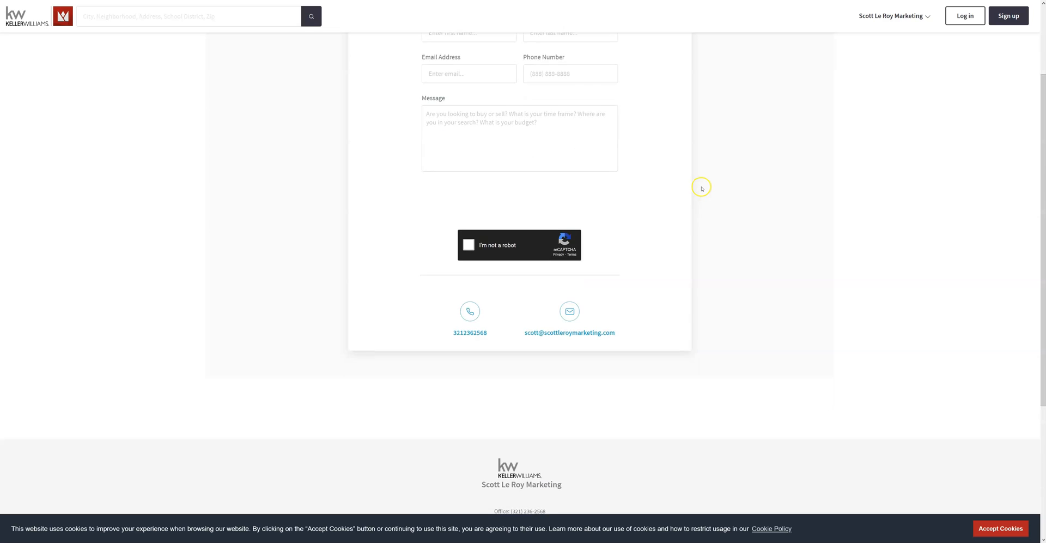
scroll(down, 3)
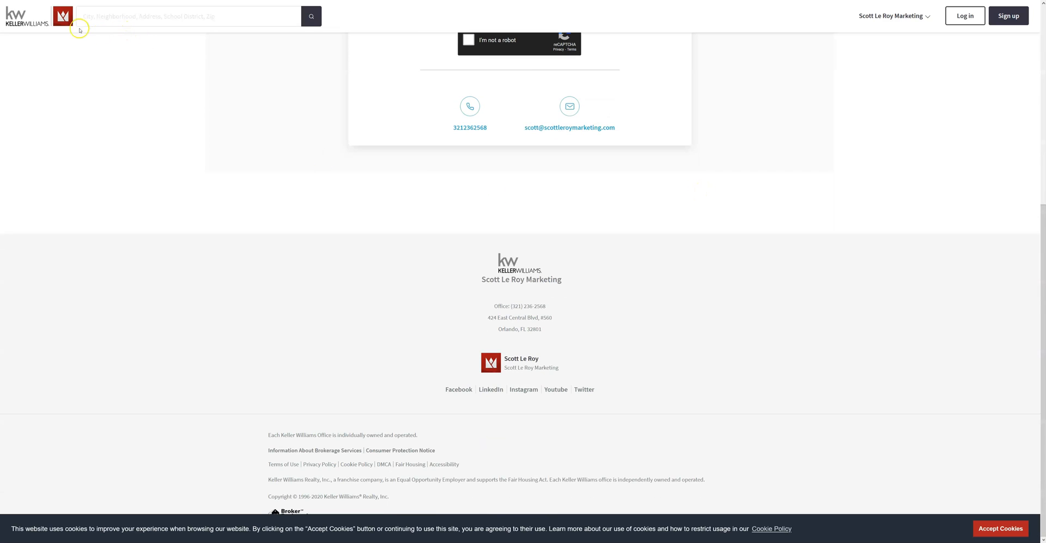
scroll(up, 3)
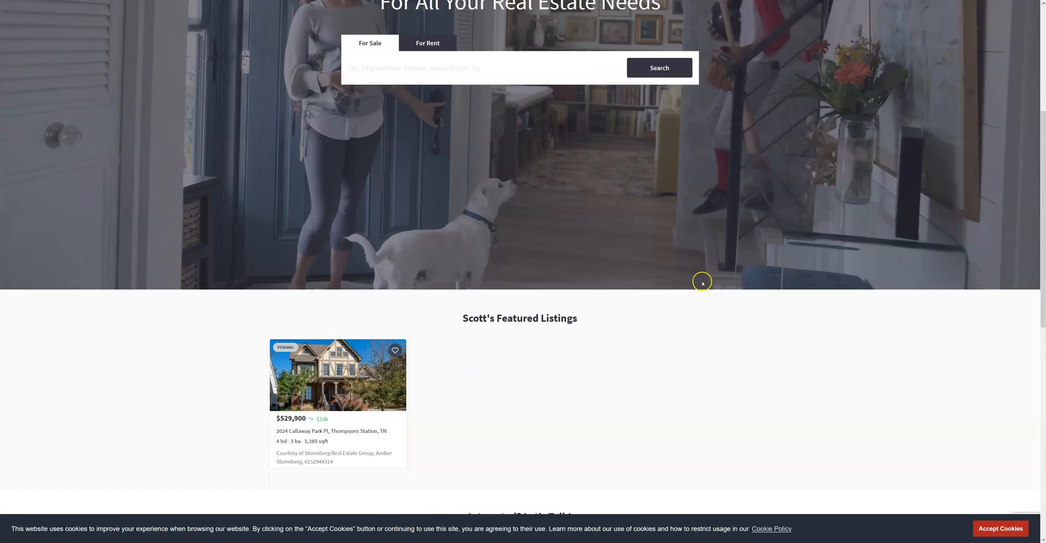
scroll(down, 3)
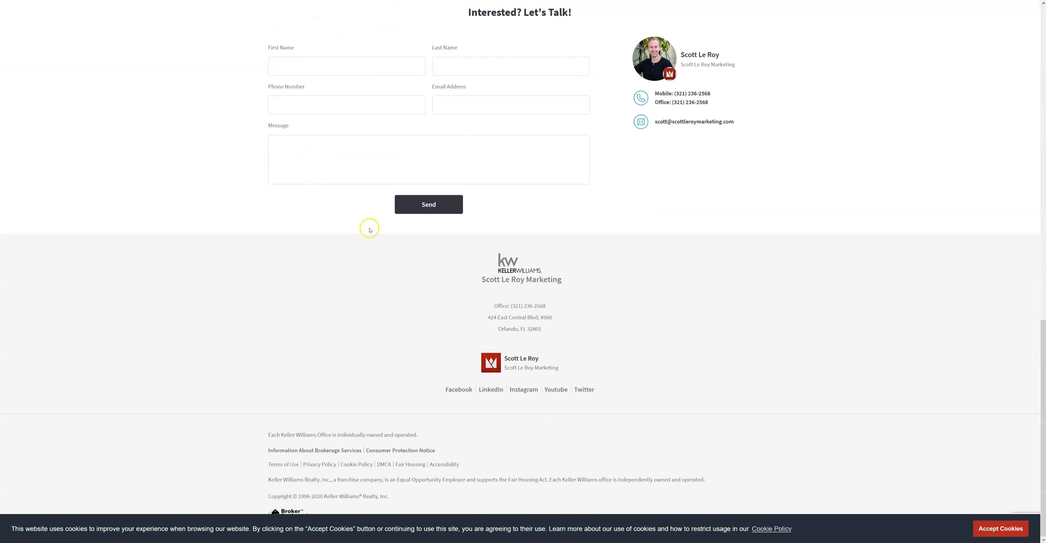
mouse_move(703, 248)
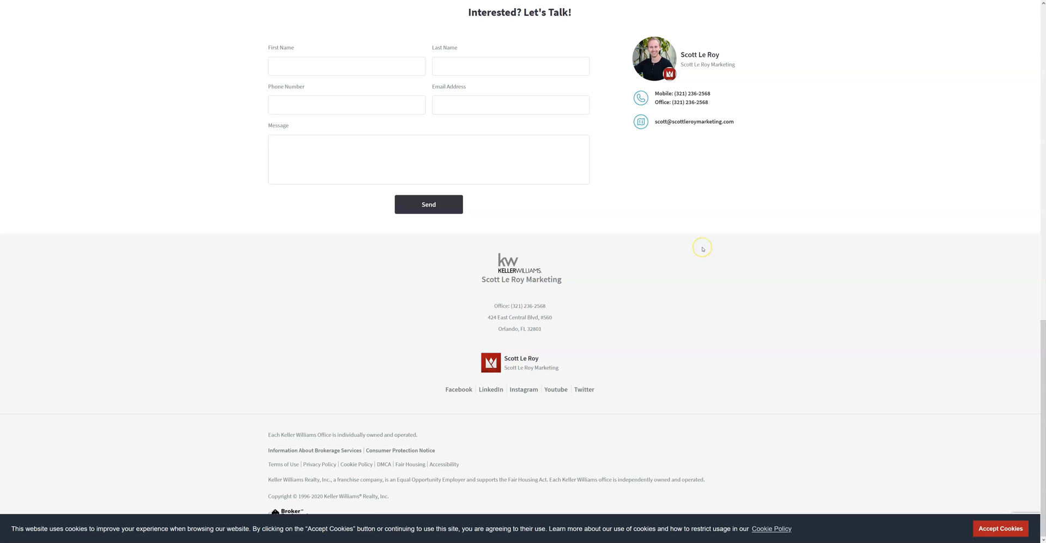
mouse_move(635, 207)
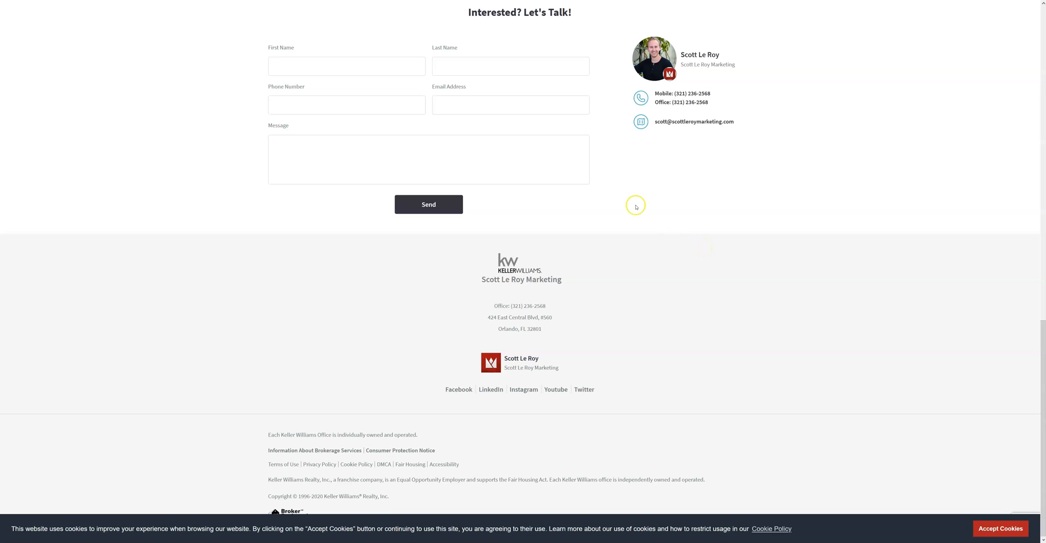
mouse_move(563, 152)
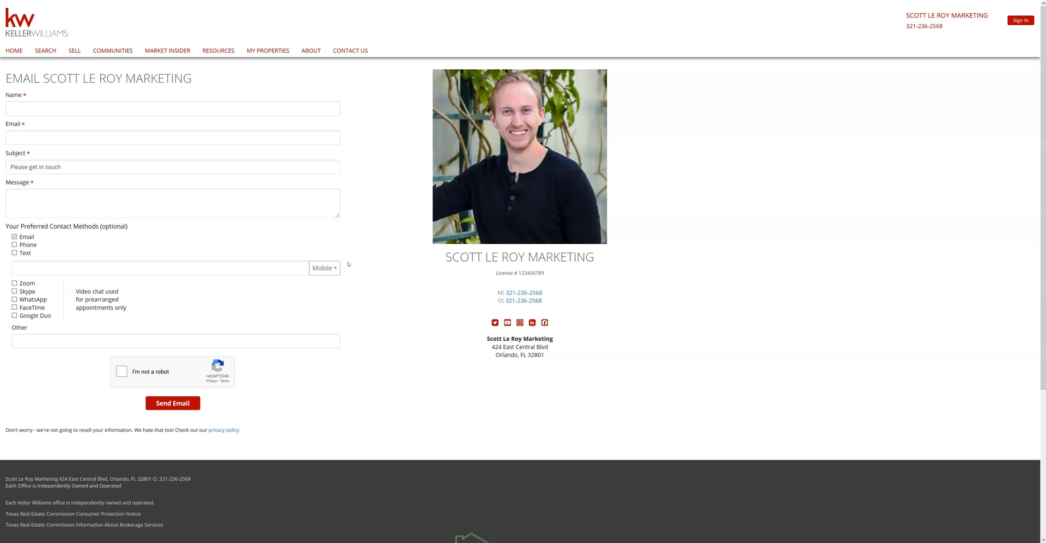
mouse_move(154, 174)
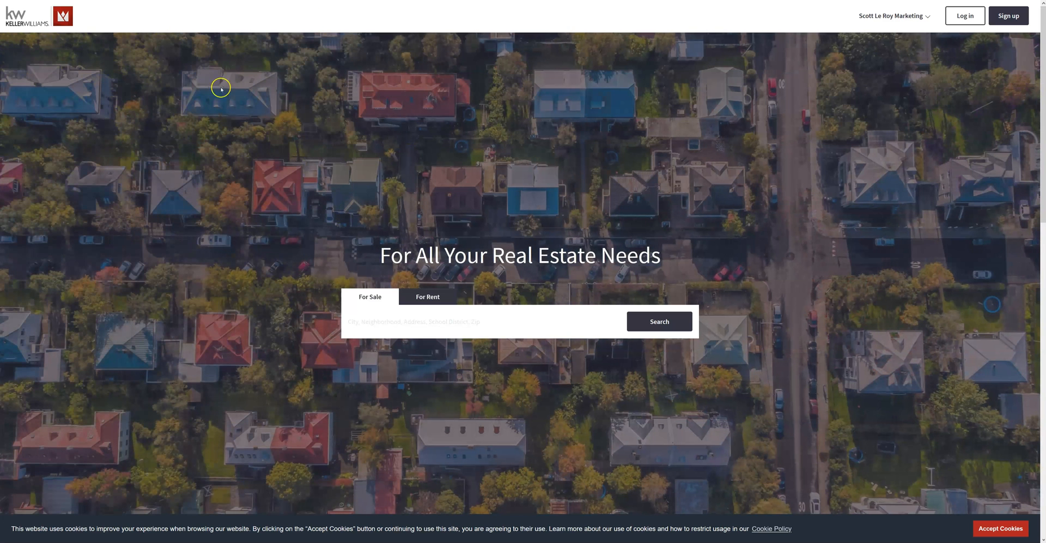
mouse_move(924, 9)
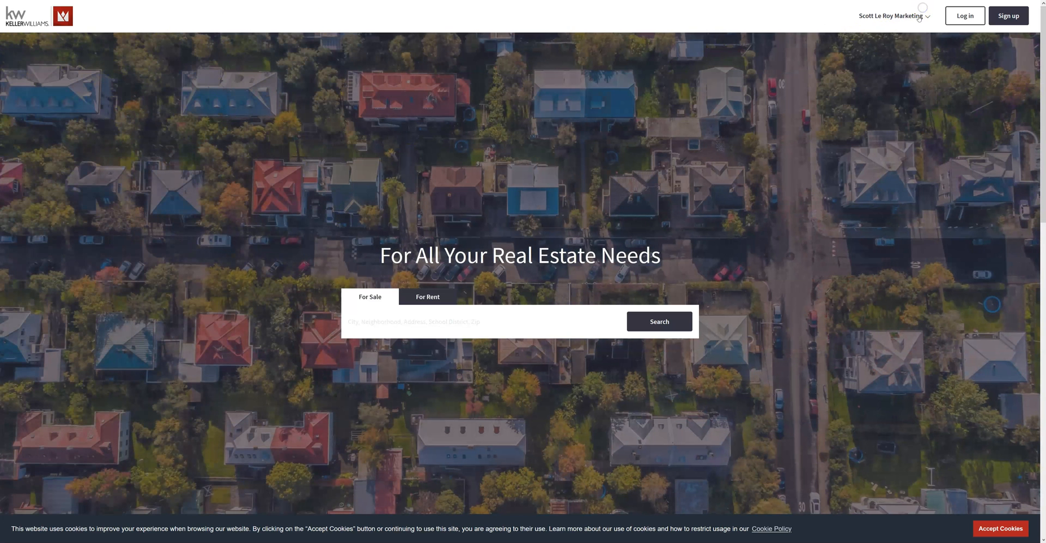
Step: View the Leave A Review page and try its Address field
click(890, 15)
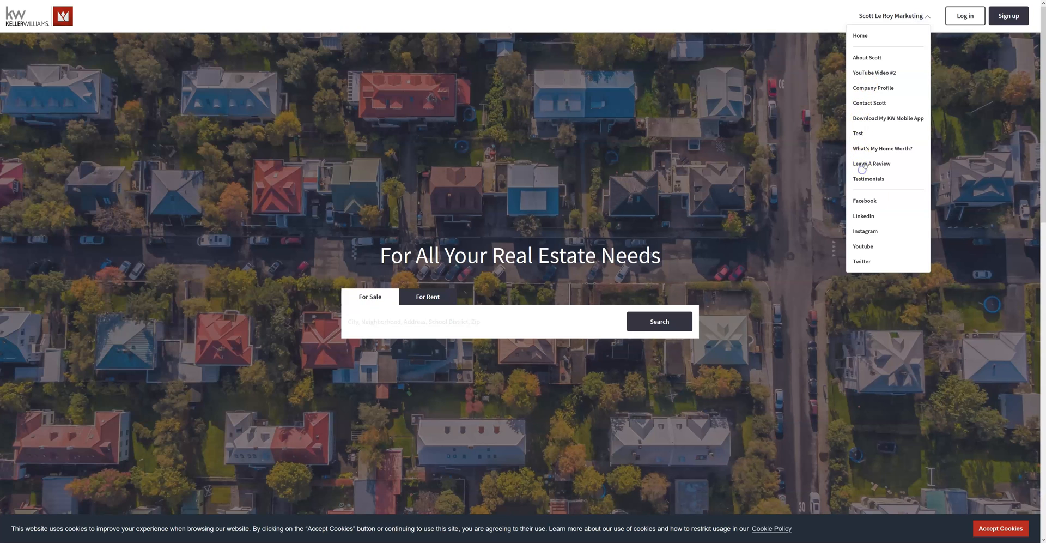
click(871, 163)
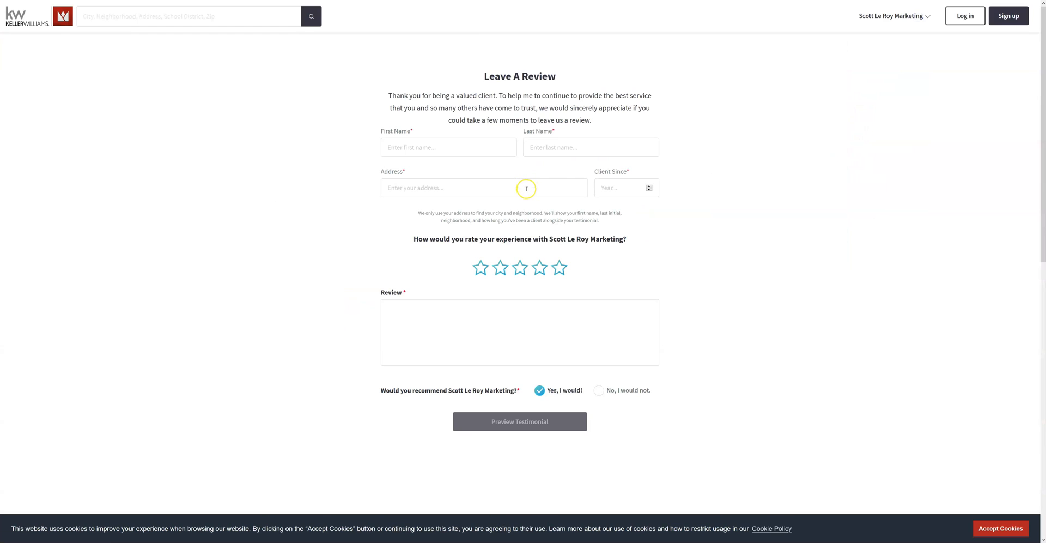
mouse_move(807, 389)
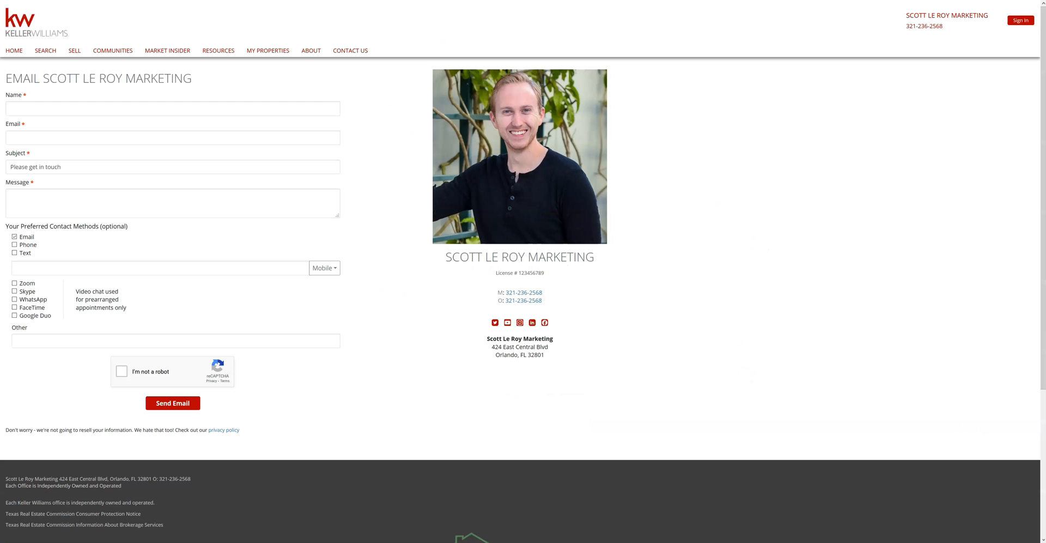
click(218, 50)
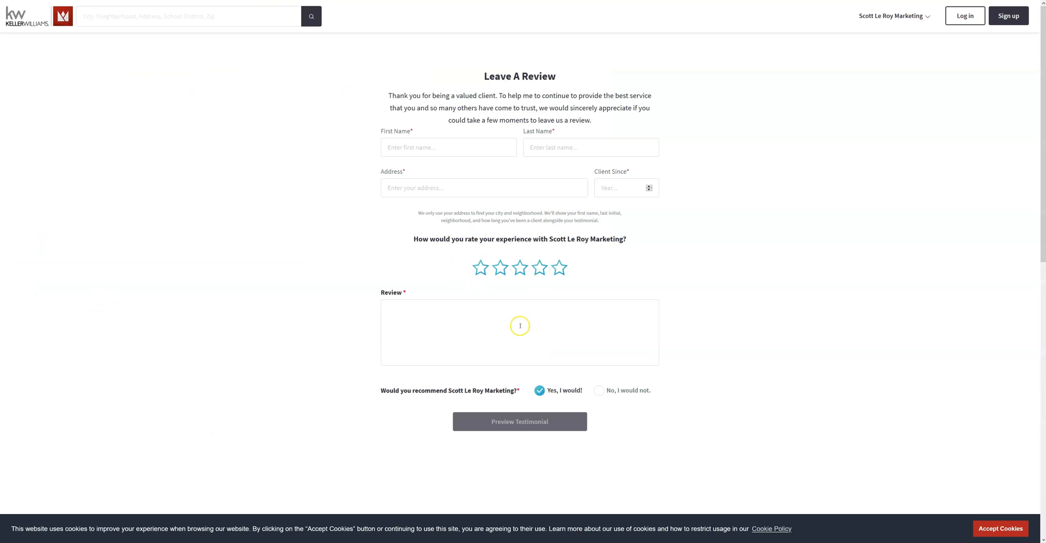
mouse_move(488, 181)
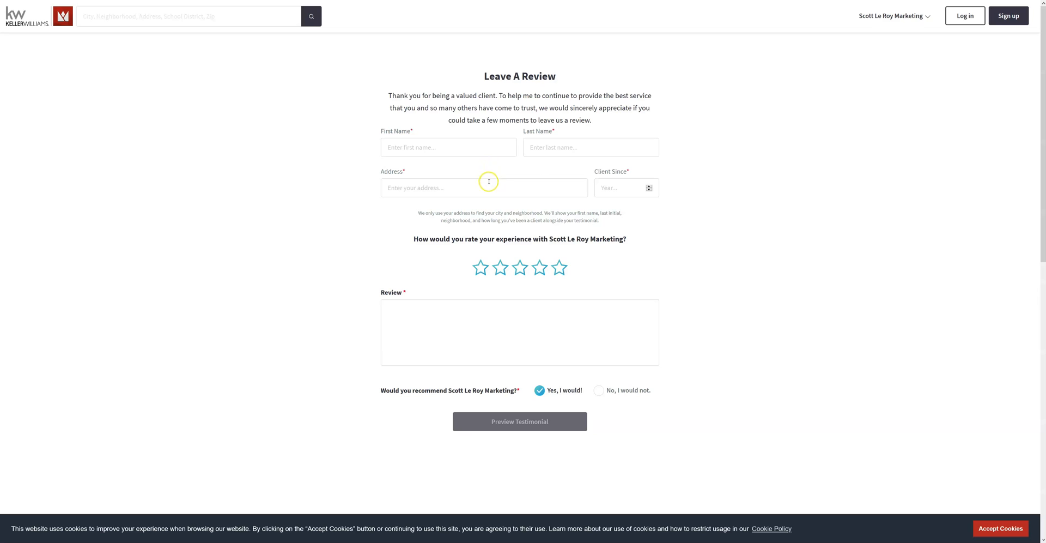
click(519, 422)
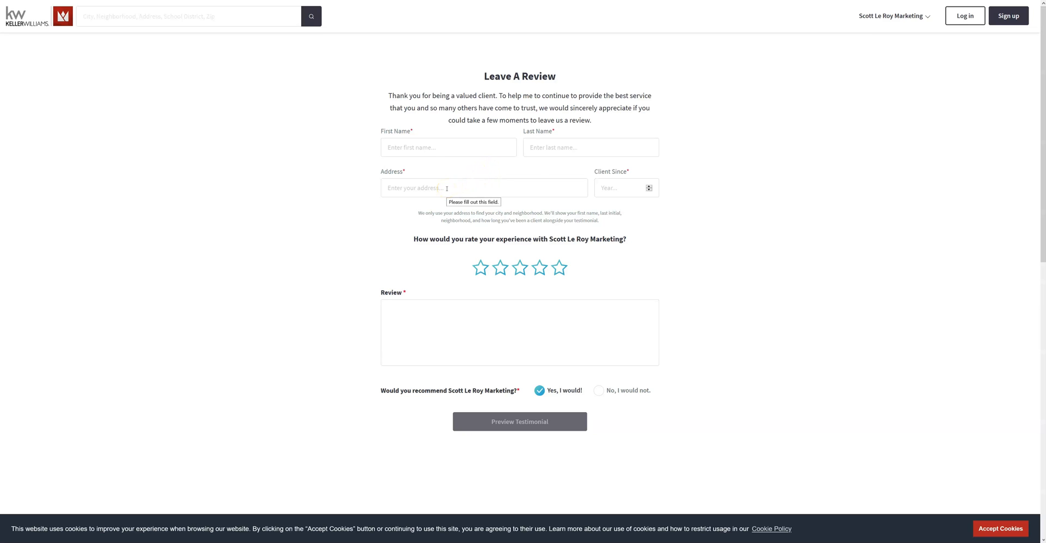
mouse_move(624, 187)
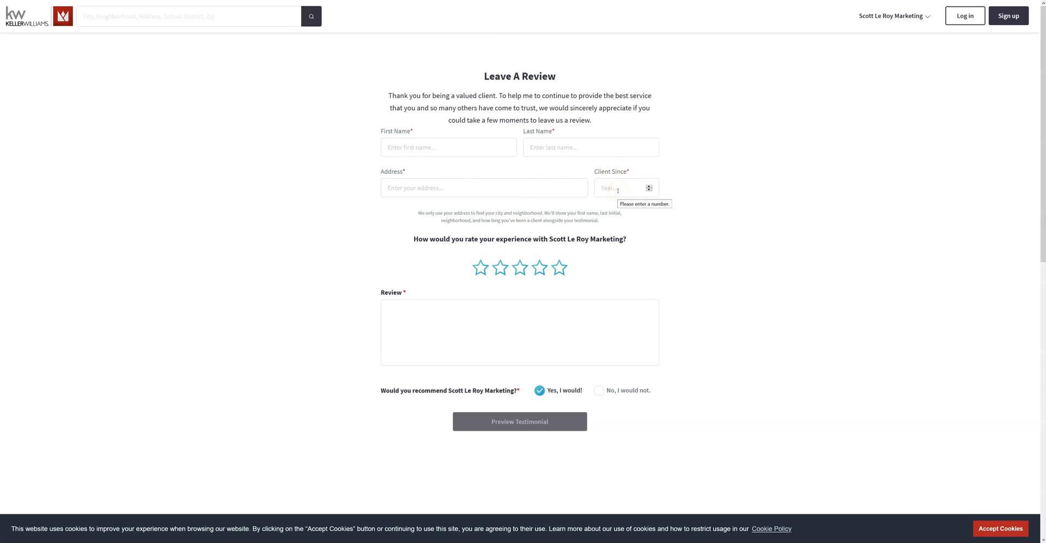
mouse_move(813, 58)
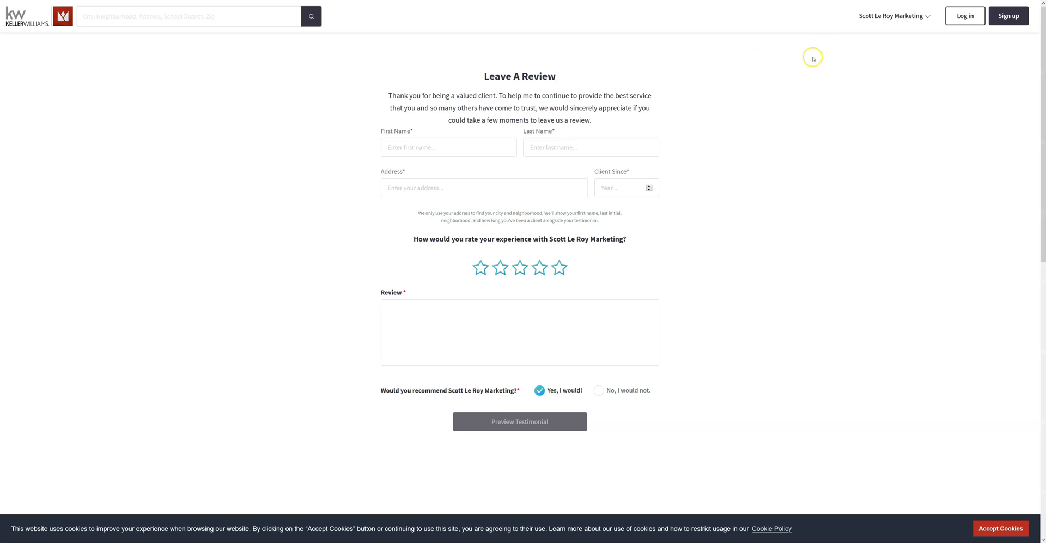
Step: View the Testimonials page listing clients' five-star reviews
click(891, 15)
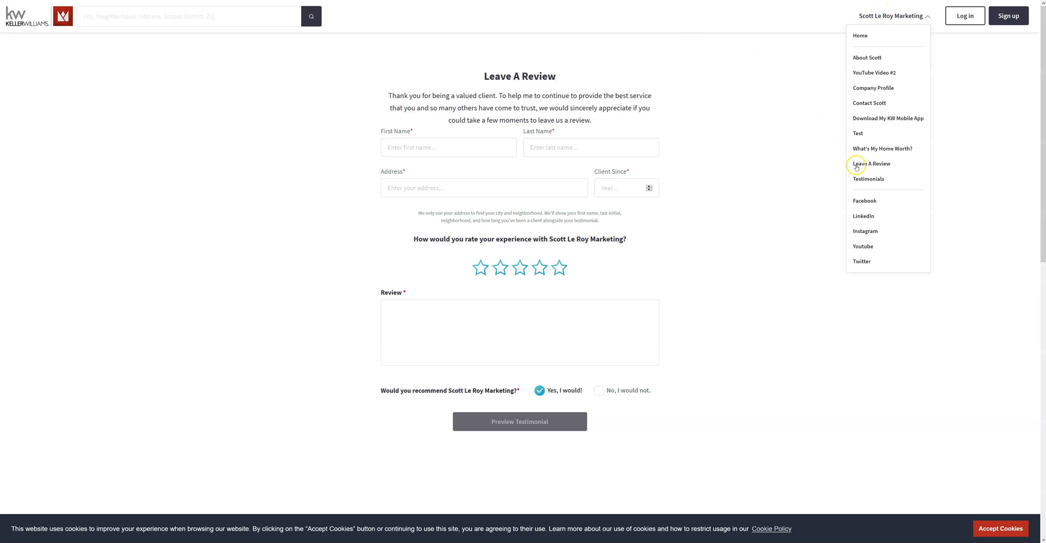
click(869, 178)
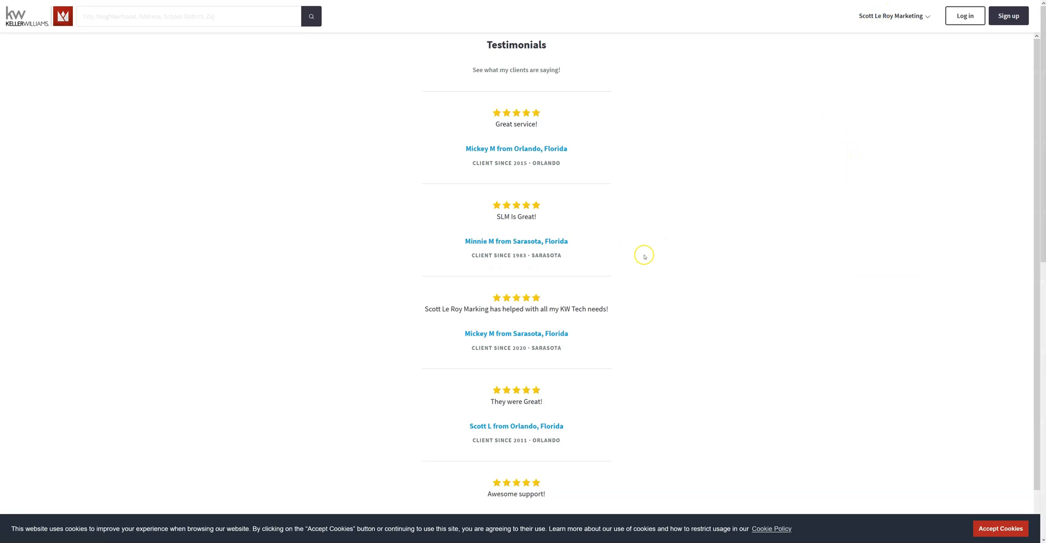
scroll(down, 3)
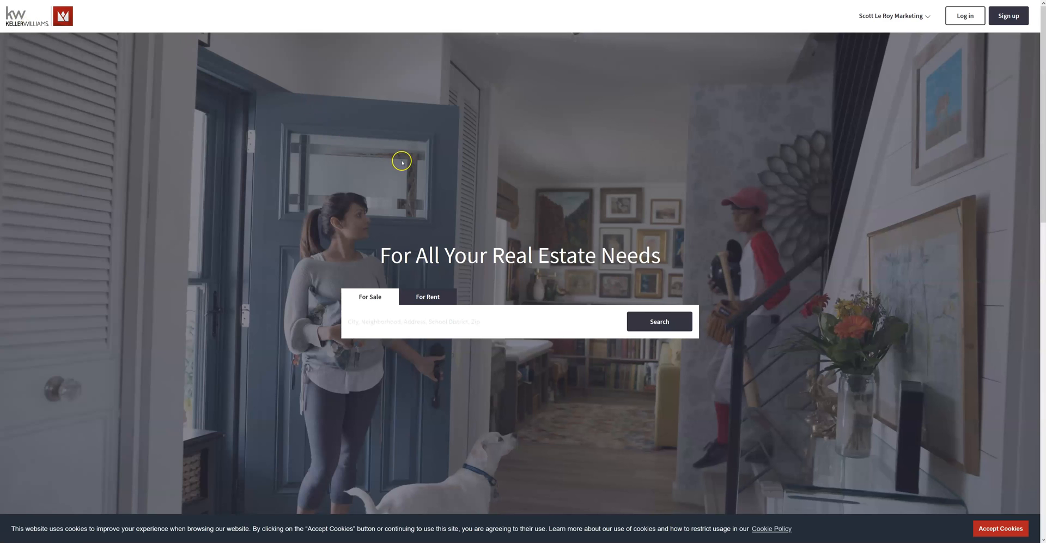
mouse_move(425, 183)
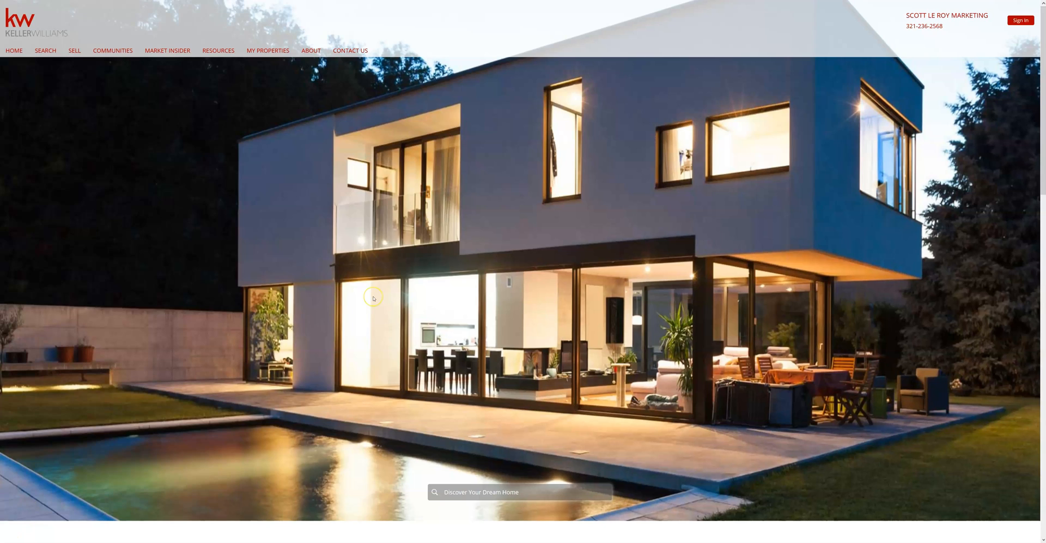
mouse_move(373, 298)
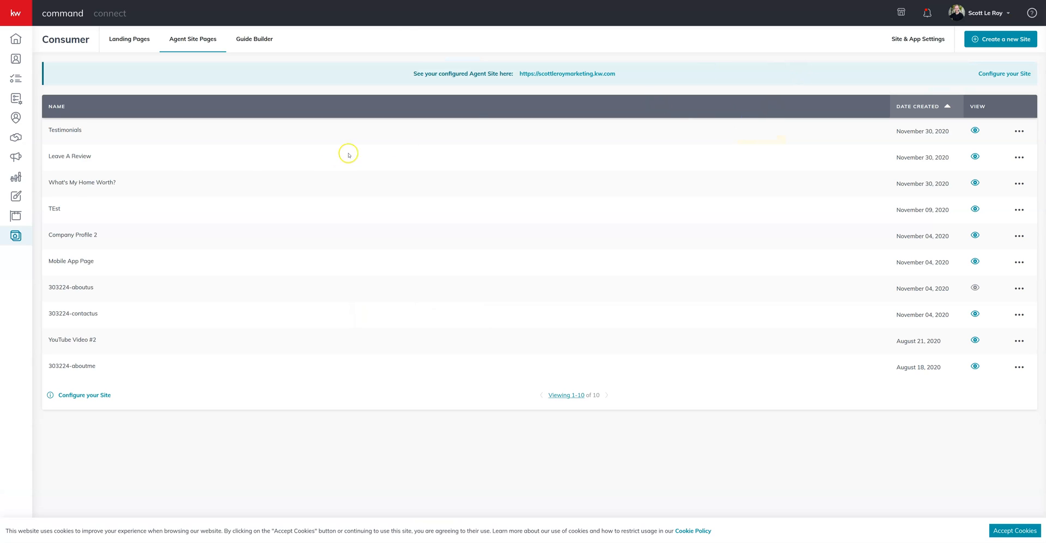
mouse_move(16, 236)
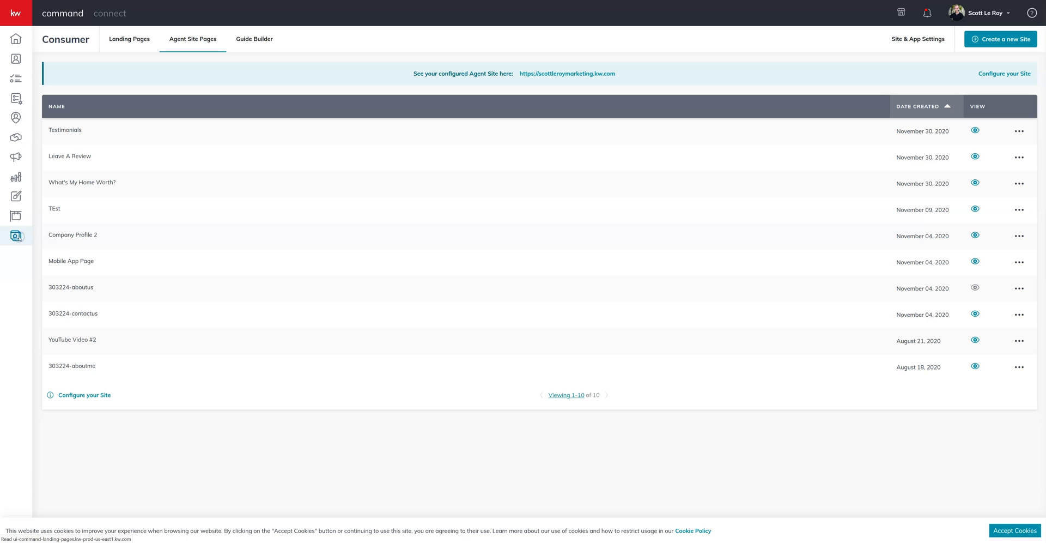
Step: From Agent Site Pages, begin configuring the site and choose the new KW Agent Sites provider
click(130, 39)
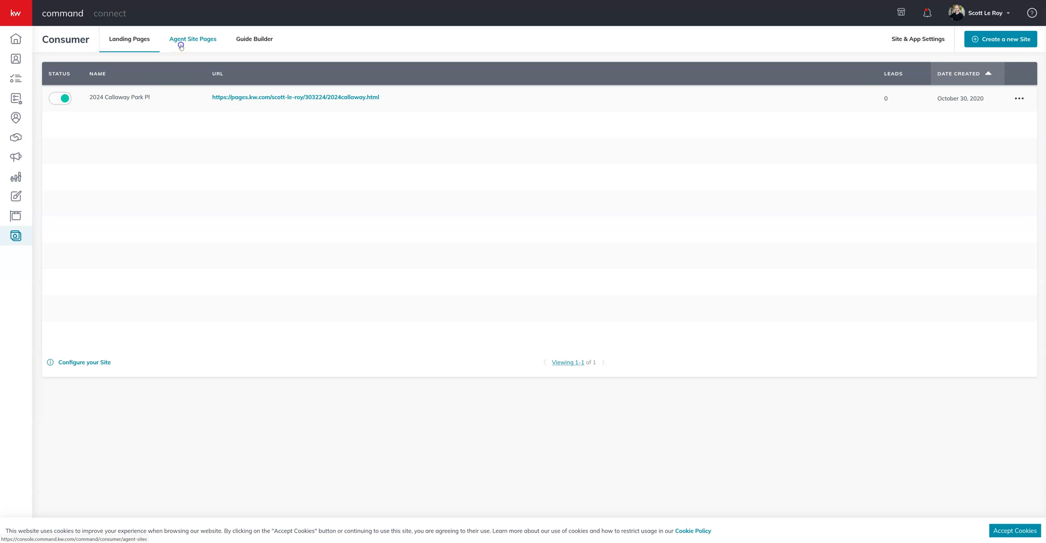
click(193, 39)
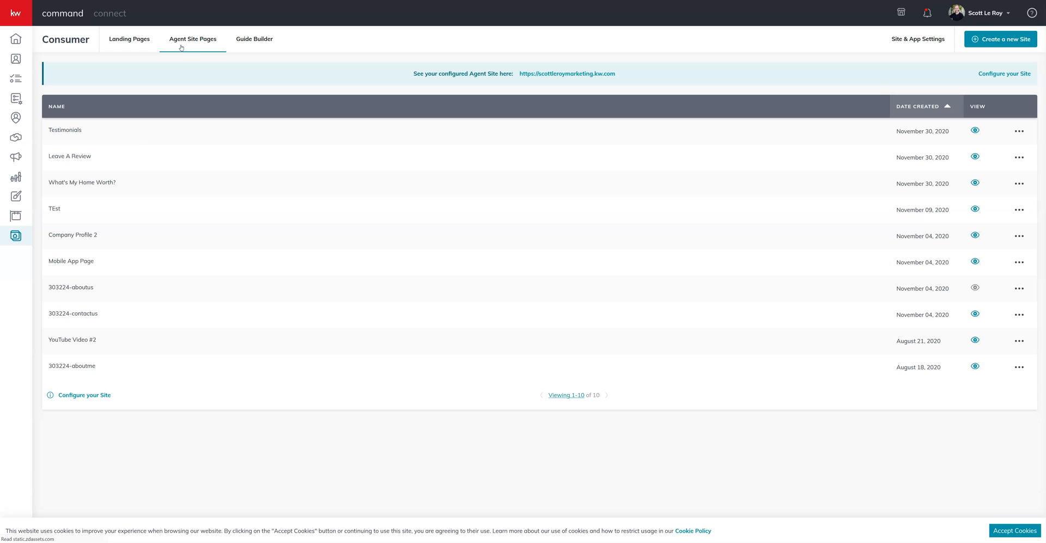
mouse_move(91, 355)
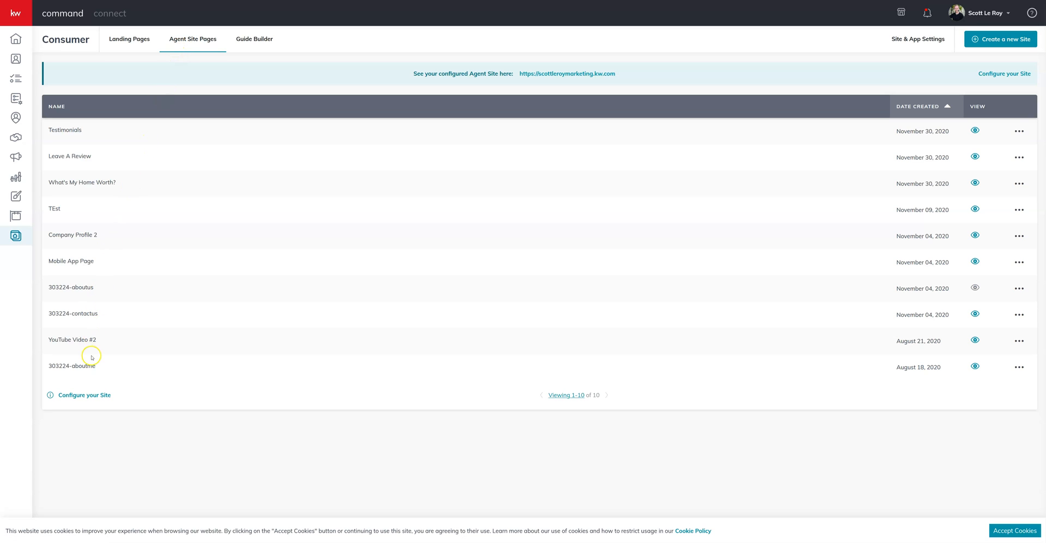
mouse_move(52, 399)
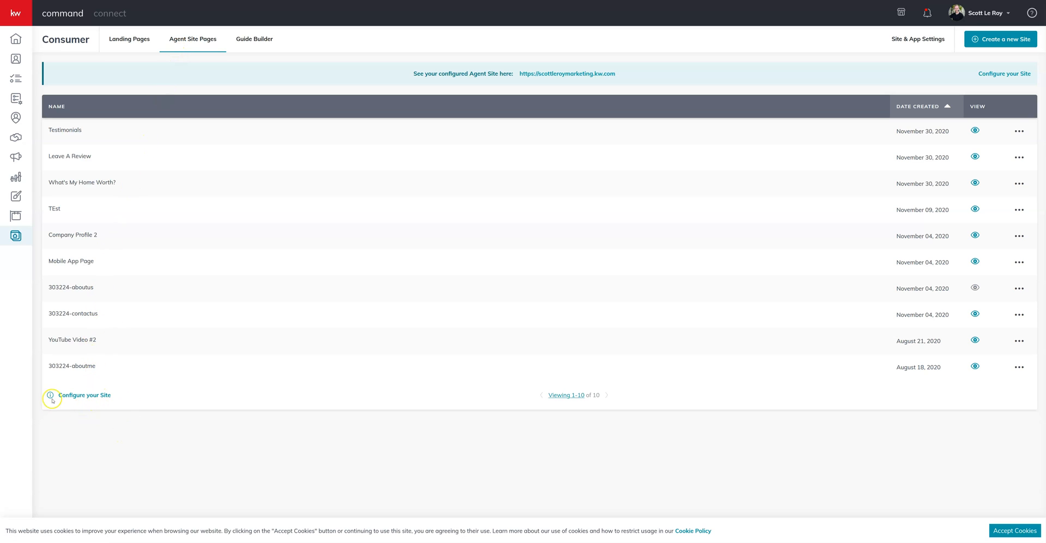
mouse_move(1004, 73)
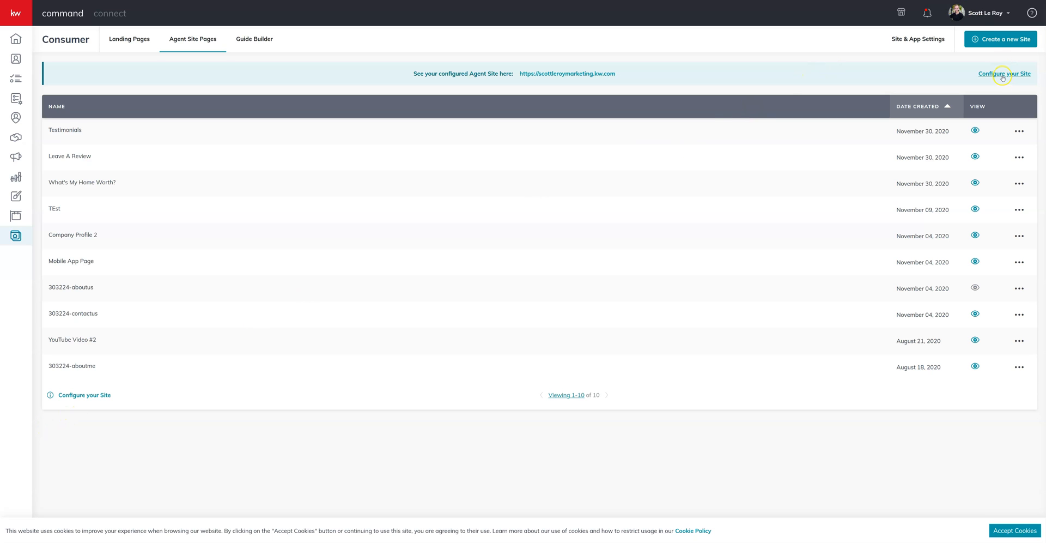
click(1004, 73)
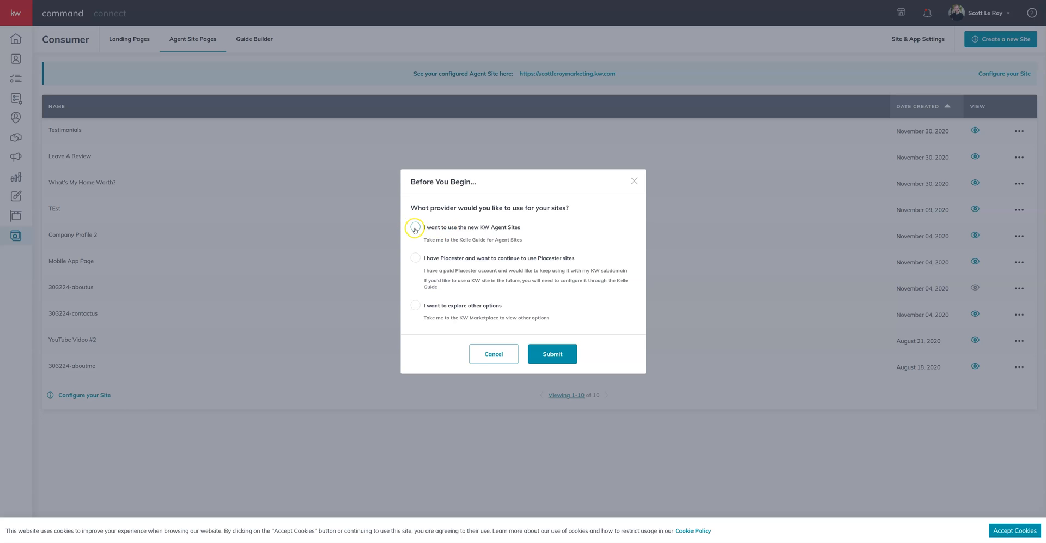
click(416, 226)
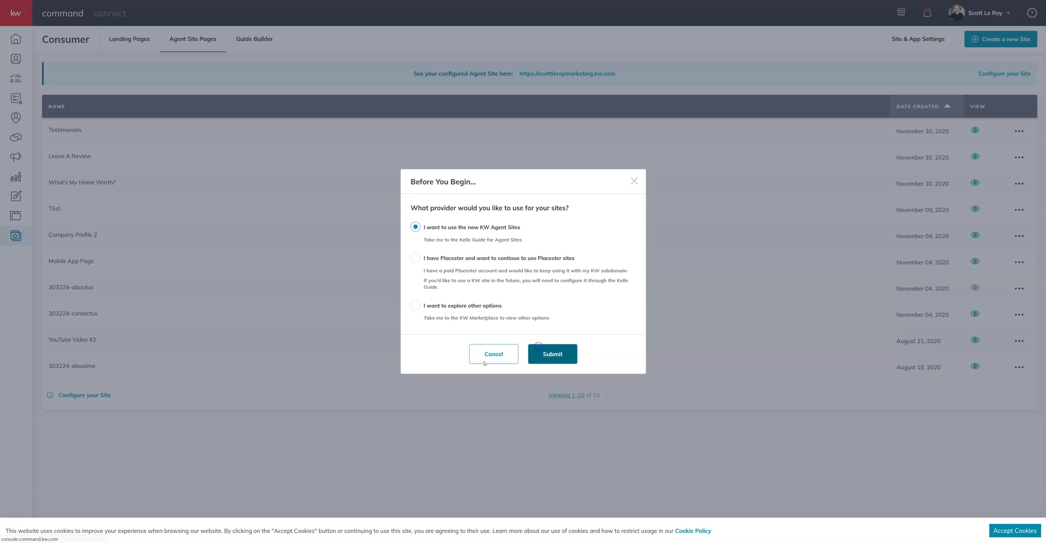
Step: Submit the provider choice, start the Kelle Agent Sites guide and acknowledge the compliance reminder
click(551, 353)
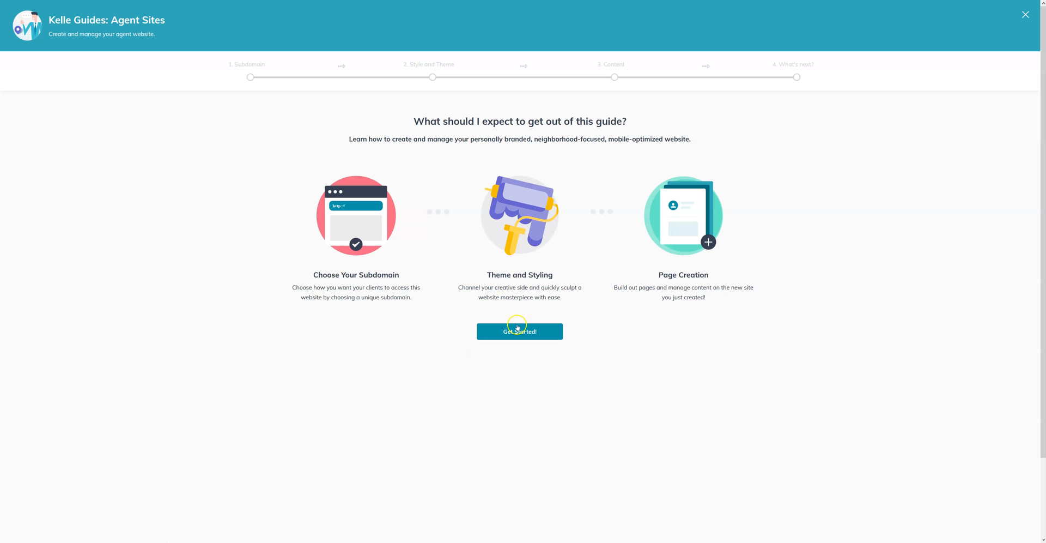
click(518, 331)
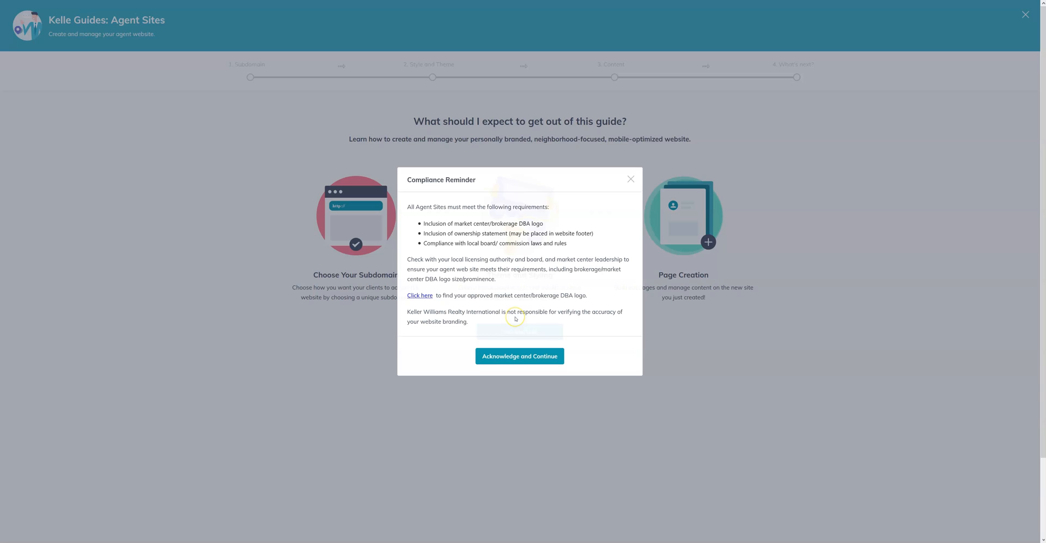
mouse_move(516, 289)
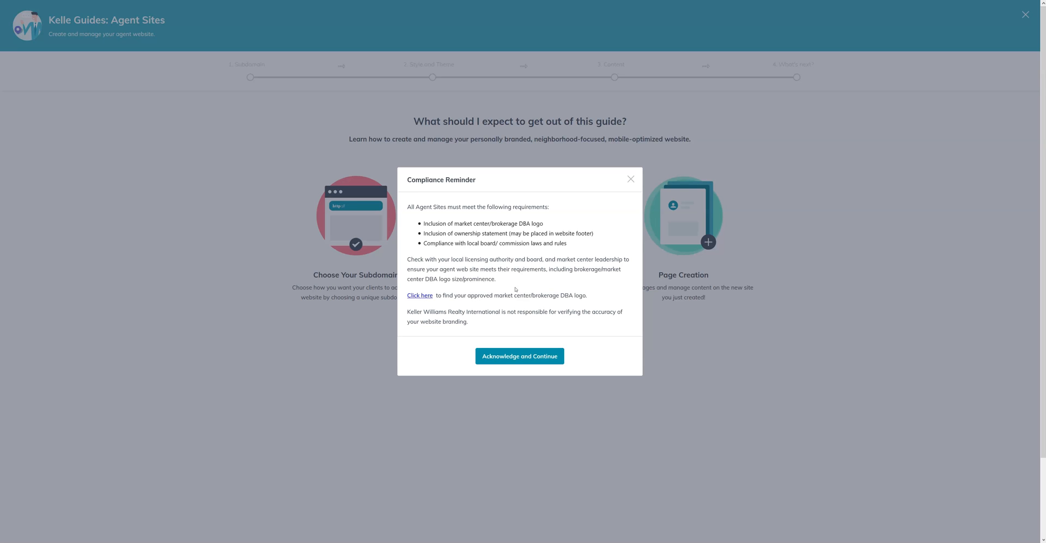
click(519, 355)
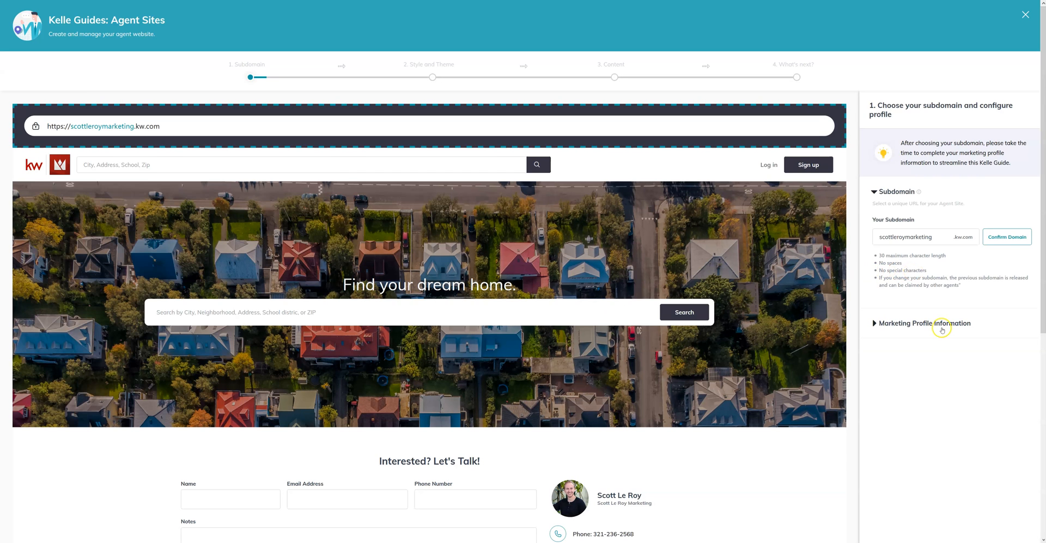
Step: Review the Marketing Profile Information fields for the new site
click(924, 323)
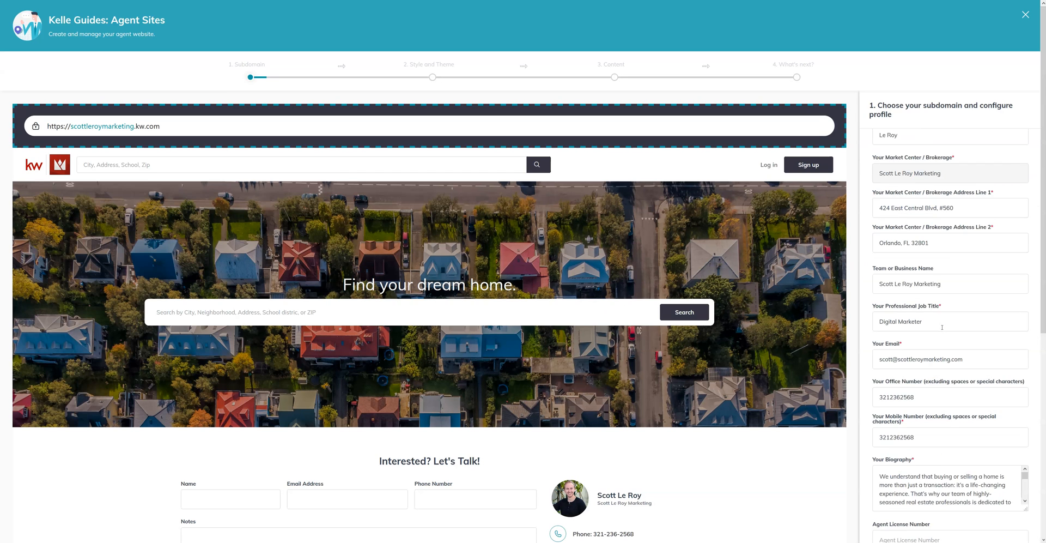
scroll(down, 3)
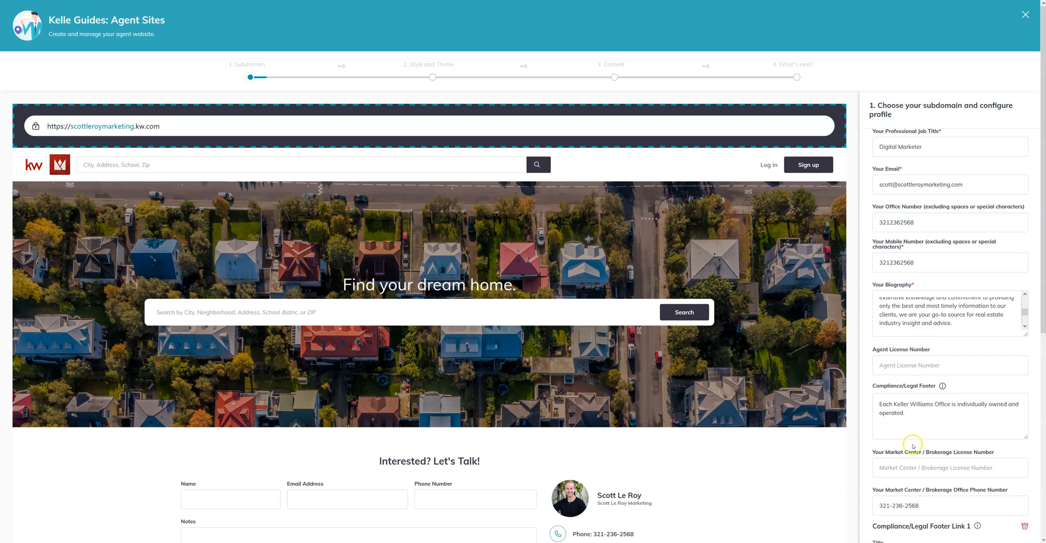
scroll(down, 3)
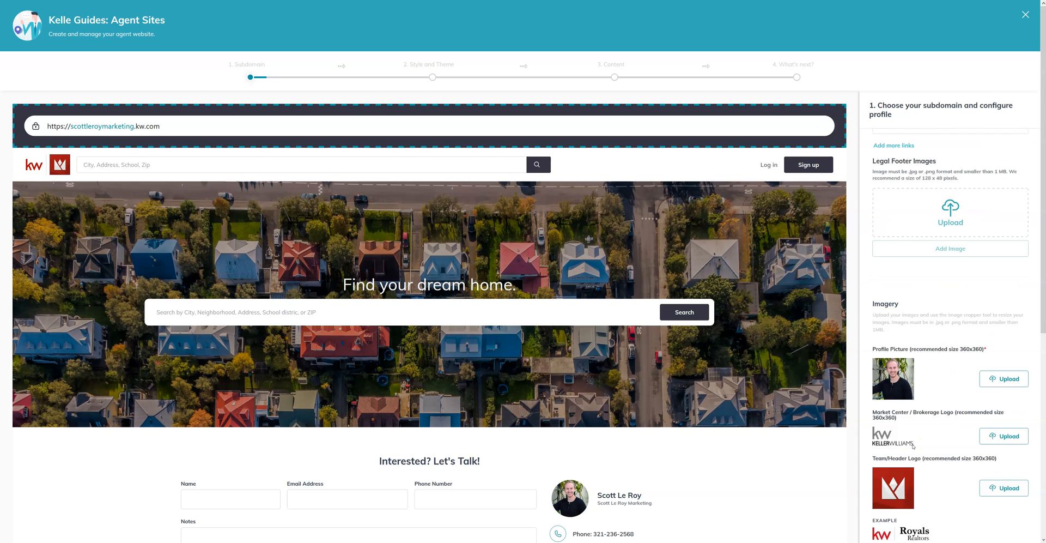
scroll(down, 3)
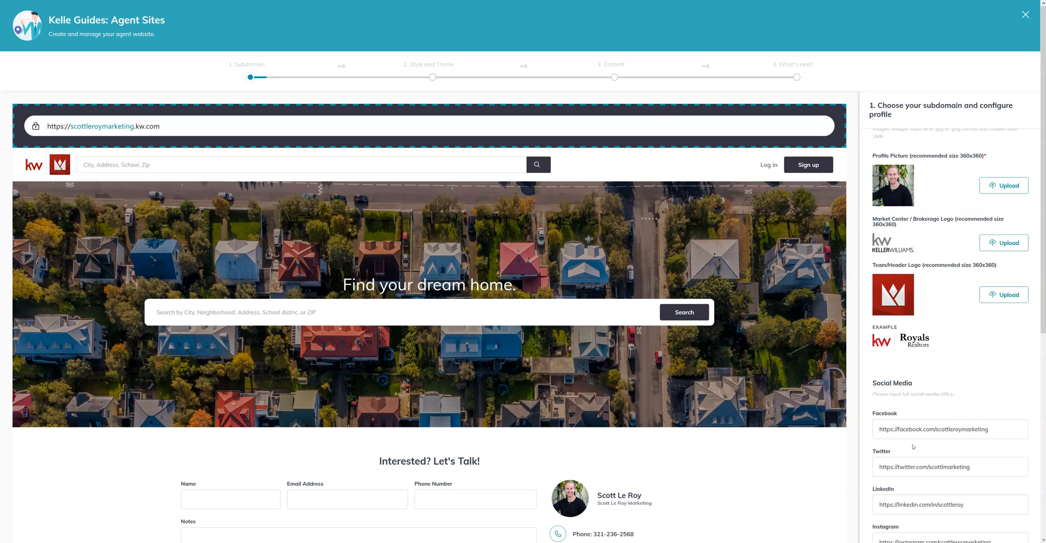
scroll(down, 3)
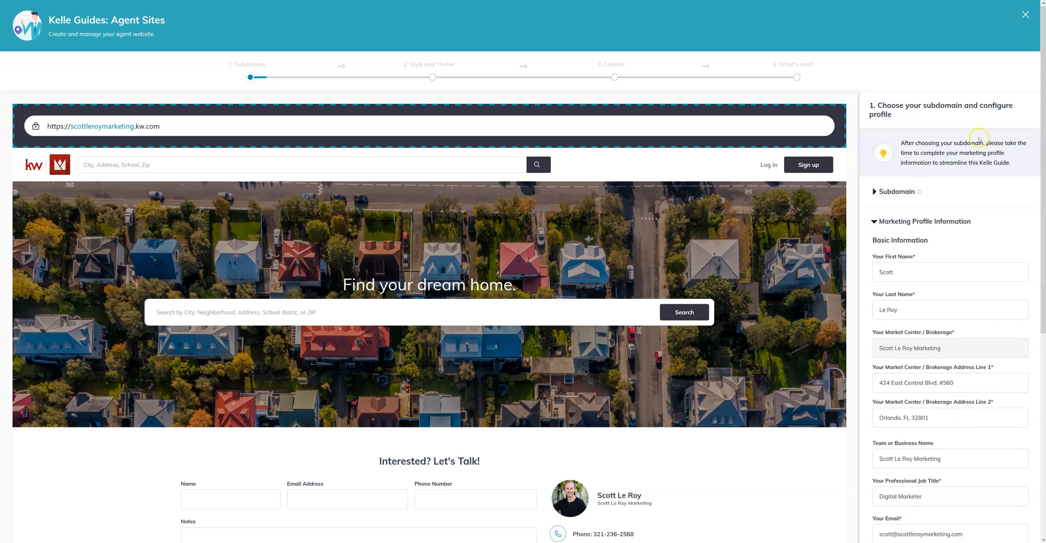
Step: Confirm the scottleroymarketing subdomain and save the subdomain and marketing profile
click(896, 191)
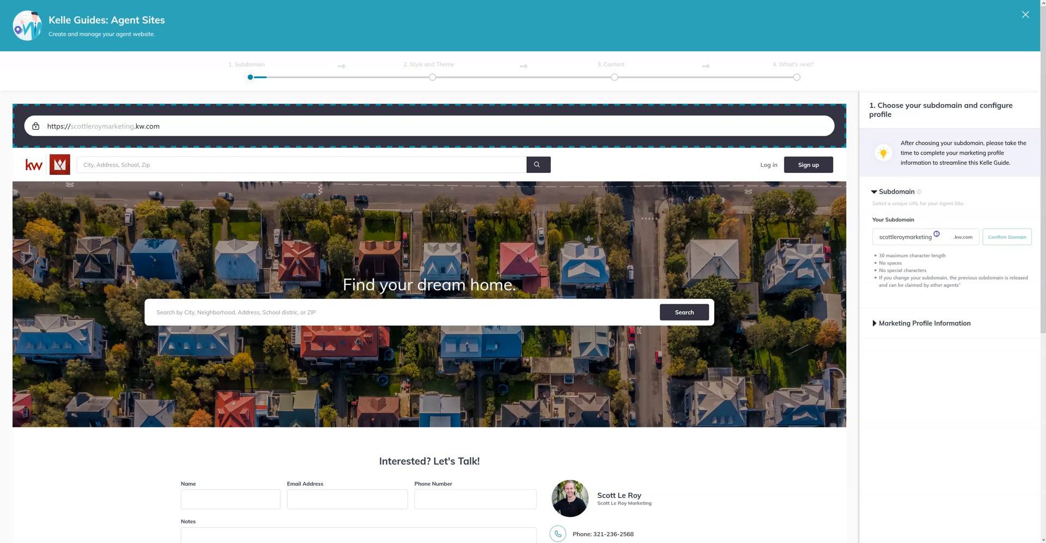
triple_click(904, 237)
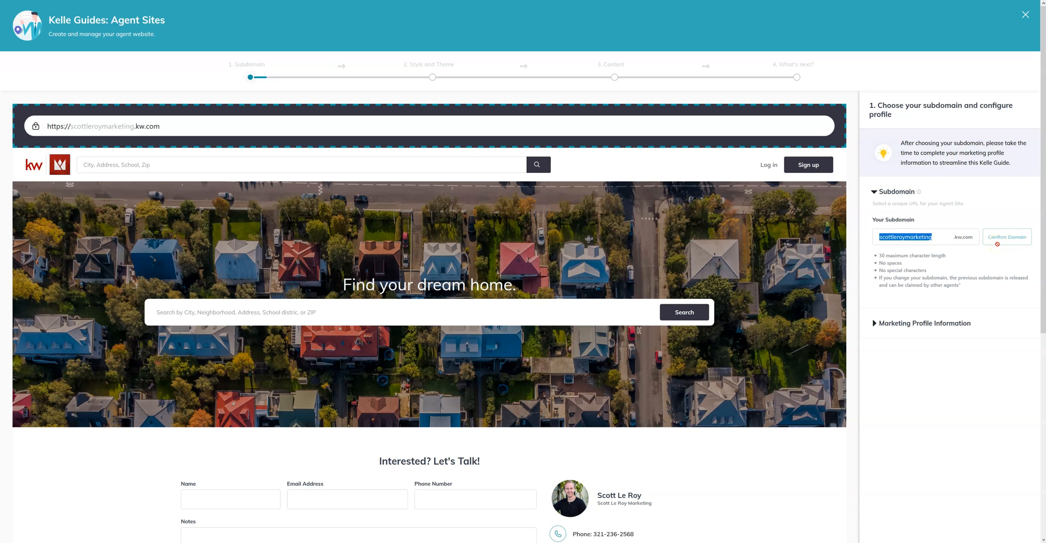
mouse_move(926, 297)
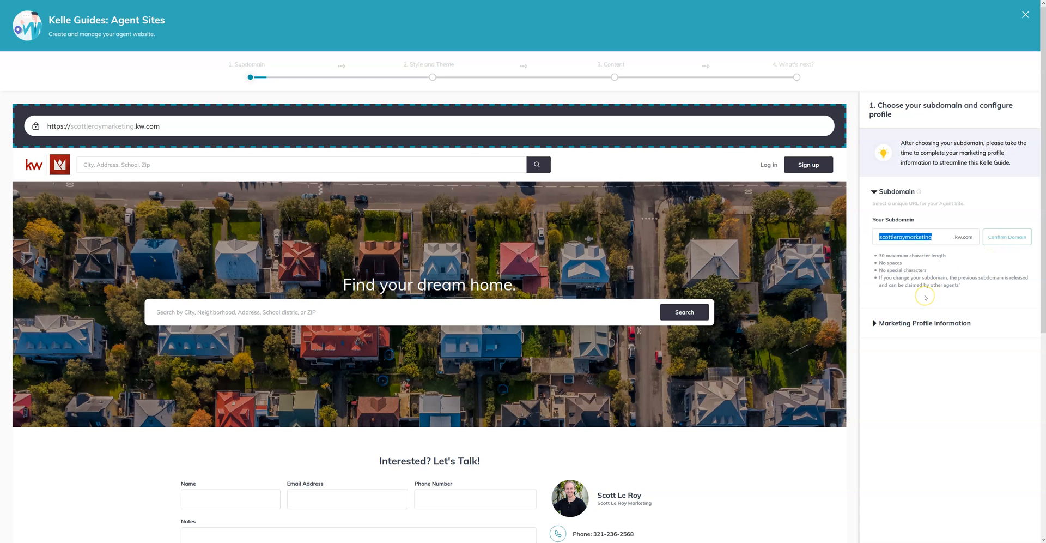
scroll(down, 3)
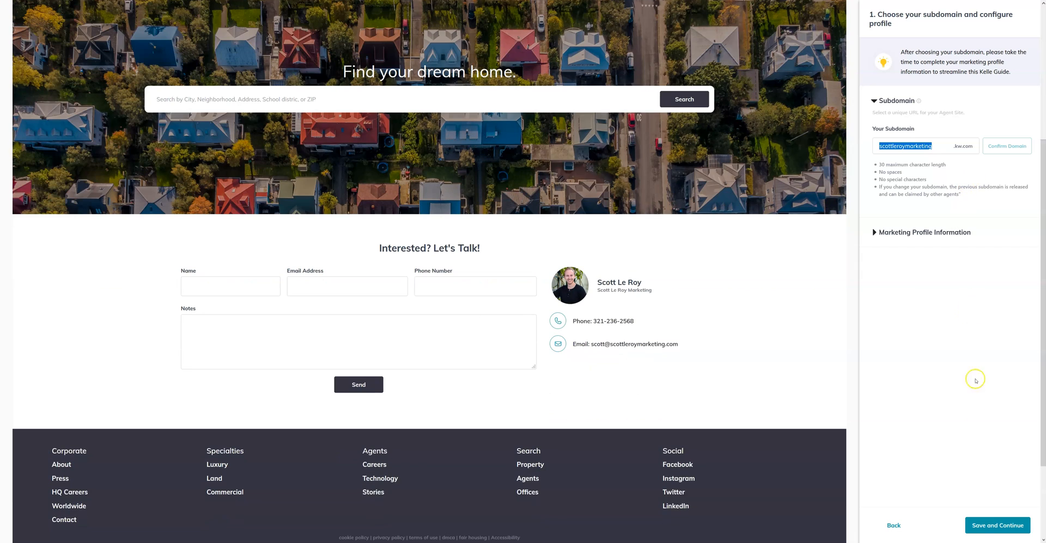
click(997, 525)
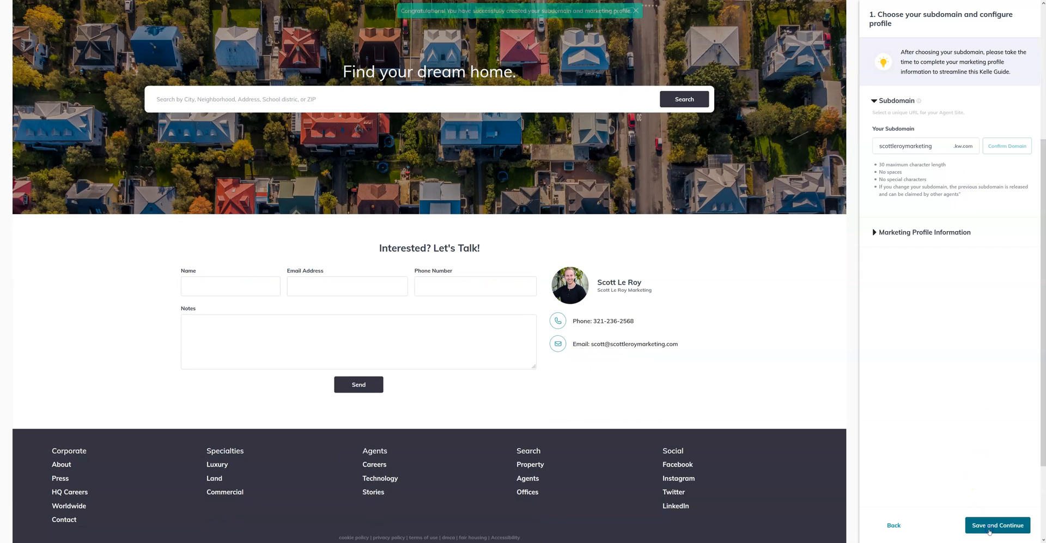
Step: Preview the dark theme, keep the red colour theme and save the style to reach the Content step
click(997, 525)
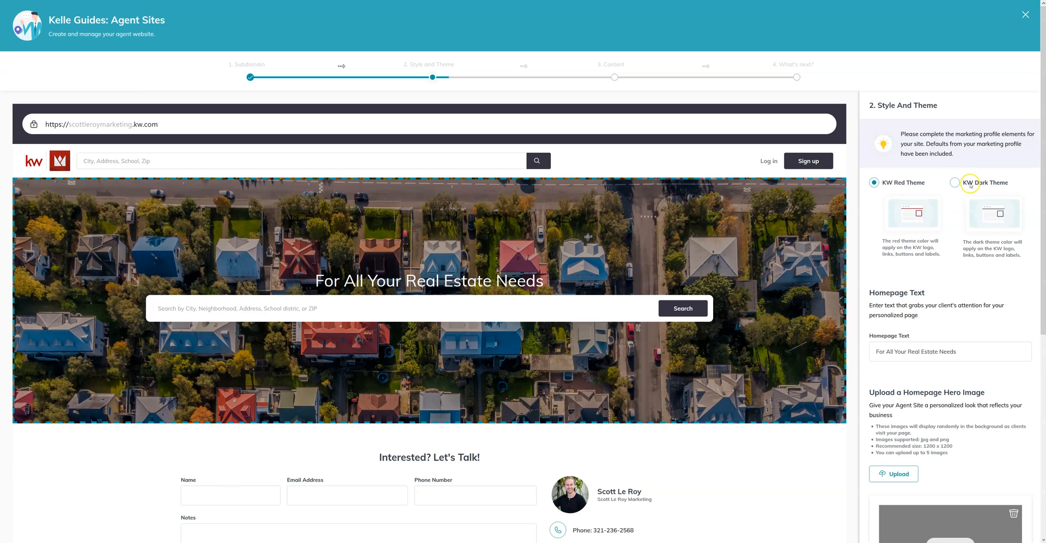
click(955, 182)
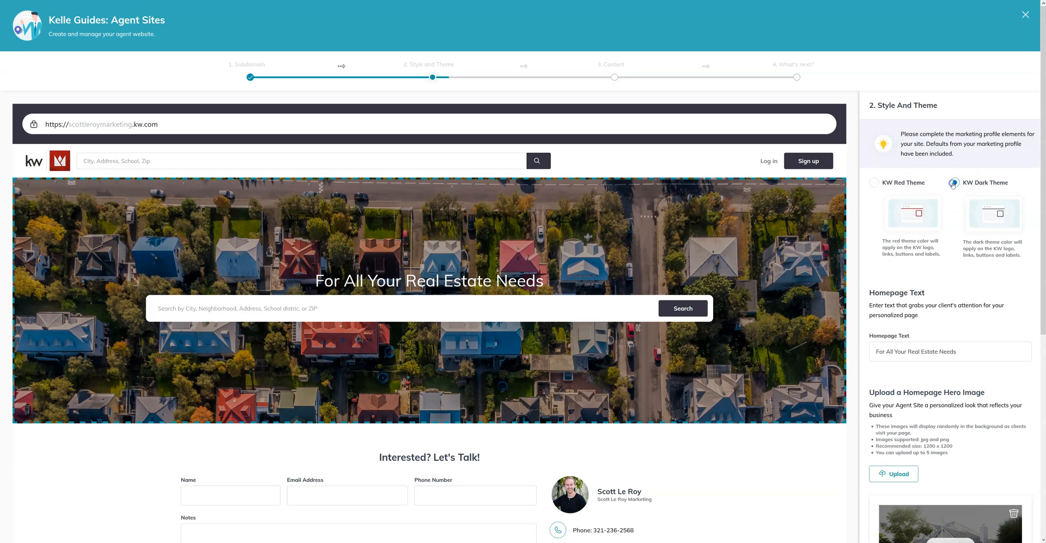
click(874, 182)
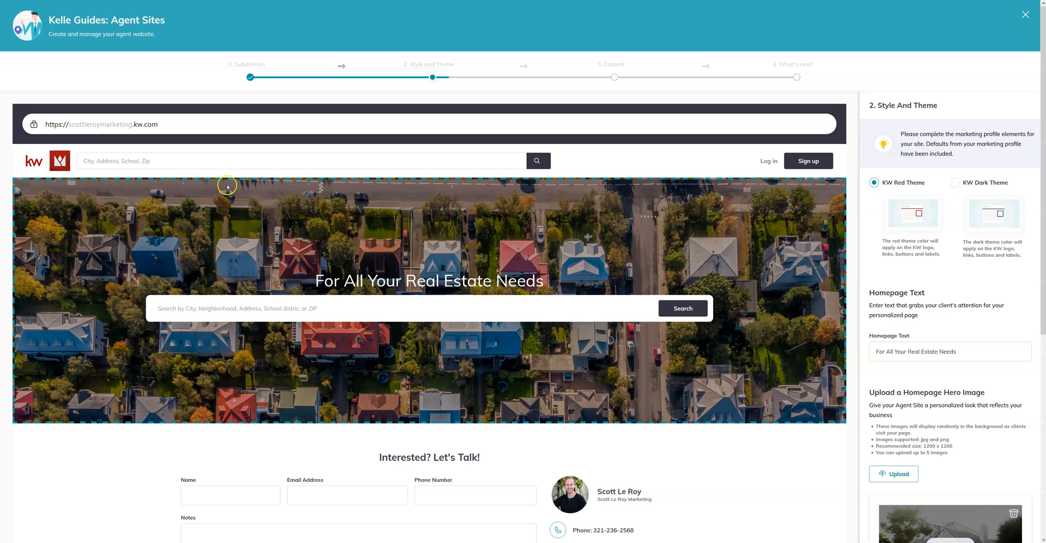
mouse_move(32, 142)
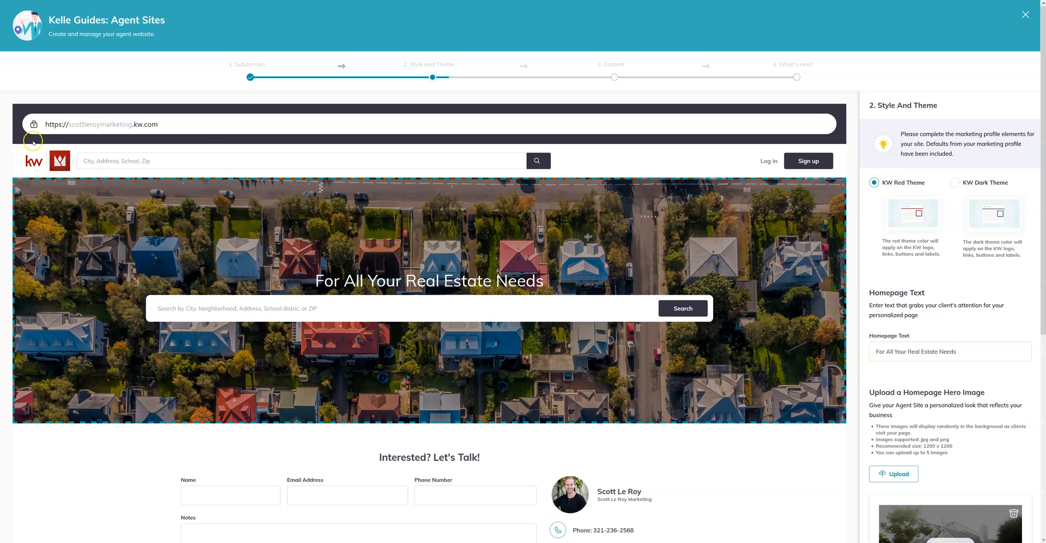
scroll(down, 3)
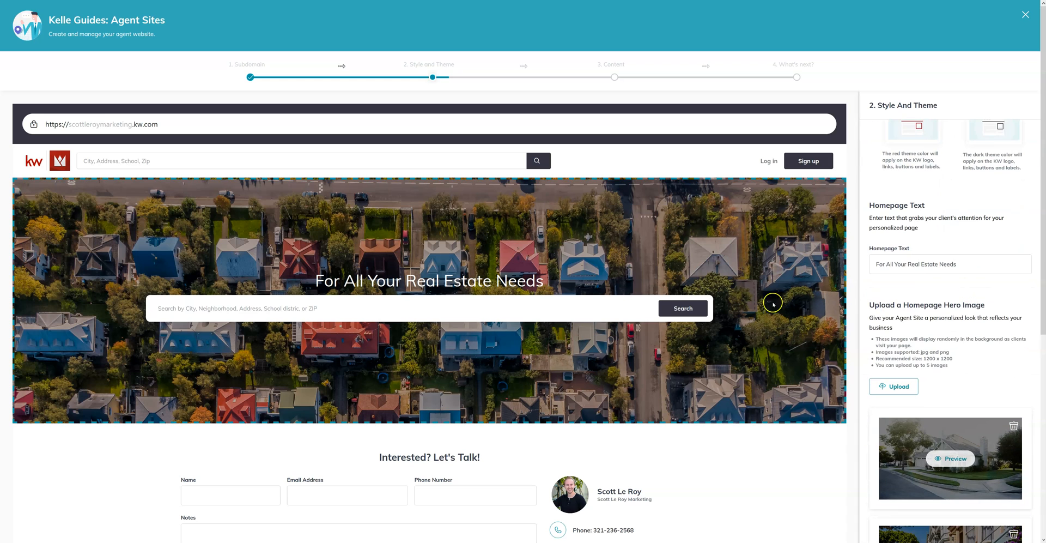
mouse_move(588, 277)
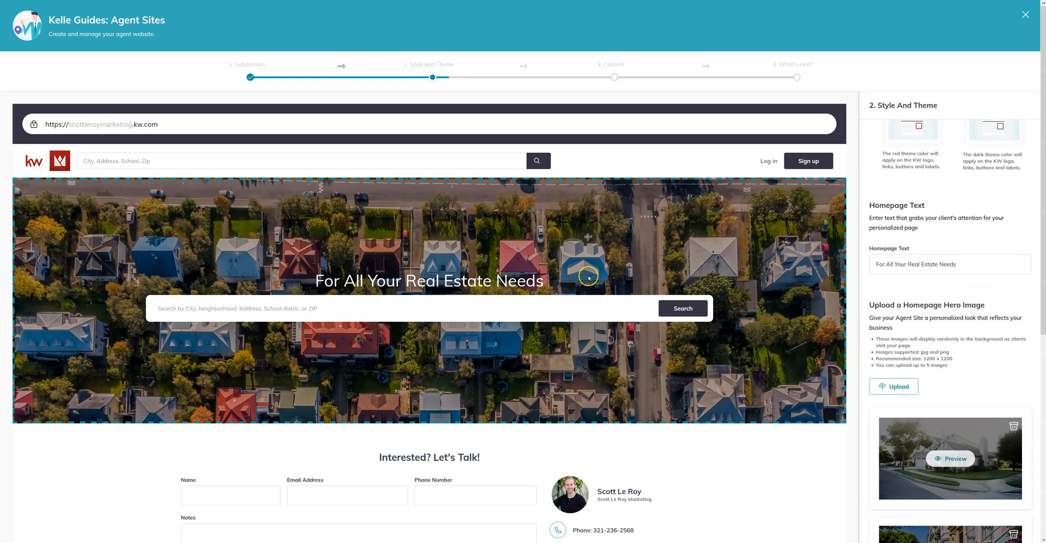
scroll(down, 3)
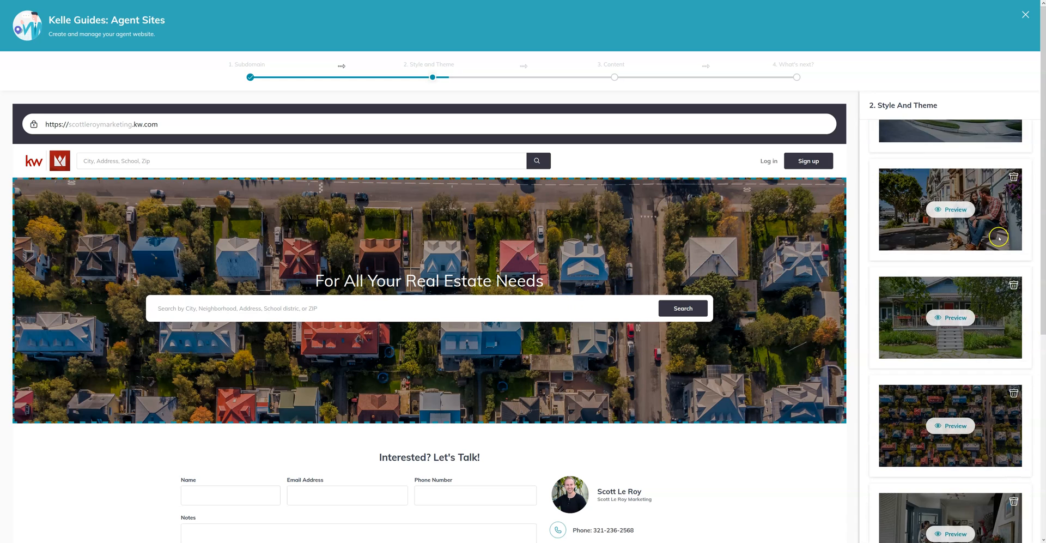
scroll(down, 3)
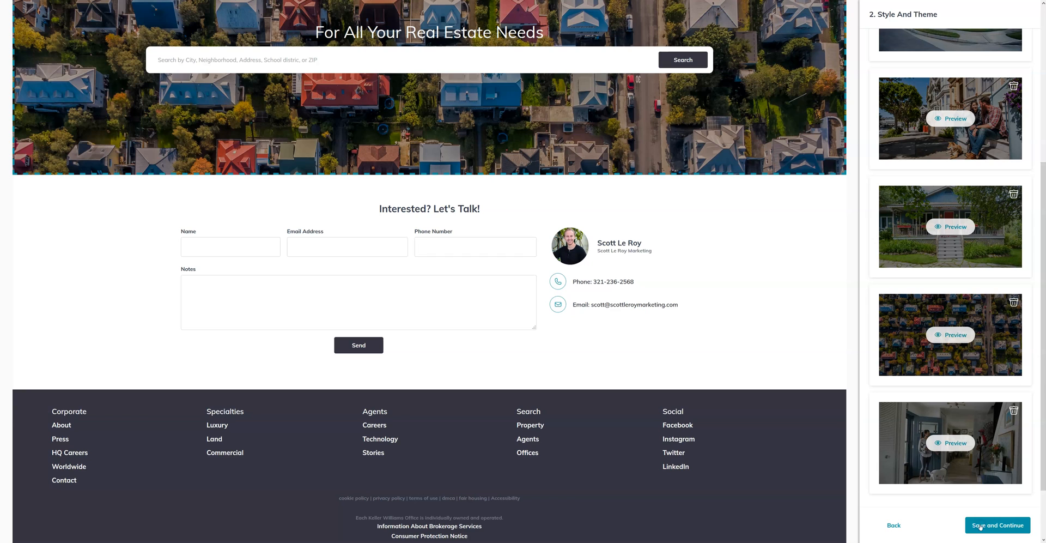
click(998, 524)
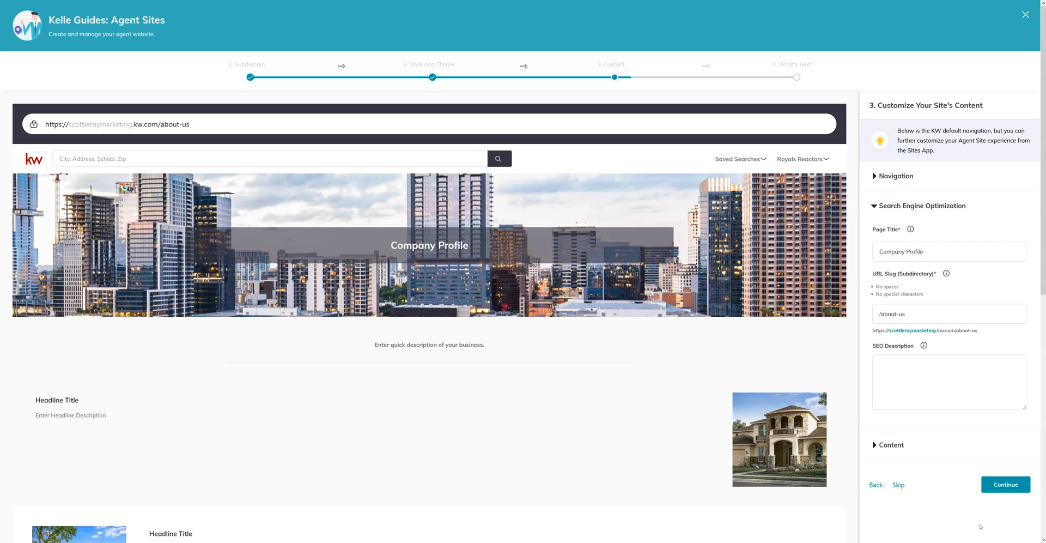
Step: Review the Company Profile page's default content fields
scroll(down, 3)
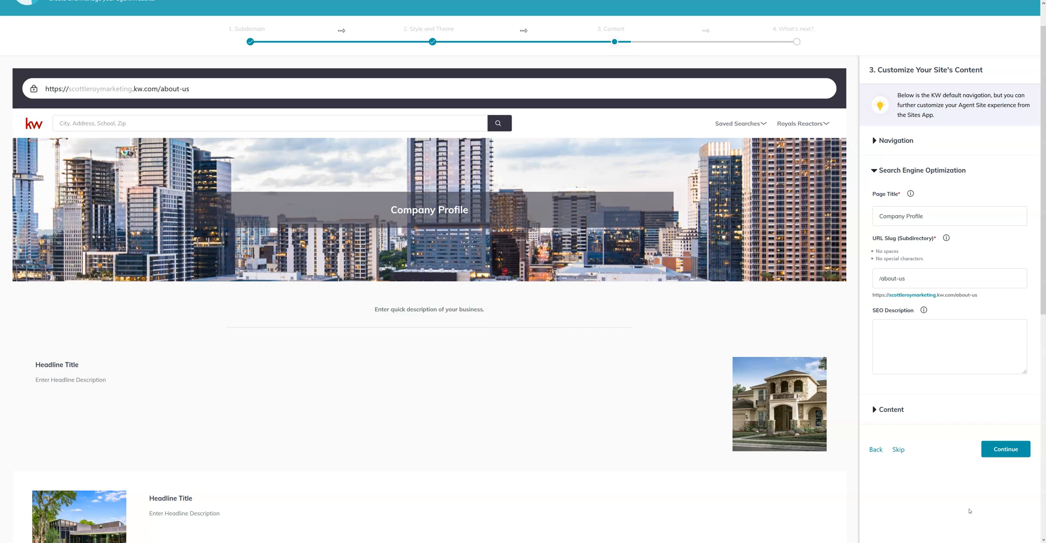
scroll(down, 3)
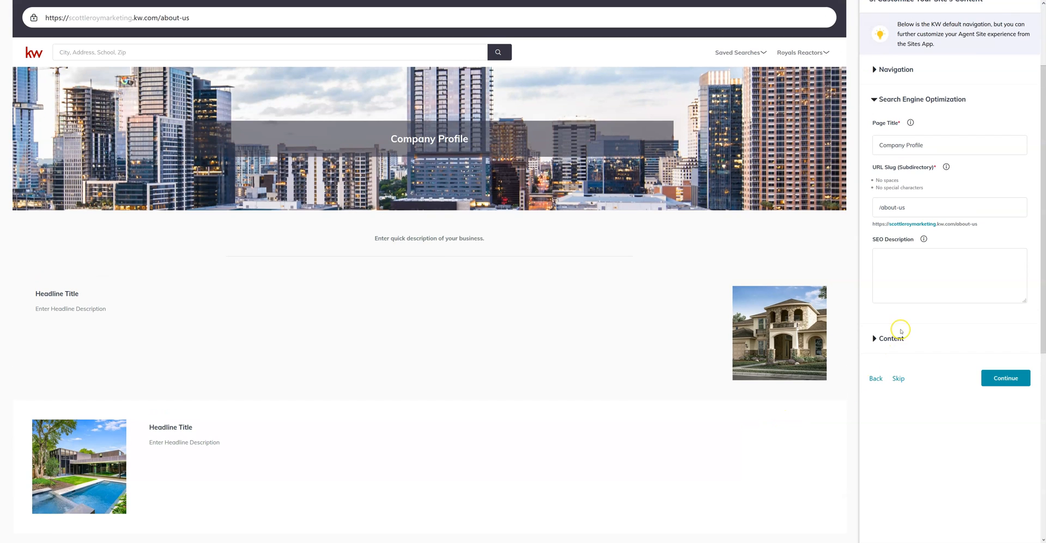
click(892, 339)
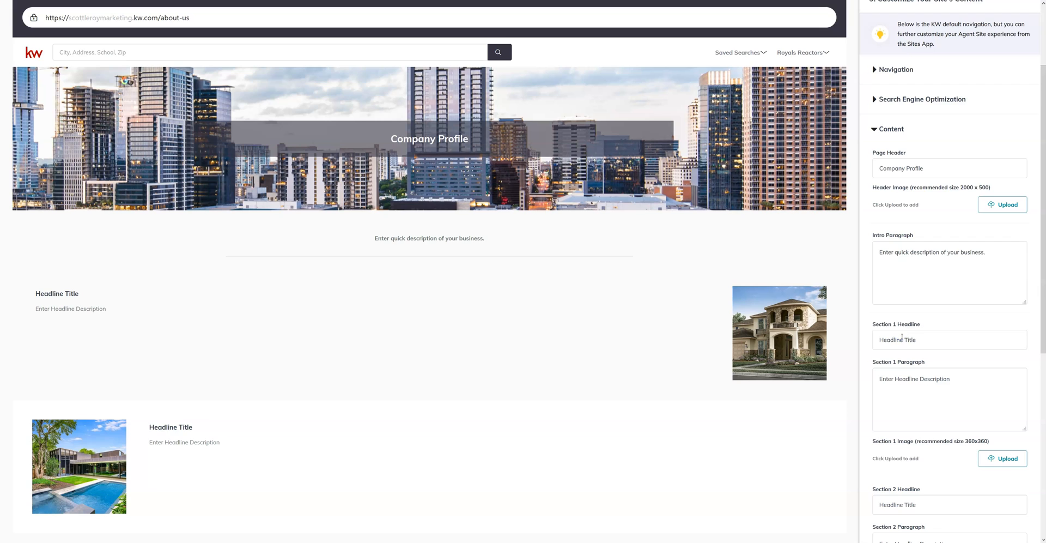
scroll(down, 3)
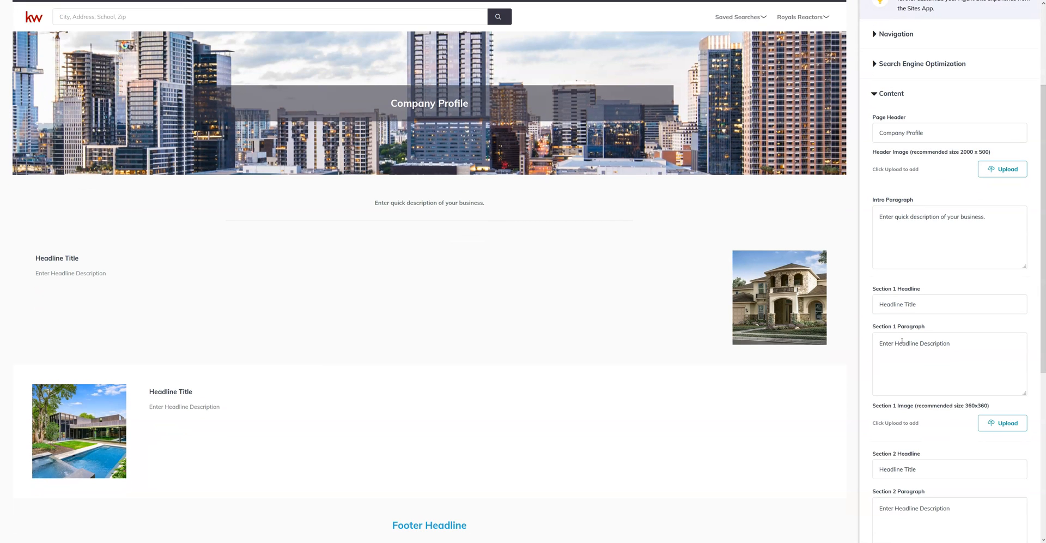
scroll(down, 3)
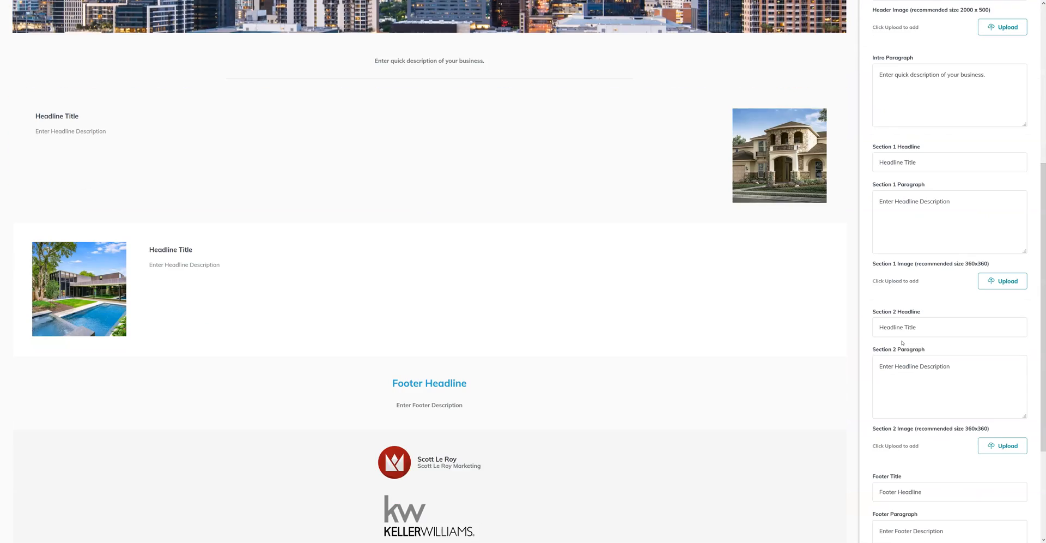
scroll(down, 3)
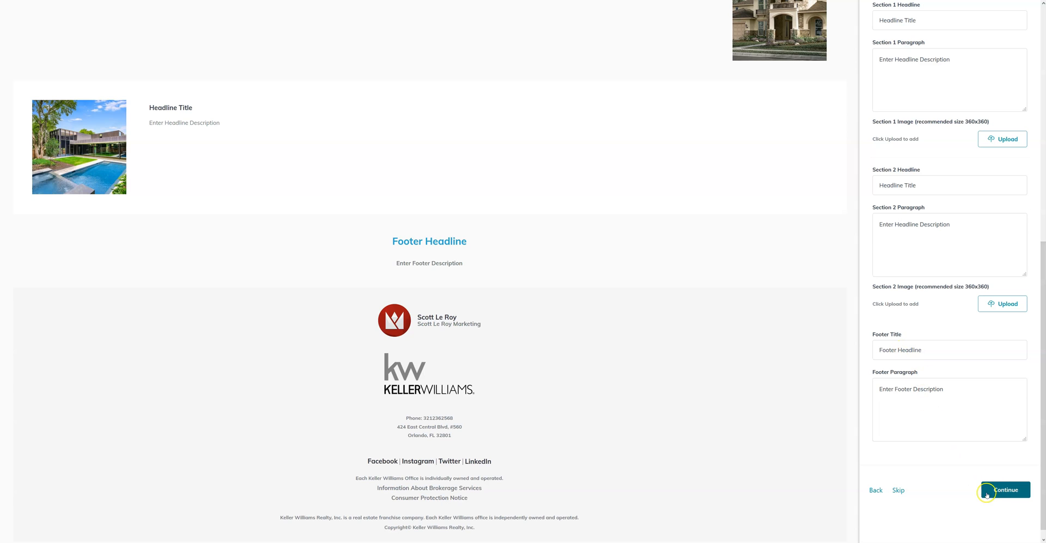
mouse_move(898, 492)
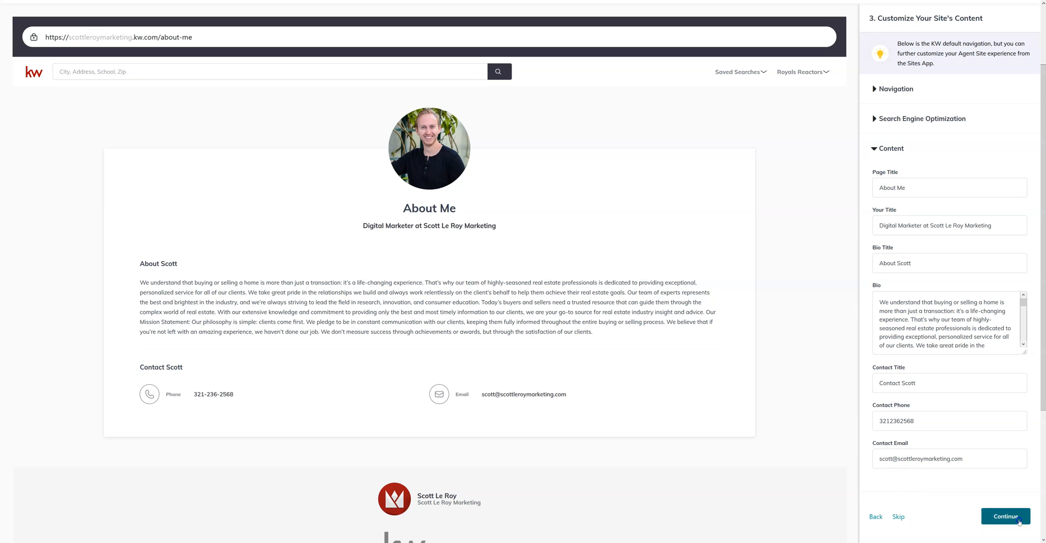
Step: Set the Contact Us intro to "For All Your Real Estate Needs" and save to finish the guide
click(1005, 515)
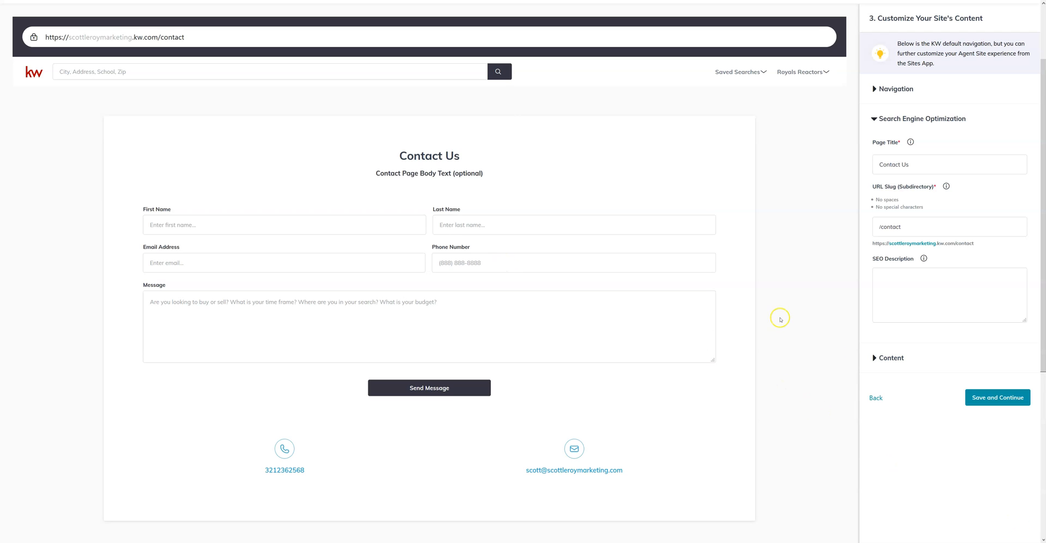
click(891, 358)
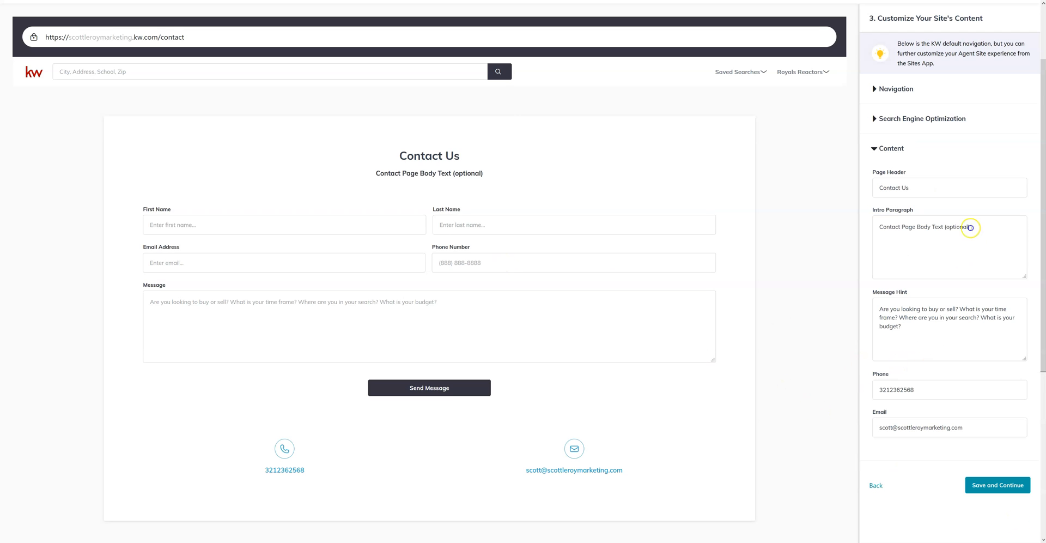
text(For AI)
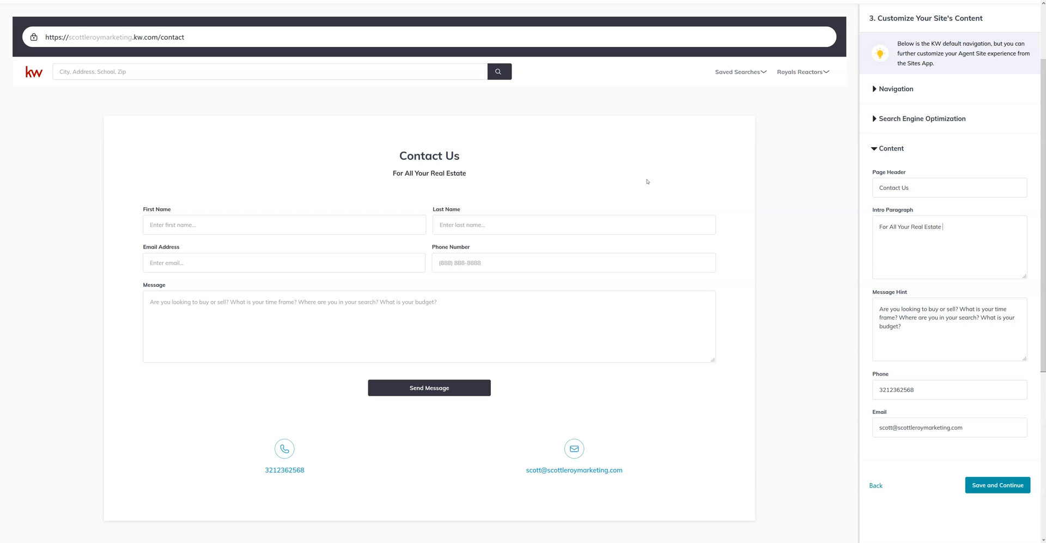
text(Needs)
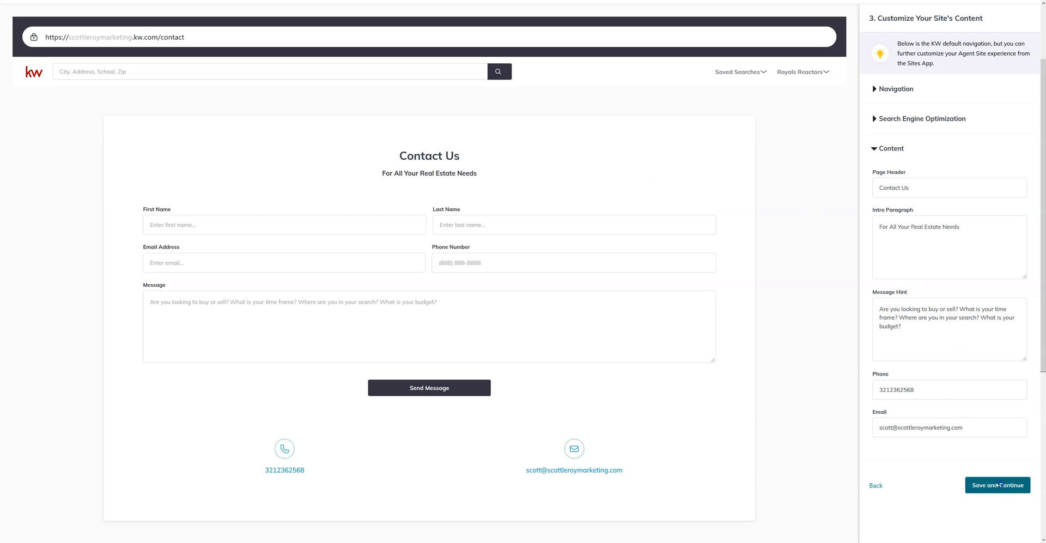
click(998, 486)
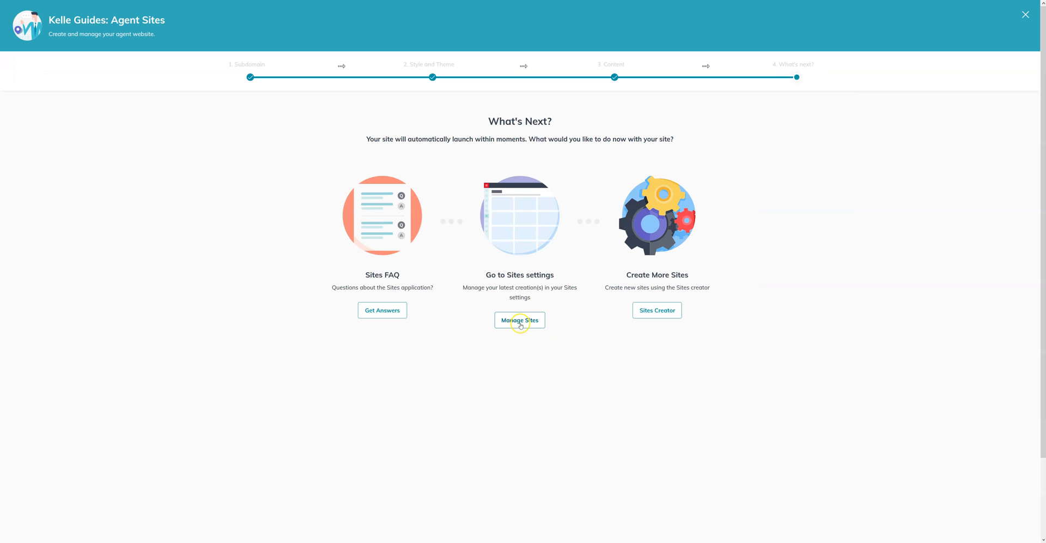
Step: Go to Manage Sites, Consumer, and list the Agent Site Pages showing scottleroymarketing.kw.com
click(519, 319)
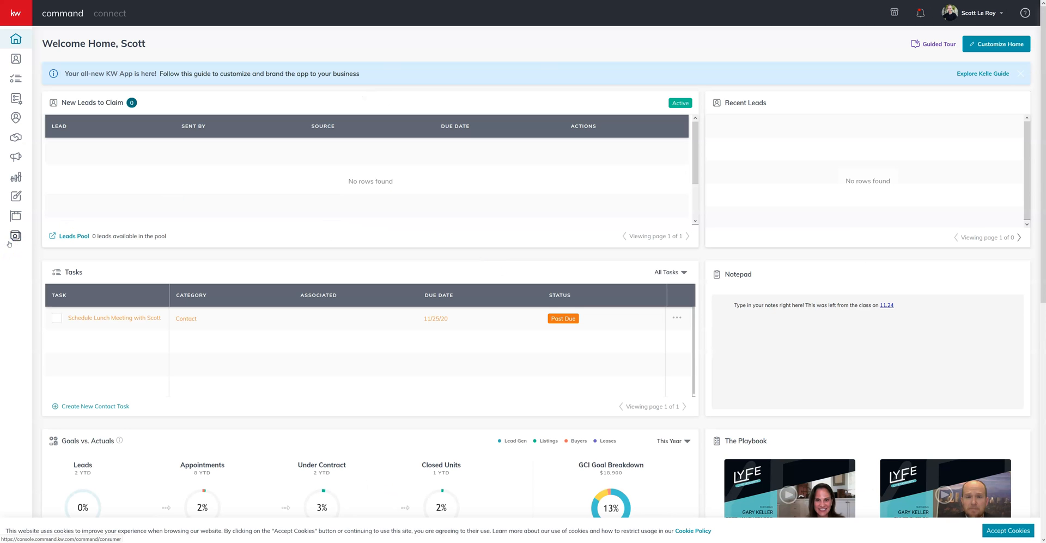
click(15, 235)
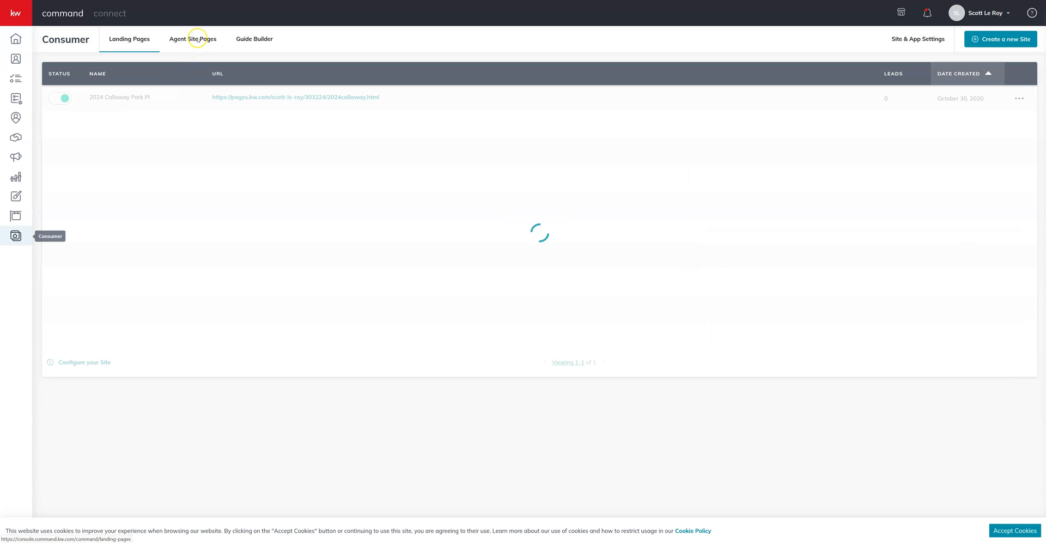
click(193, 39)
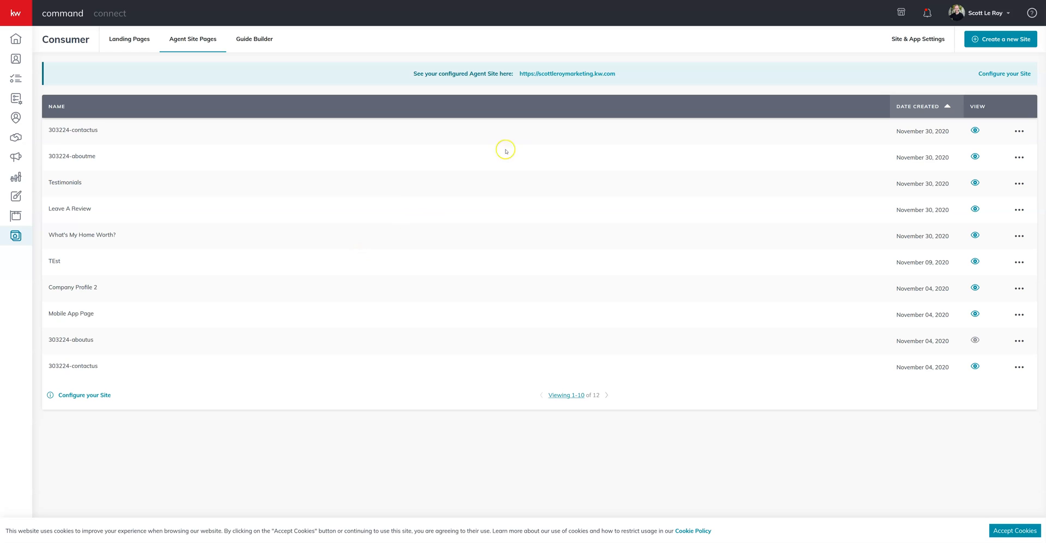
mouse_move(504, 150)
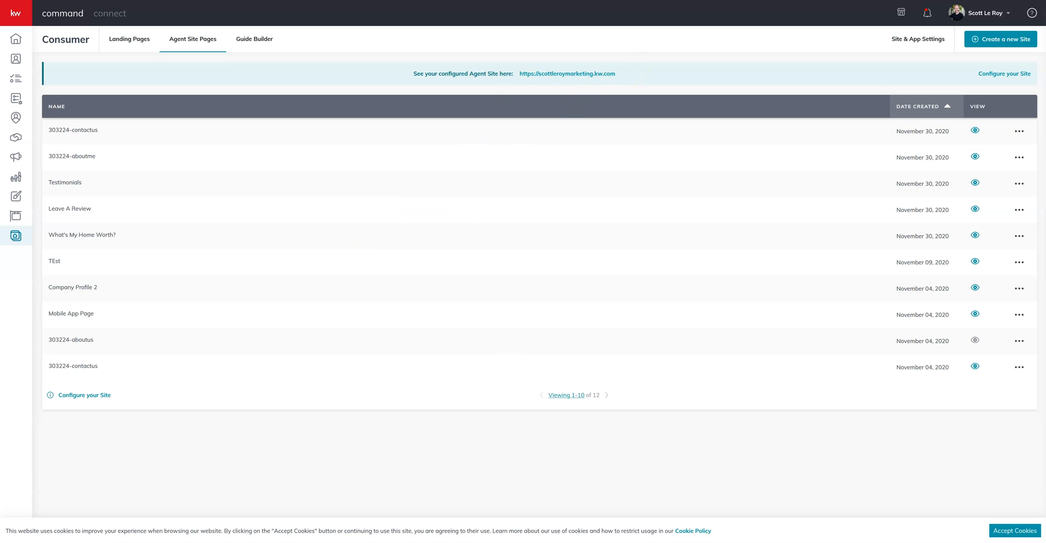
mouse_move(399, 215)
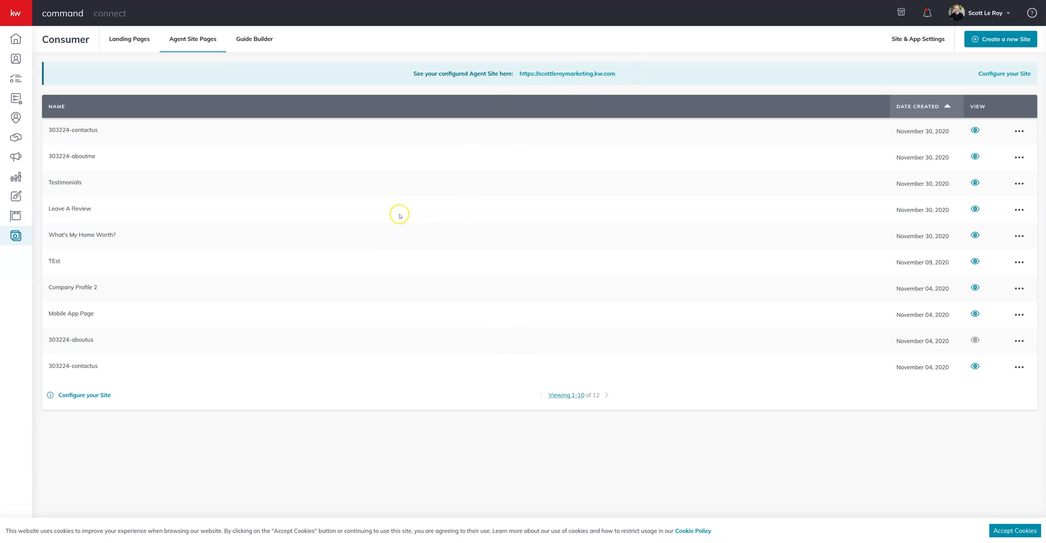
mouse_move(536, 150)
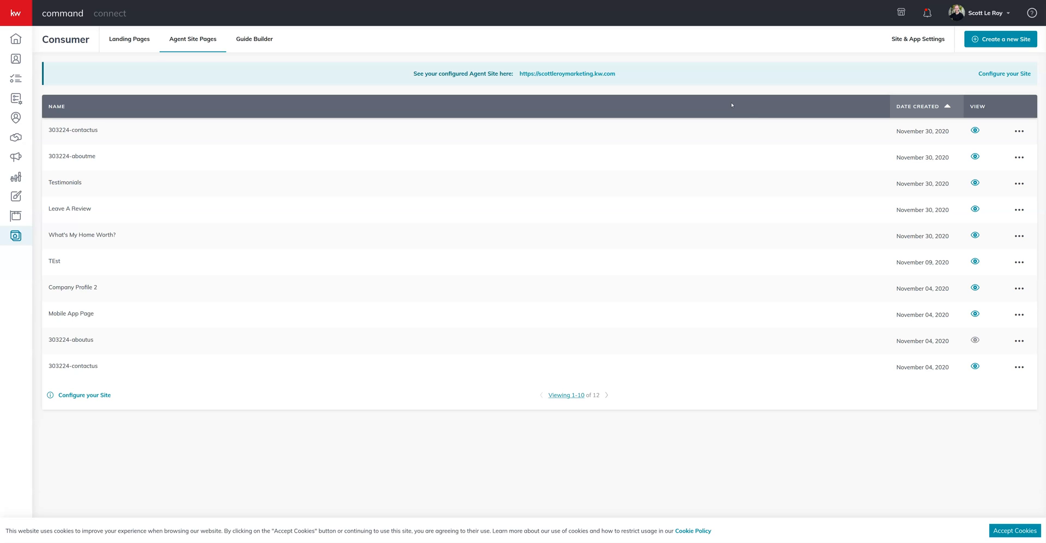
mouse_move(566, 73)
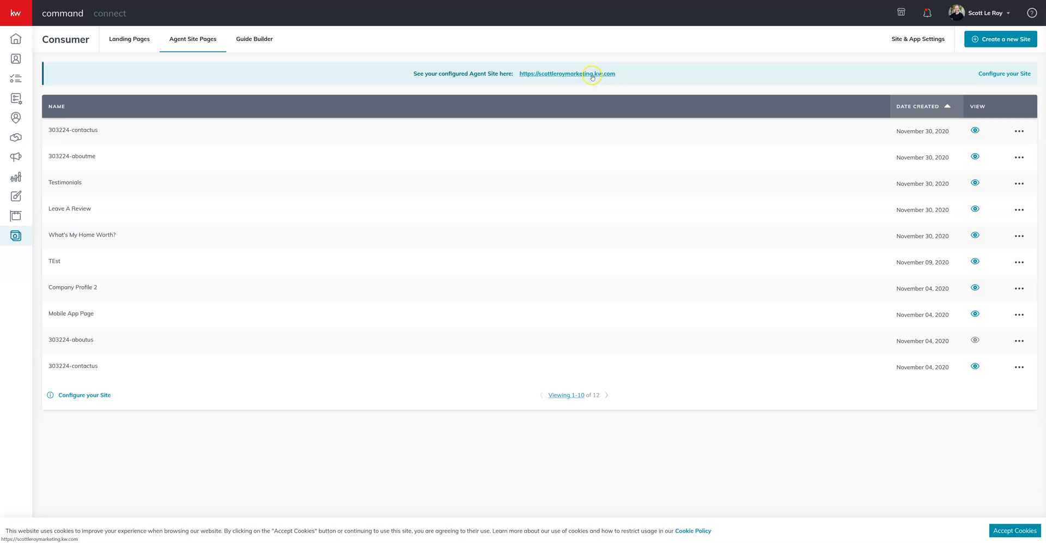
click(567, 73)
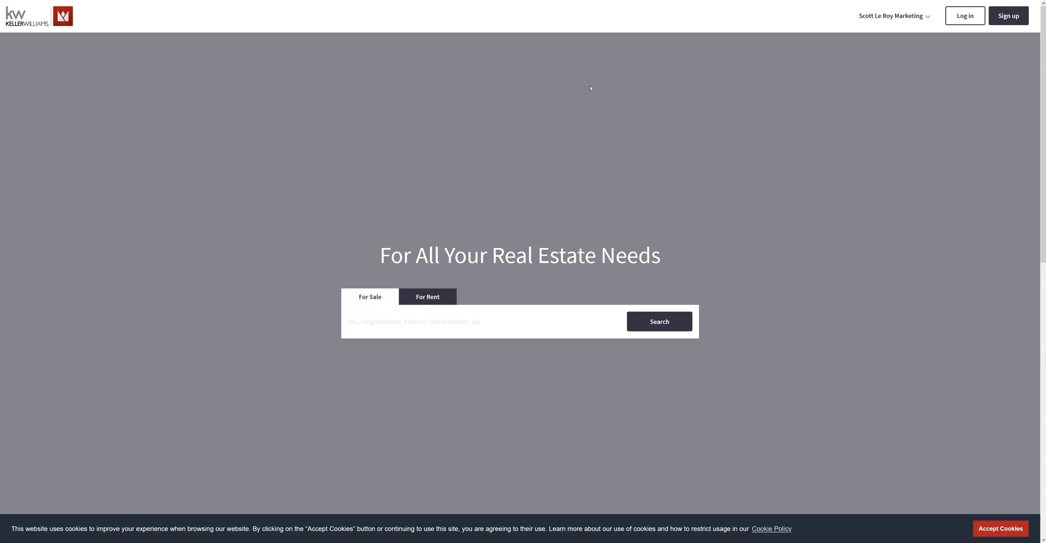